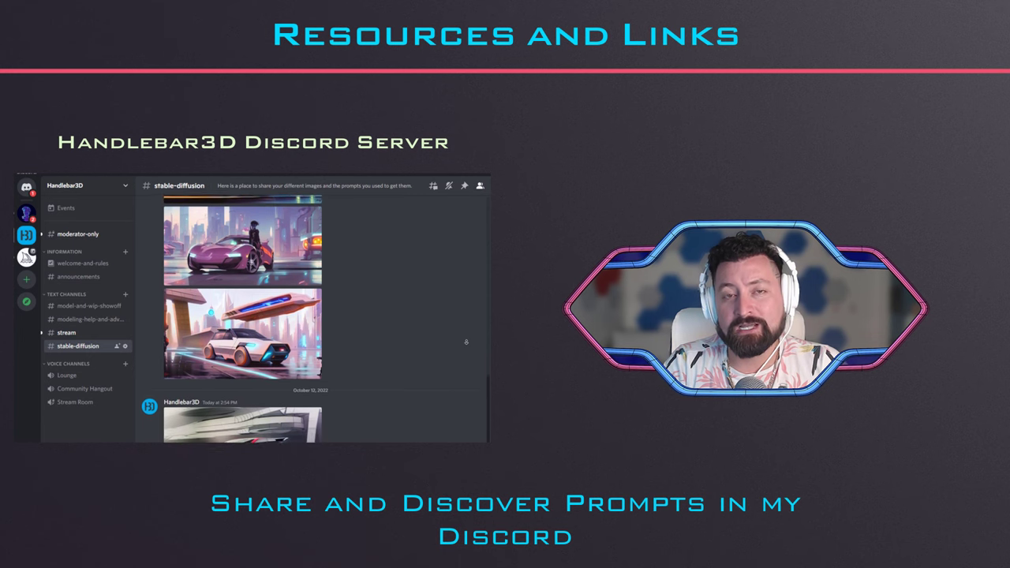
Step: Scroll down through the Lexica SD slide and browse its embedded image gallery
{"action": "scroll", "scroll_direction": "down", "scroll_amount": 3}
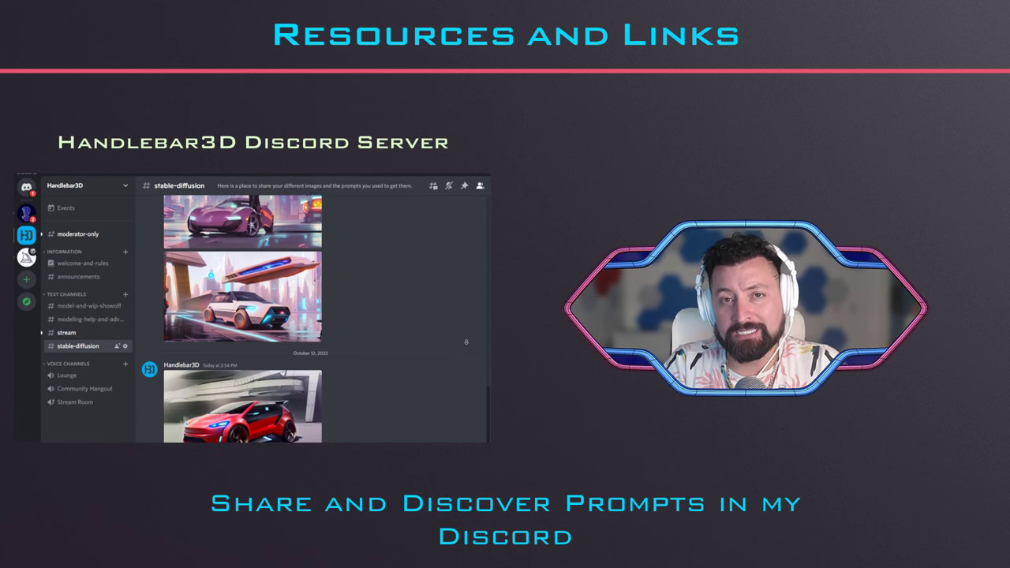
{"action": "scroll", "scroll_direction": "down", "scroll_amount": 3}
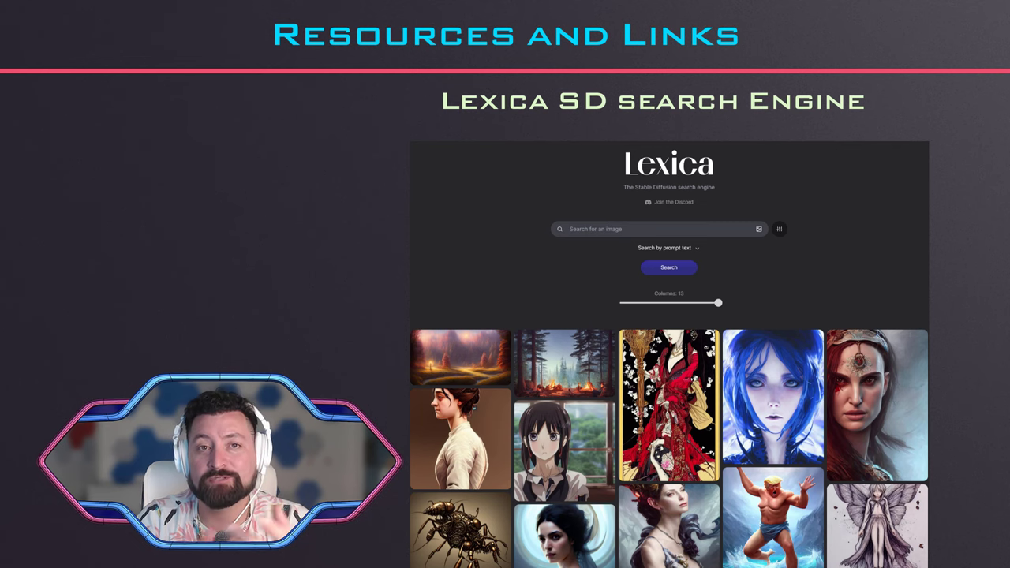
{"action": "scroll", "scroll_direction": "down", "scroll_amount": 3}
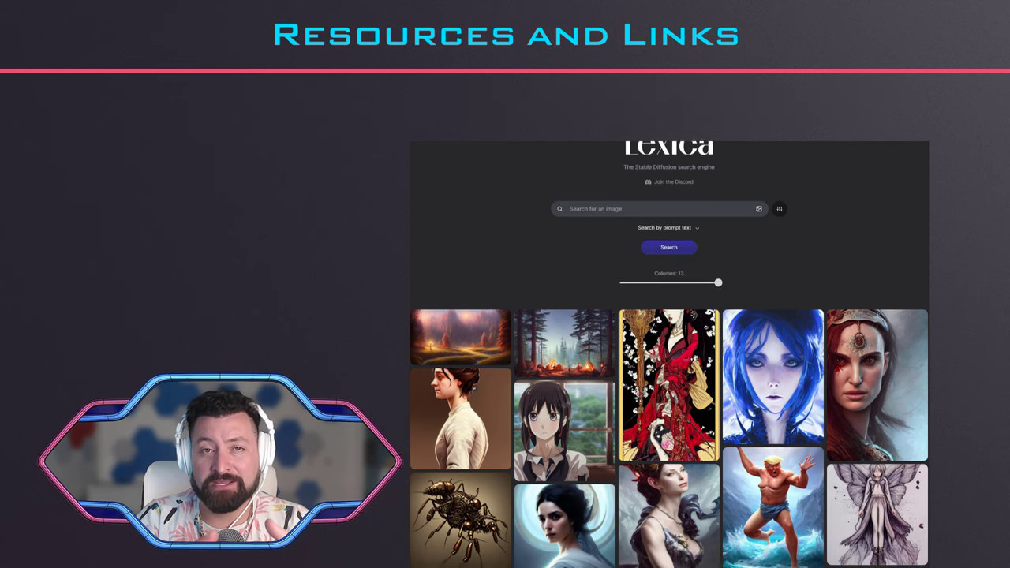
{"action": "scroll", "scroll_direction": "down", "scroll_amount": 3}
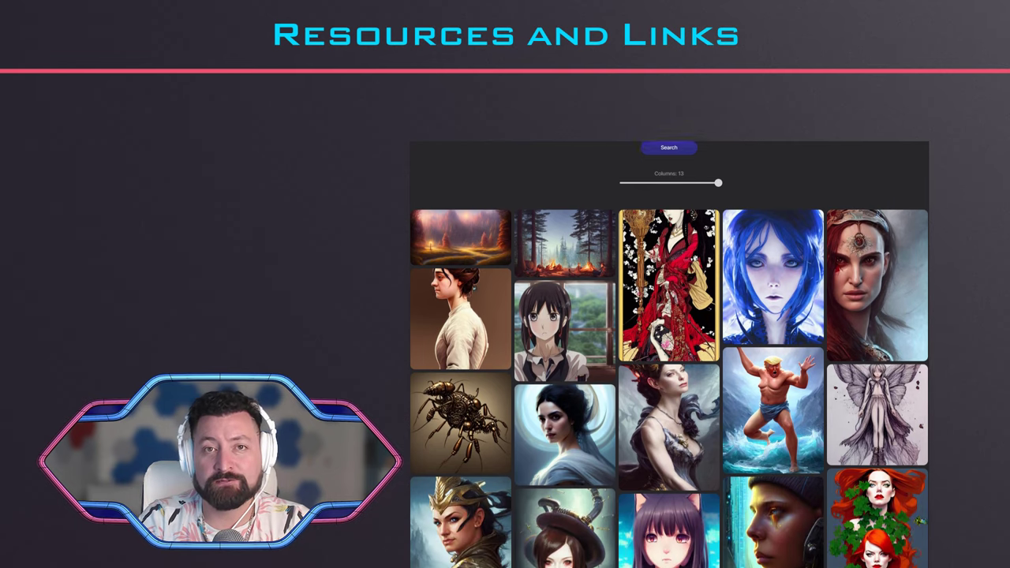
{"action": "scroll", "scroll_direction": "down", "scroll_amount": 3}
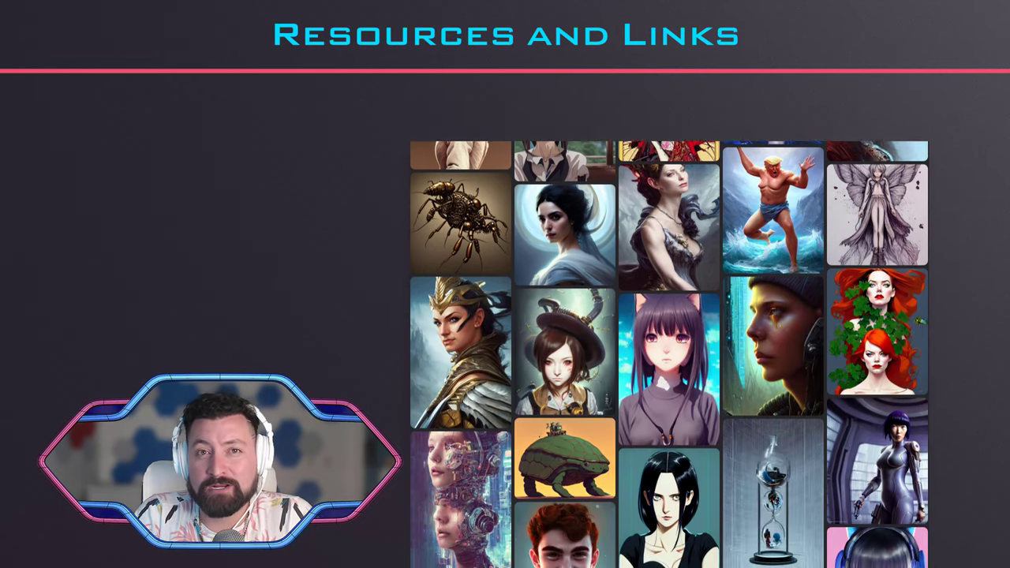
{"action": "scroll", "scroll_direction": "up", "scroll_amount": 3}
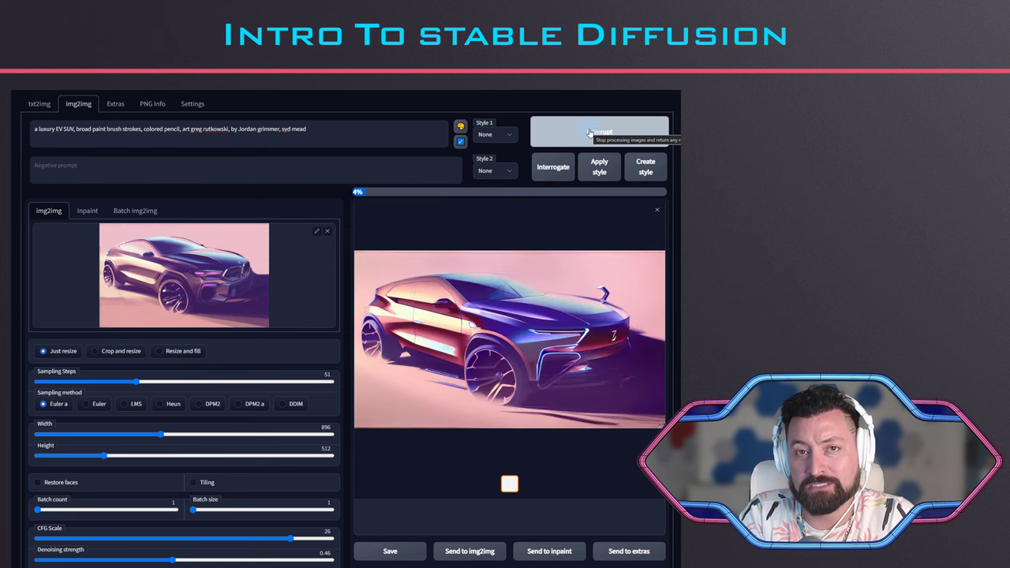
Step: Generate four fresh variations of the purple electric SUV sketch render in the img2img demo
{"action": "left_click", "coordinate": [600, 131]}
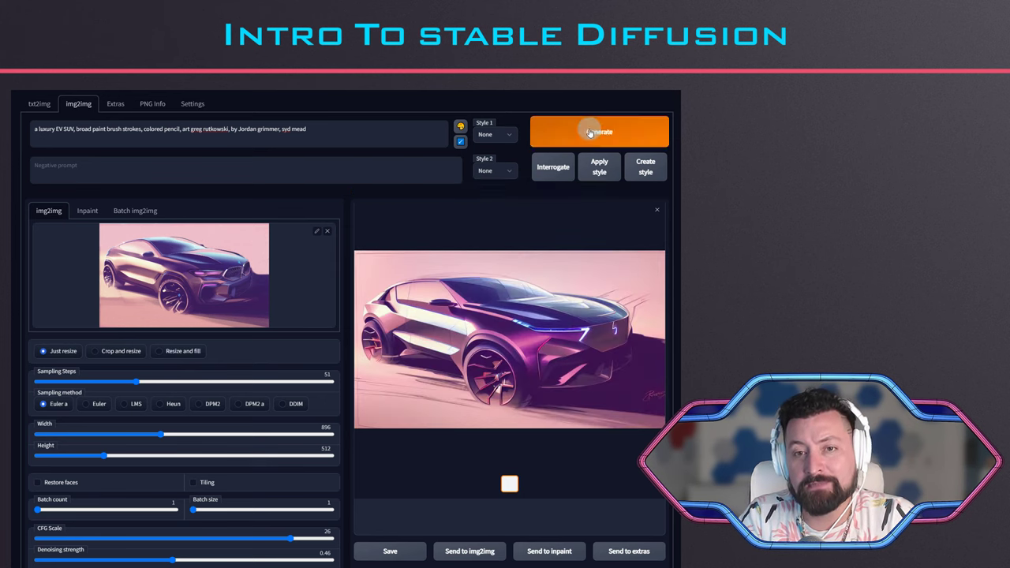
{"action": "left_click", "coordinate": [600, 131]}
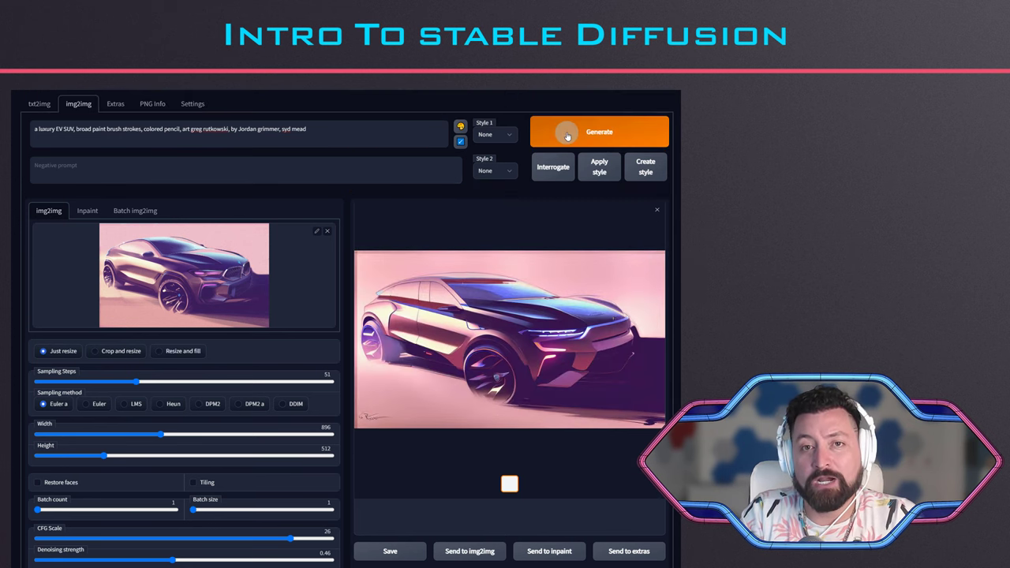
{"action": "left_click", "coordinate": [600, 131]}
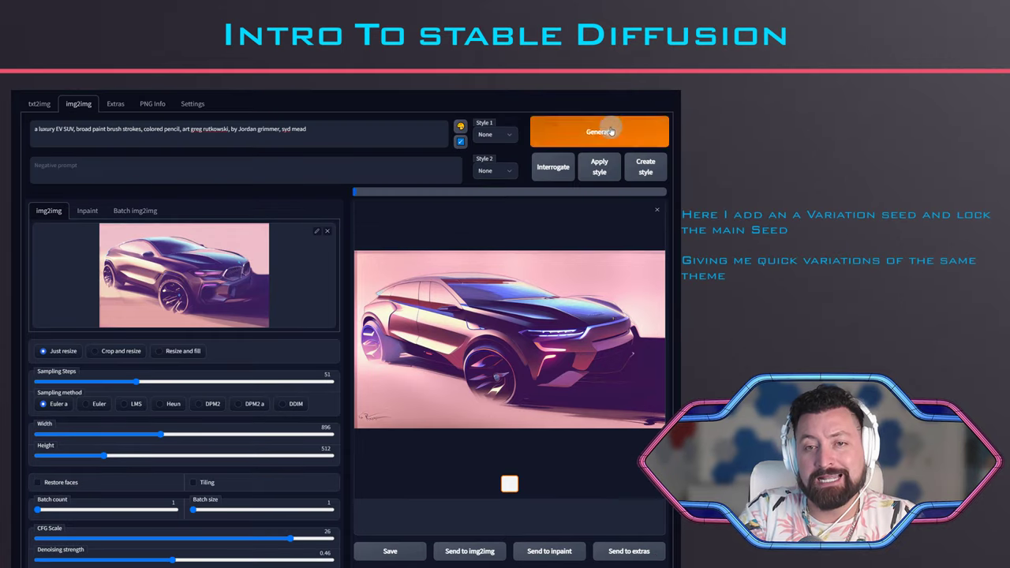
{"action": "left_click", "coordinate": [600, 131]}
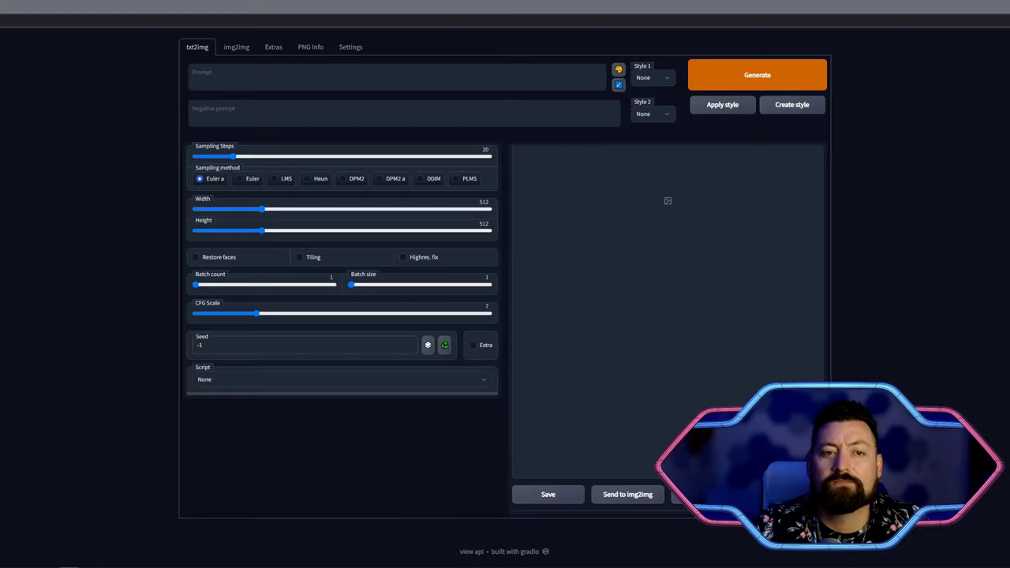
{"action": "mouse_move", "coordinate": [363, 98]}
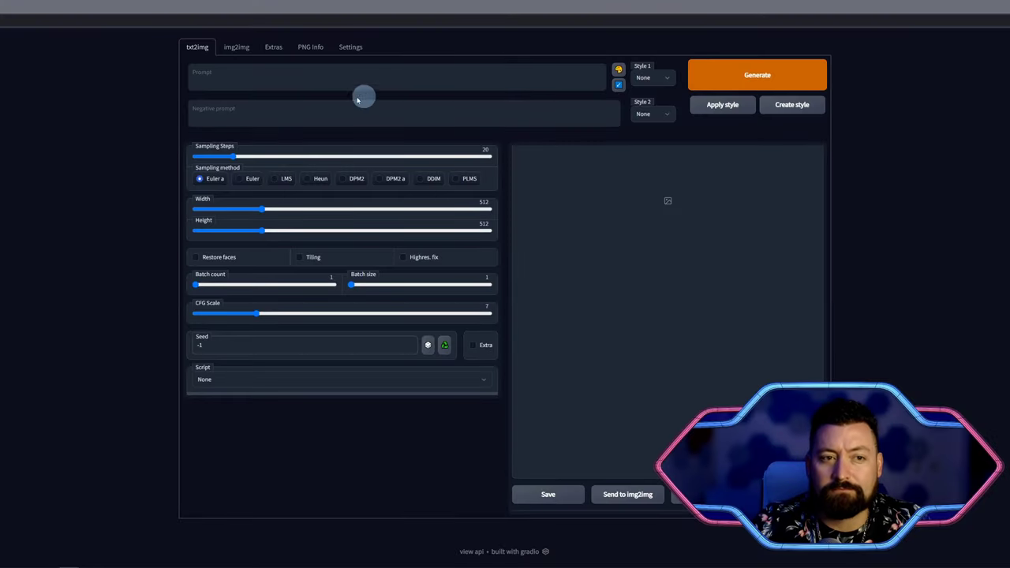
{"action": "mouse_move", "coordinate": [236, 227]}
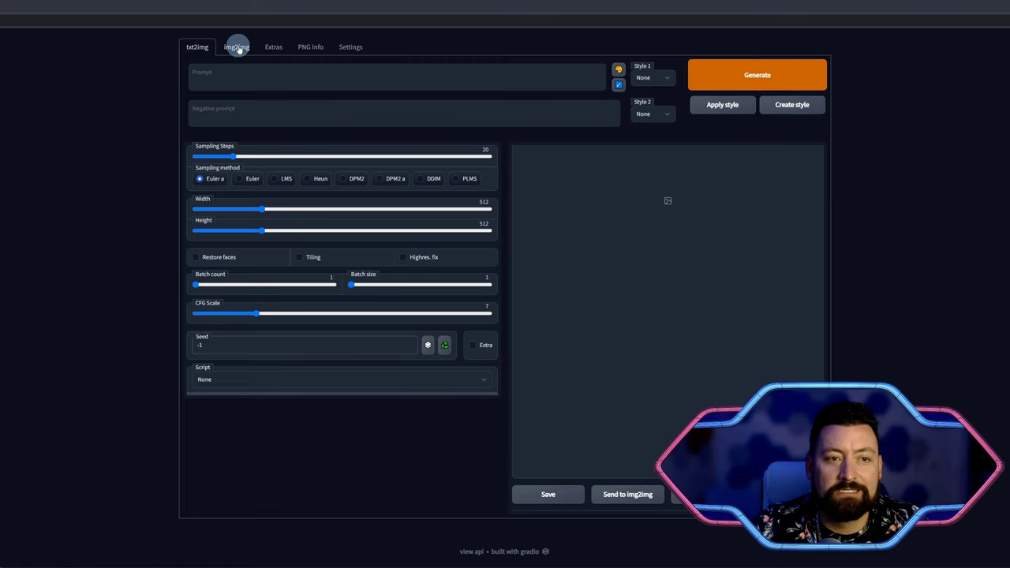
Step: Load the white SUV tunnel photo as the img2img source image
{"action": "left_click", "coordinate": [237, 47]}
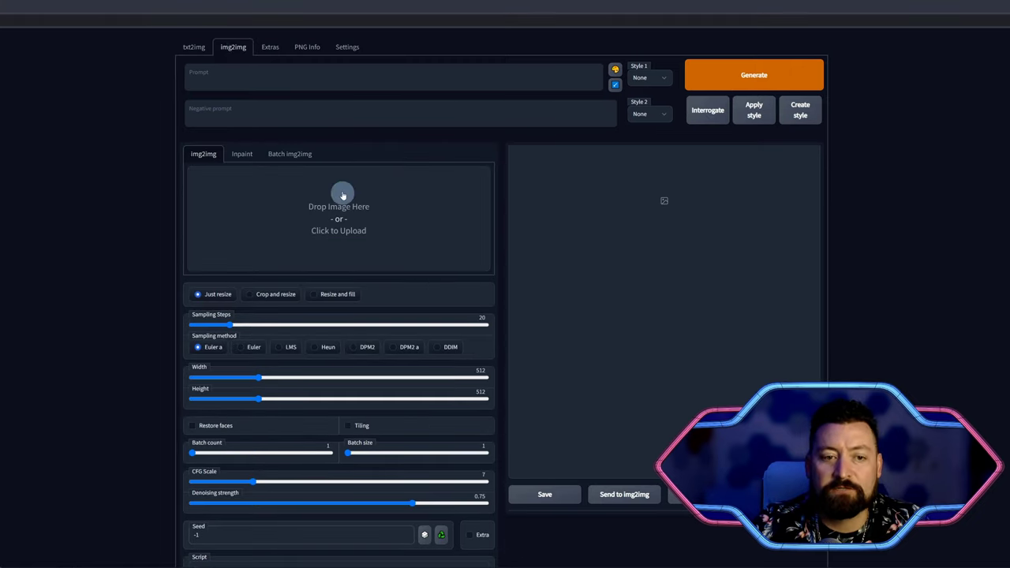
{"action": "left_click", "coordinate": [338, 205]}
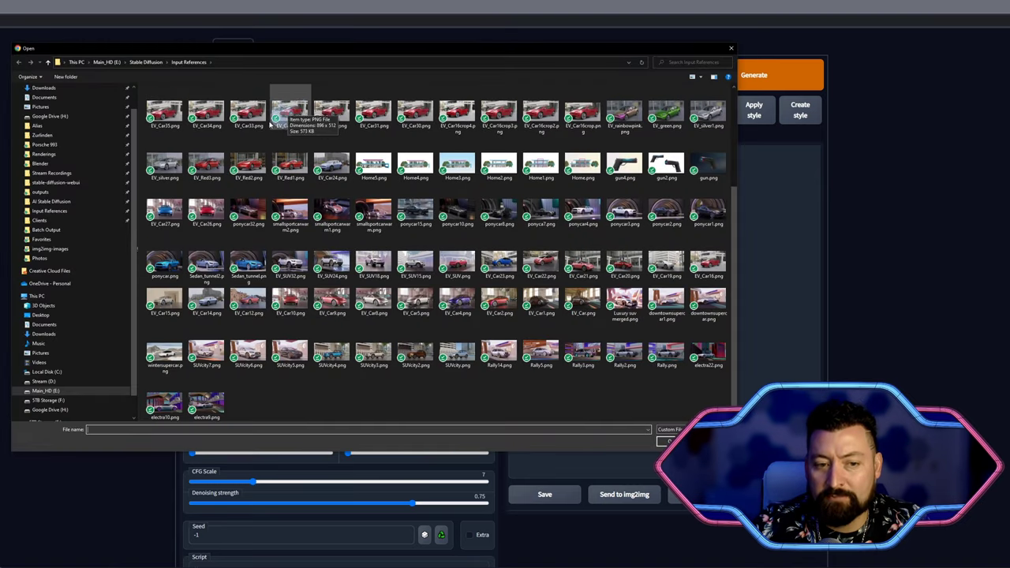
{"action": "mouse_move", "coordinate": [344, 240]}
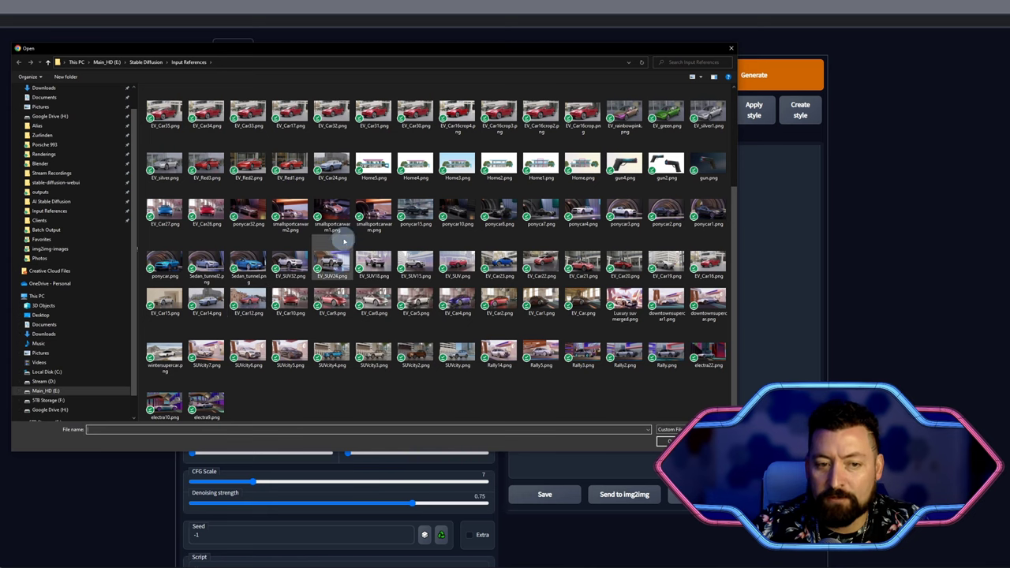
{"action": "left_click", "coordinate": [331, 265]}
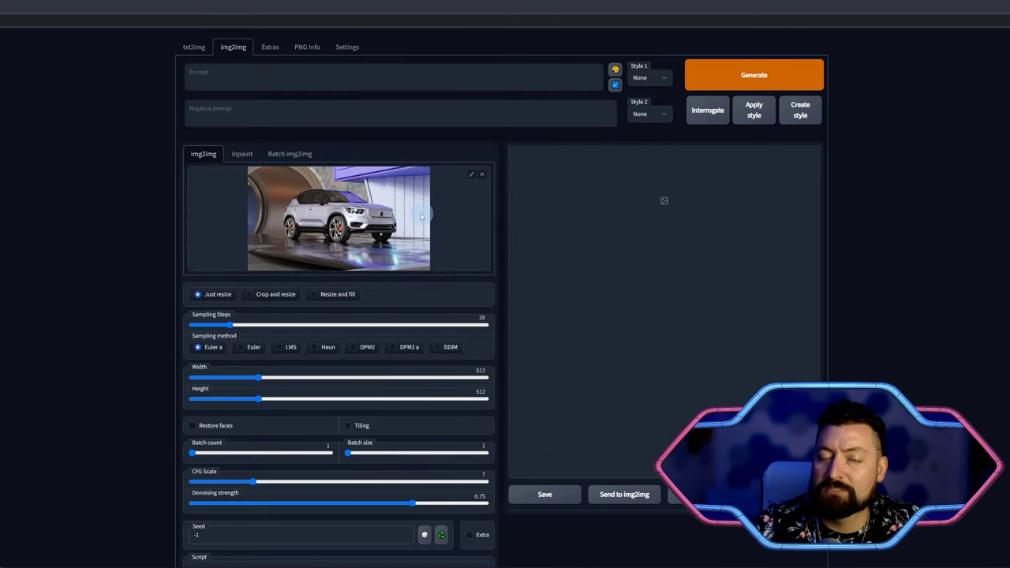
{"action": "mouse_move", "coordinate": [448, 147]}
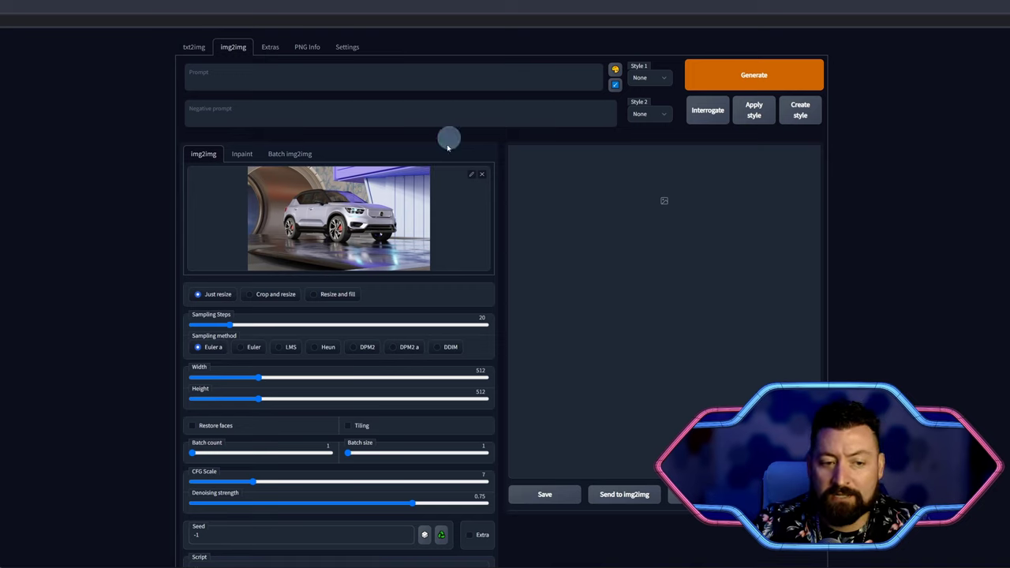
Step: Set width to 896, prompt 'Electric Luxury SUV', and generate from the uploaded photo
{"action": "left_click_drag", "start_coordinate": [257, 377], "coordinate": [313, 377]}
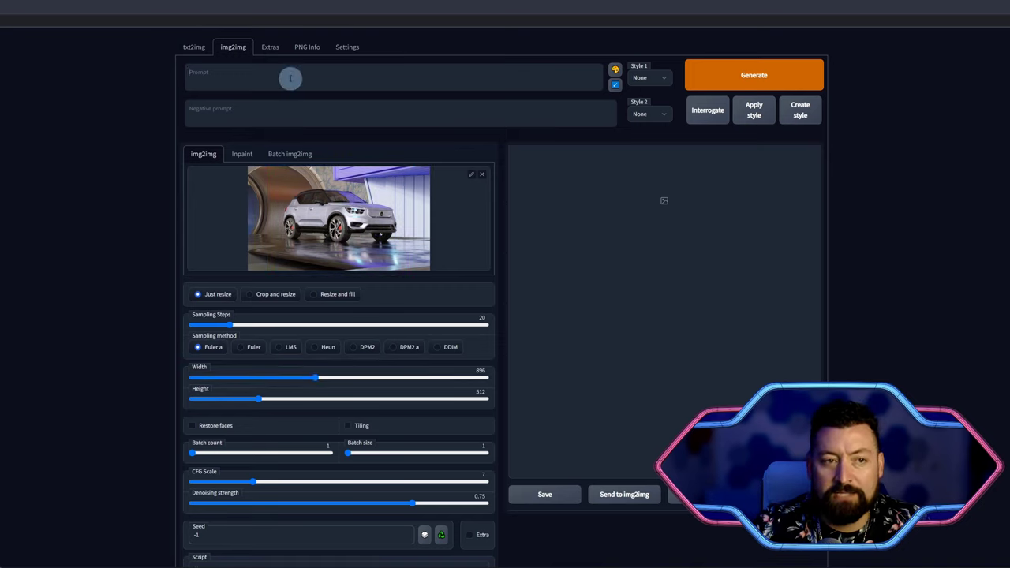
{"action": "type", "text": "Ele"}
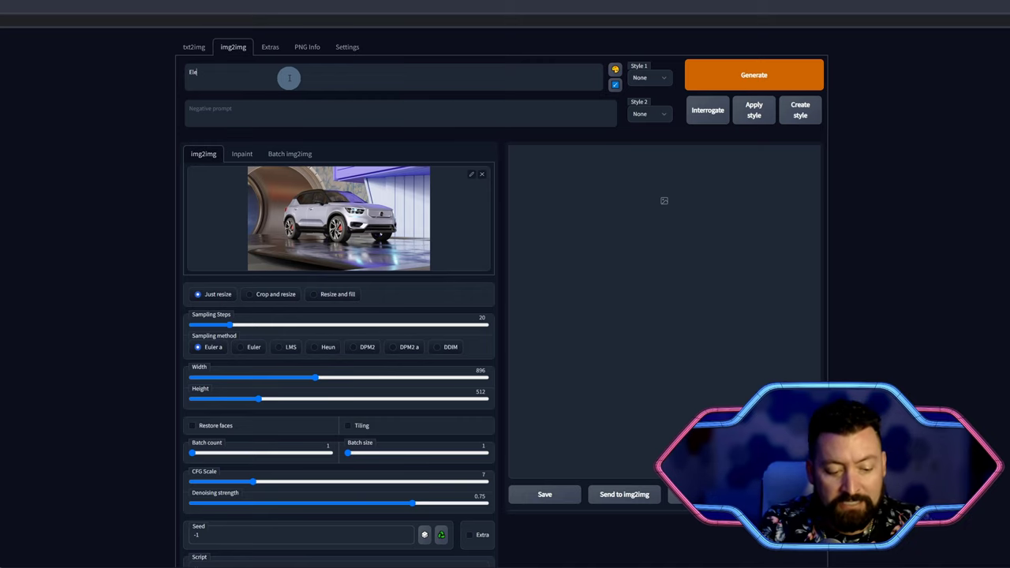
{"action": "type", "text": "ctric Luxury SU"}
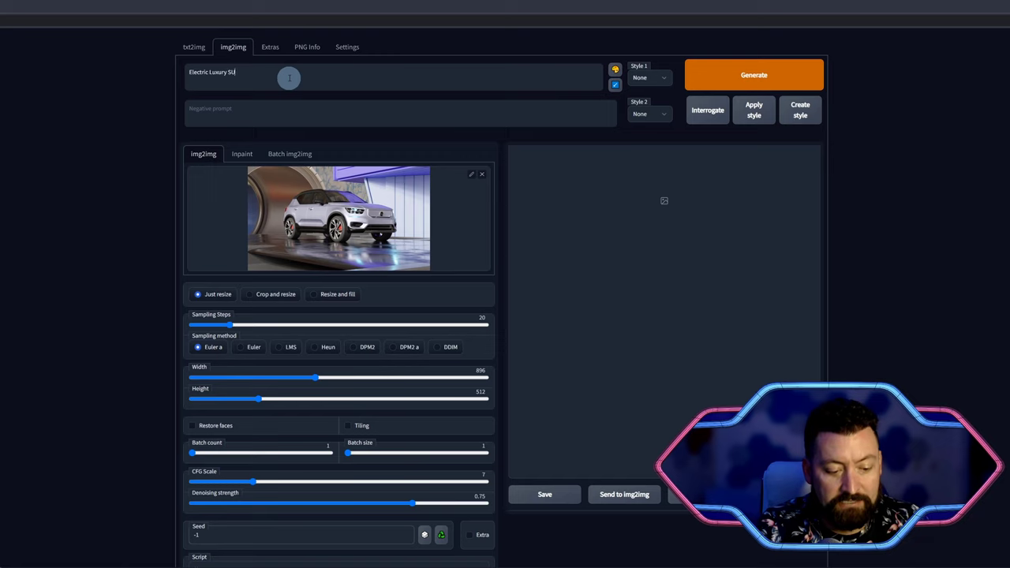
{"action": "left_click", "coordinate": [753, 74]}
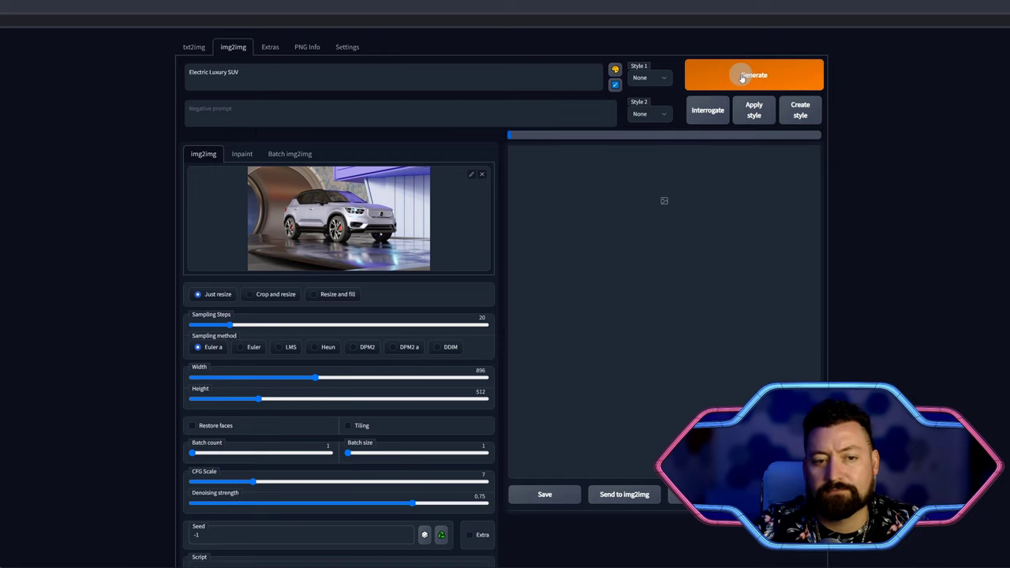
{"action": "left_click", "coordinate": [753, 75]}
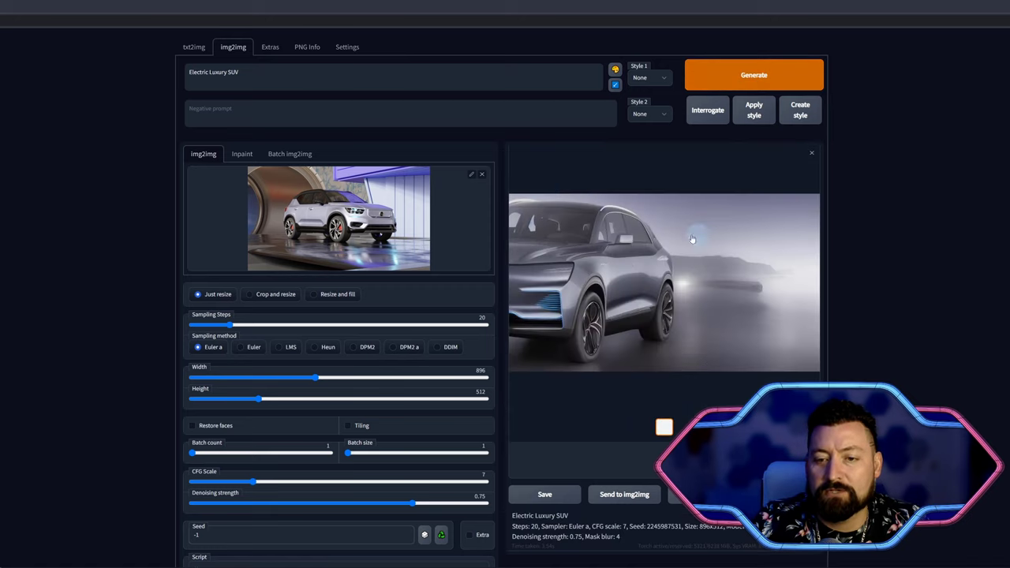
{"action": "mouse_move", "coordinate": [691, 308]}
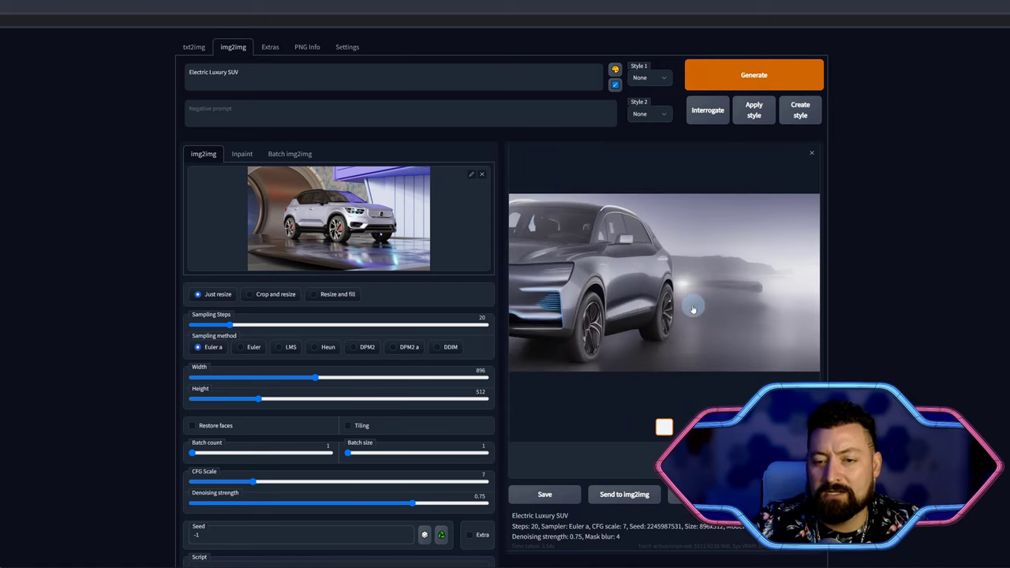
{"action": "mouse_move", "coordinate": [692, 276]}
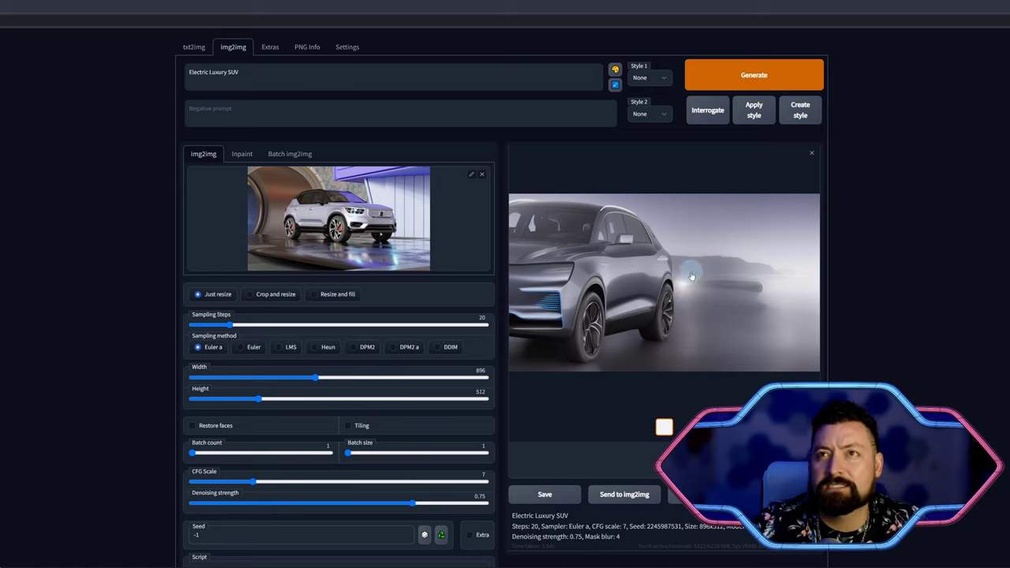
{"action": "mouse_move", "coordinate": [354, 252]}
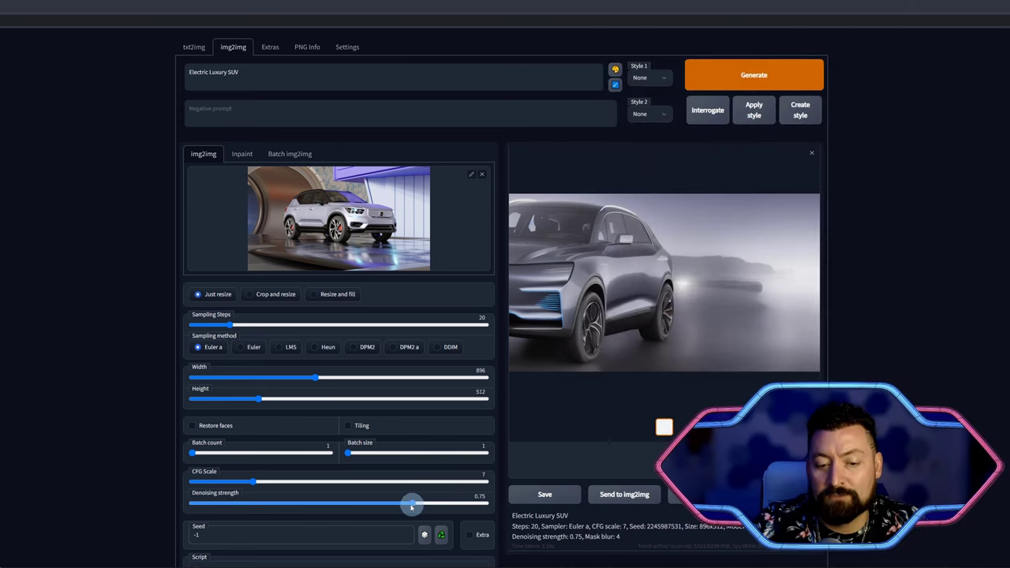
Step: Lower denoising strength to 0.5 and regenerate from the SUV photo
{"action": "left_click_drag", "start_coordinate": [411, 505], "coordinate": [341, 506]}
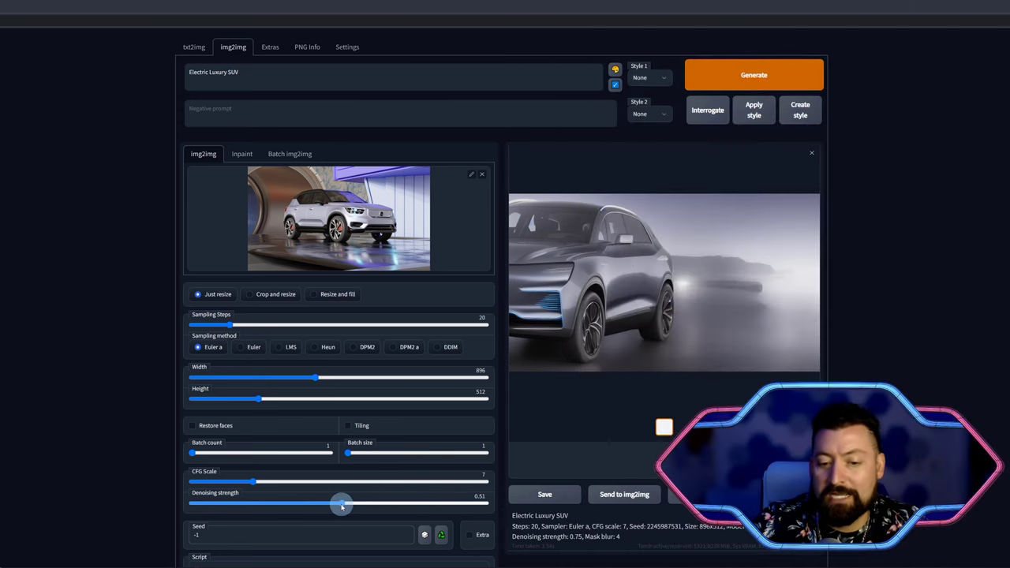
{"action": "left_click_drag", "start_coordinate": [341, 504], "coordinate": [340, 504]}
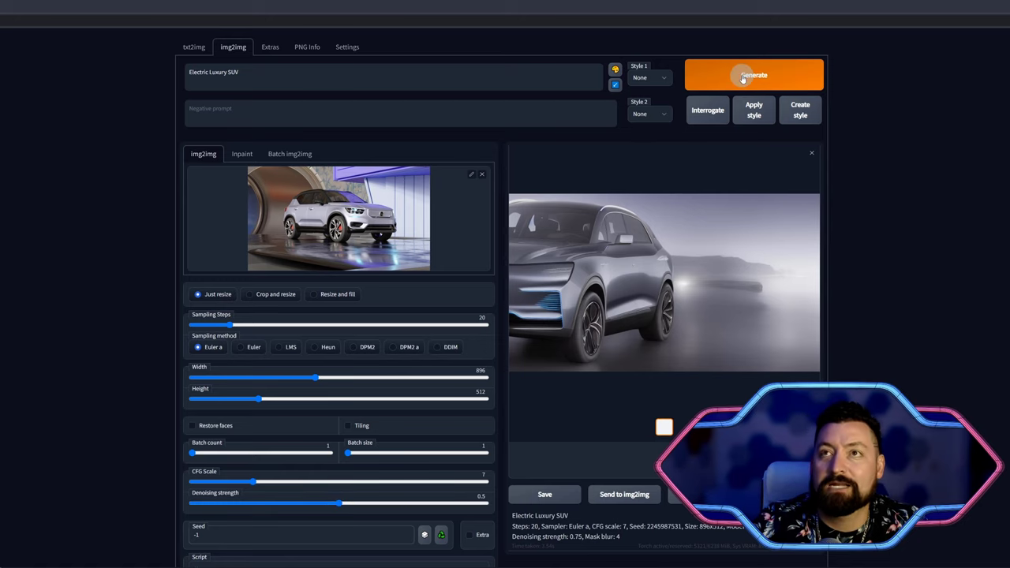
{"action": "left_click", "coordinate": [753, 74]}
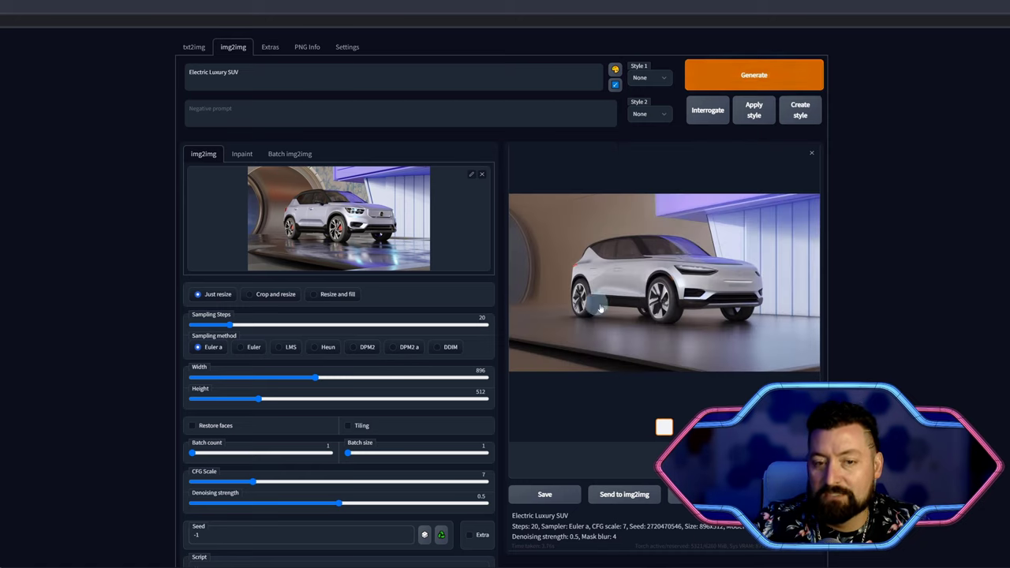
{"action": "mouse_move", "coordinate": [591, 231]}
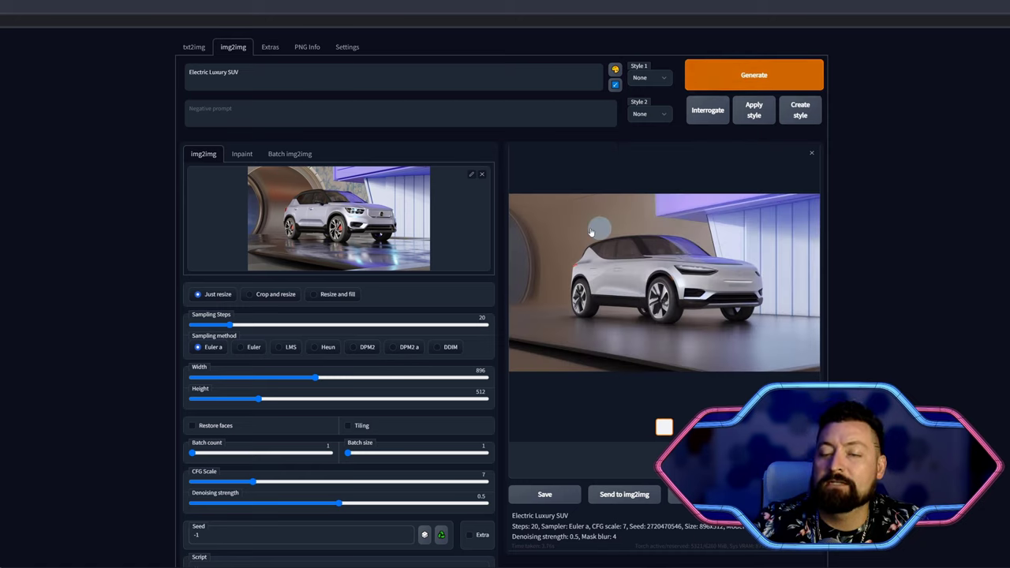
{"action": "mouse_move", "coordinate": [735, 364]}
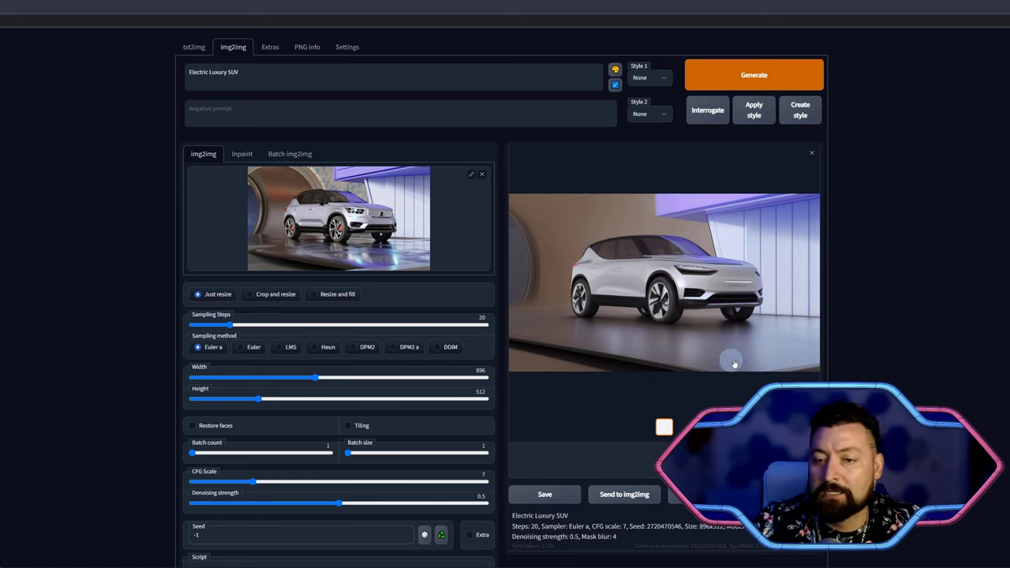
{"action": "mouse_move", "coordinate": [676, 190]}
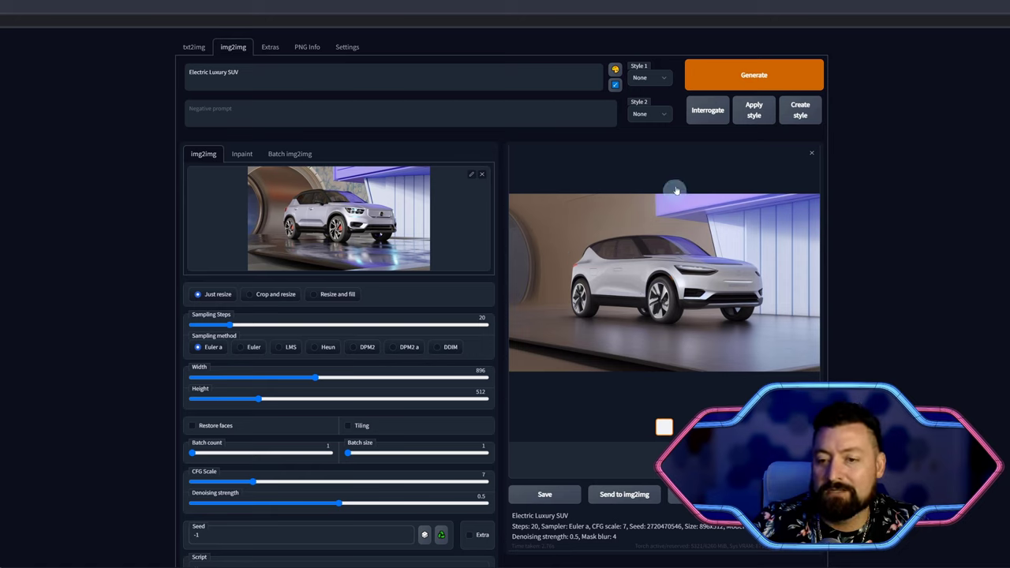
{"action": "mouse_move", "coordinate": [723, 125]}
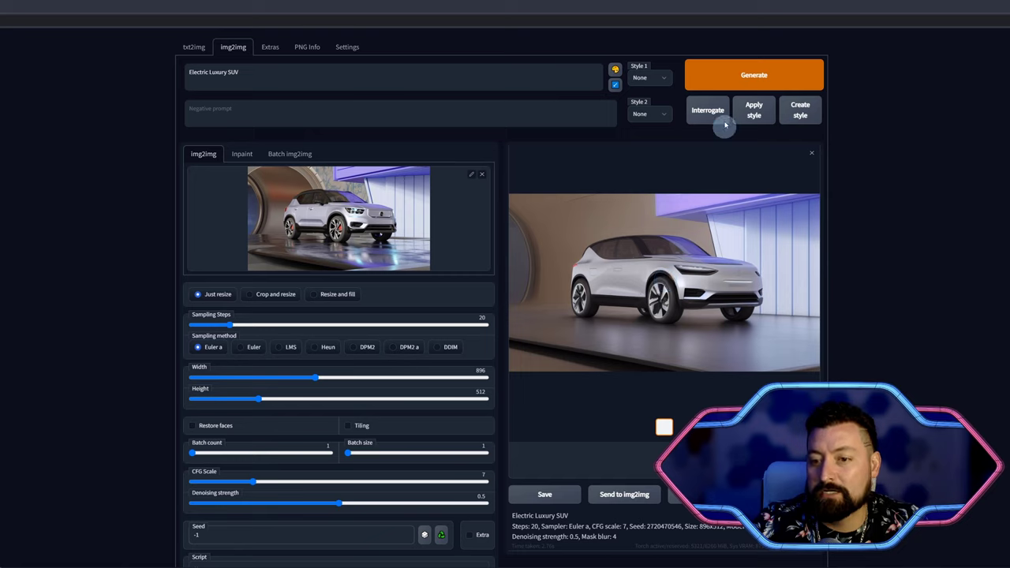
Step: Generate further 0.5-strength variations of the white SUV in the tunnel scene
{"action": "left_click", "coordinate": [755, 74]}
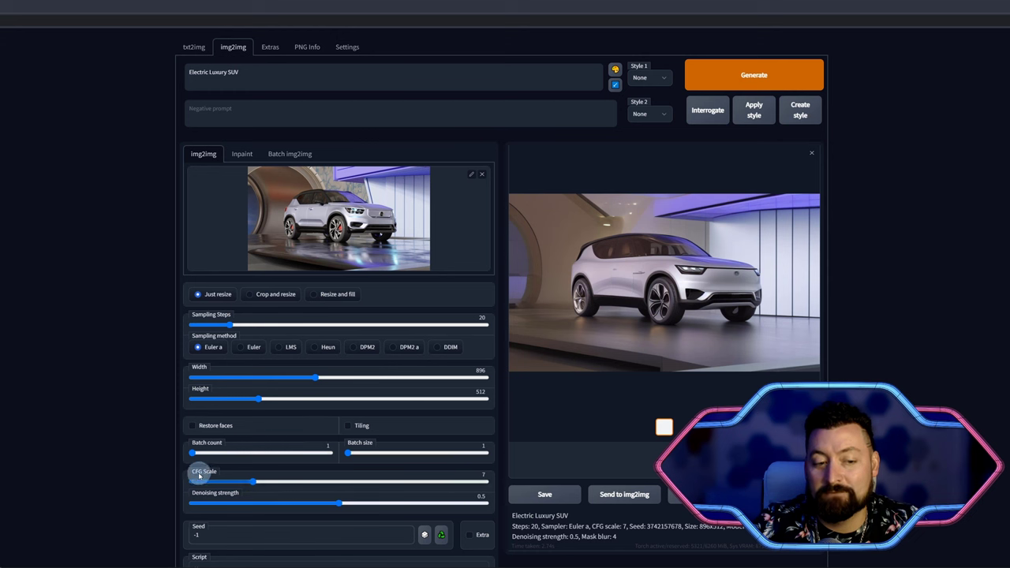
{"action": "left_click", "coordinate": [753, 74]}
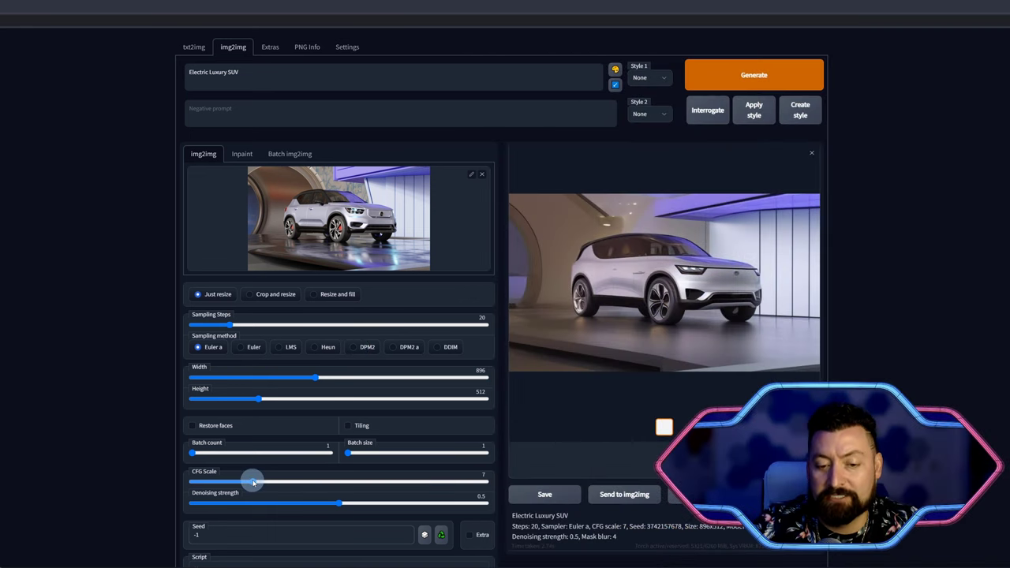
Step: Raise CFG scale to 25 and sampling steps to 70, then regenerate the SUV
{"action": "left_click_drag", "start_coordinate": [252, 482], "coordinate": [430, 481]}
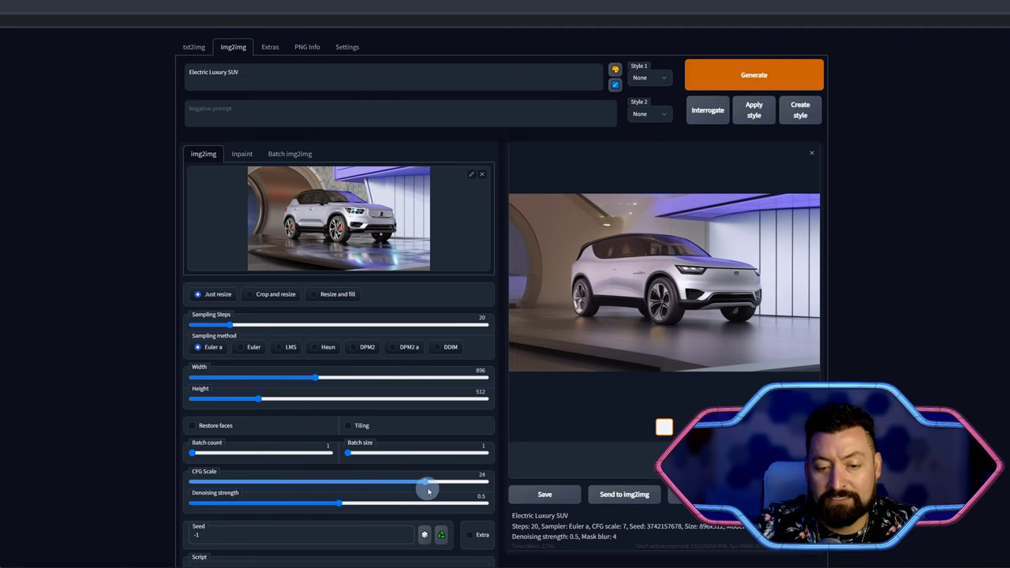
{"action": "left_click_drag", "start_coordinate": [427, 481], "coordinate": [436, 481]}
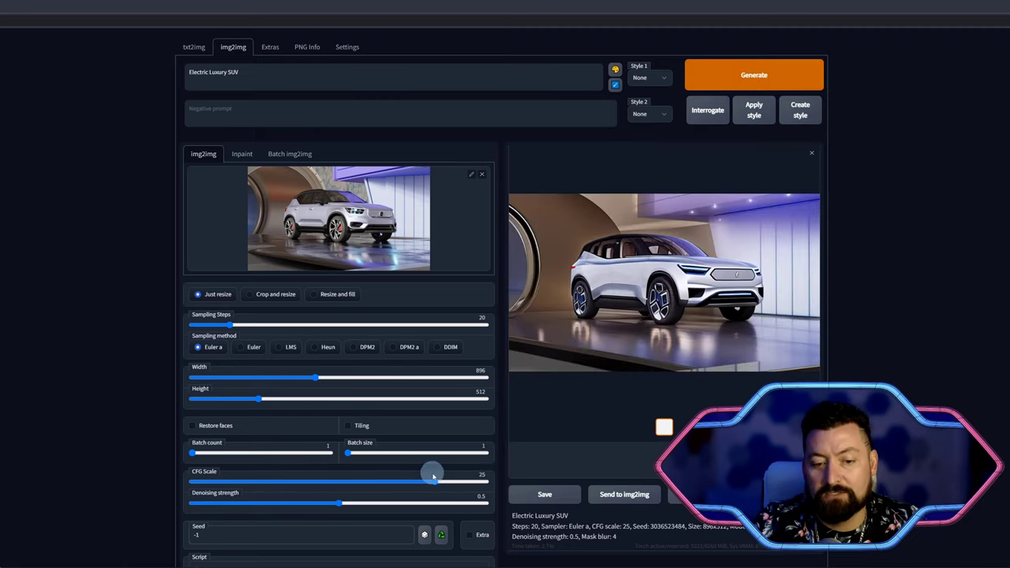
{"action": "left_click_drag", "start_coordinate": [436, 482], "coordinate": [417, 482]}
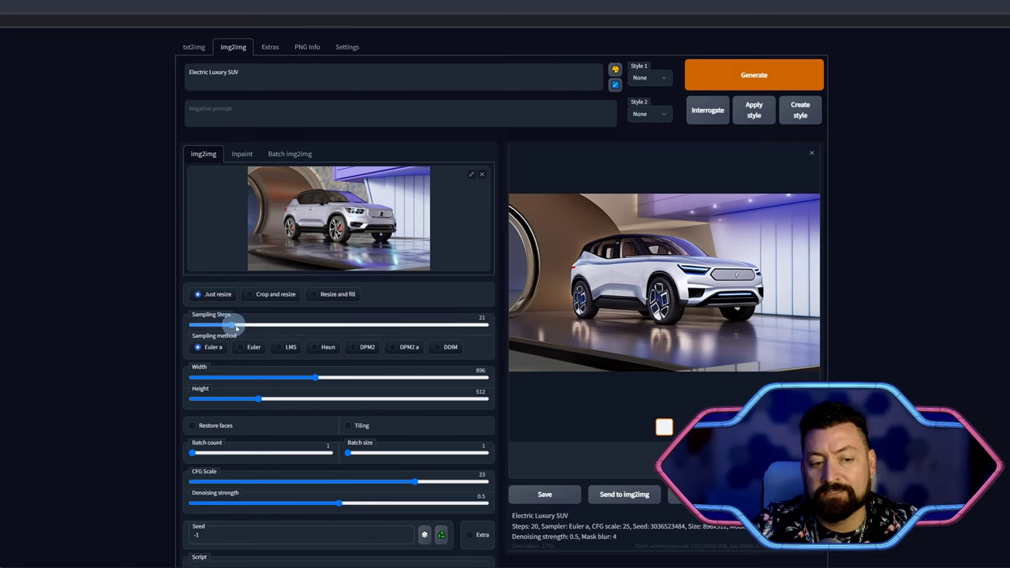
{"action": "left_click_drag", "start_coordinate": [235, 327], "coordinate": [360, 327]}
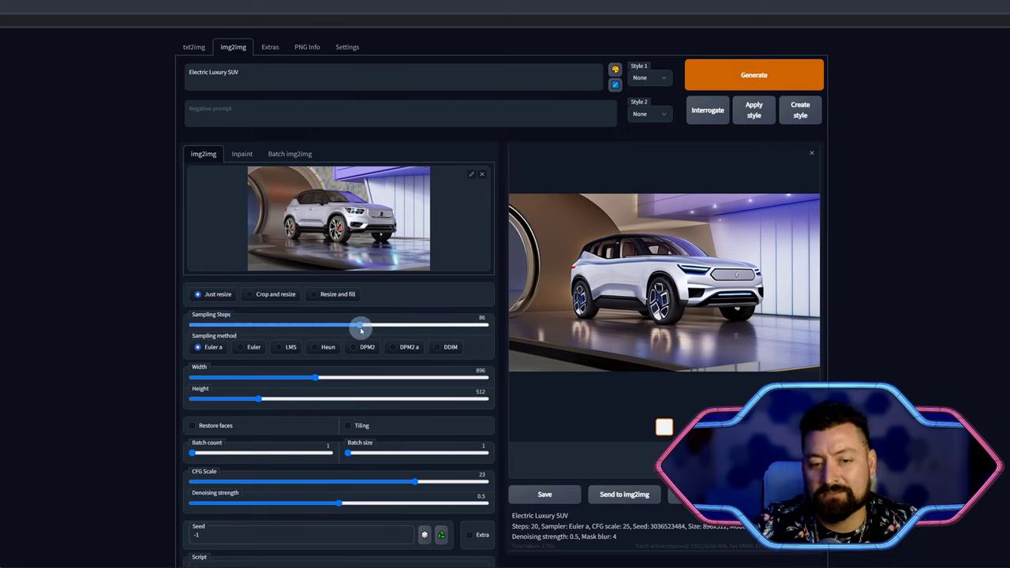
{"action": "left_click_drag", "start_coordinate": [360, 325], "coordinate": [429, 326]}
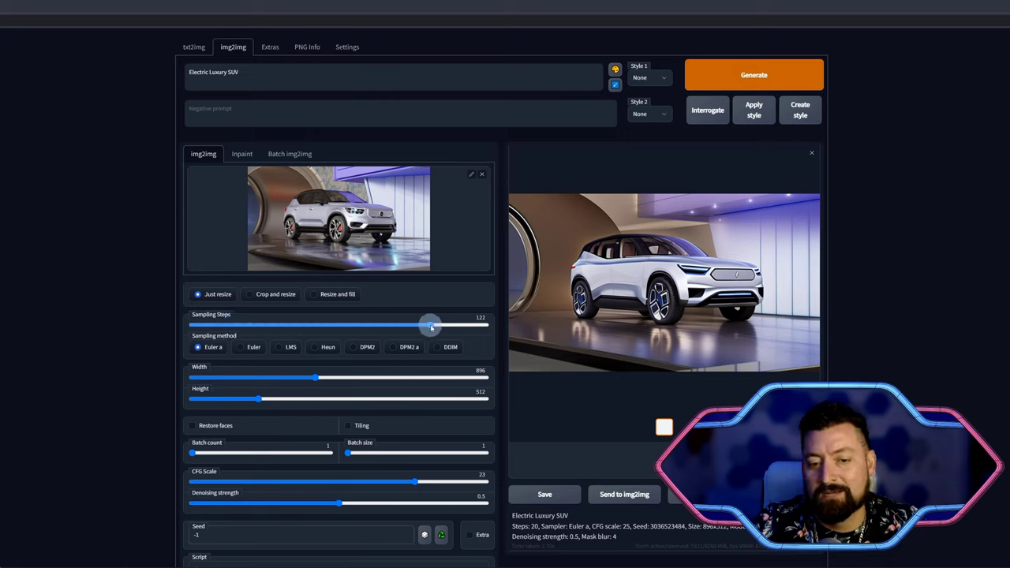
{"action": "left_click_drag", "start_coordinate": [432, 325], "coordinate": [335, 325]}
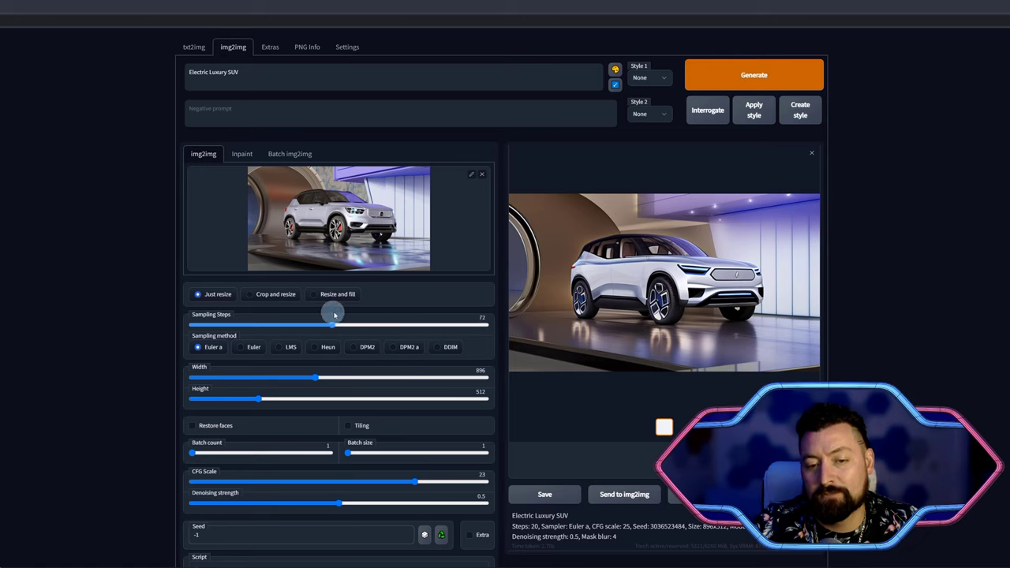
{"action": "left_click_drag", "start_coordinate": [335, 325], "coordinate": [329, 325]}
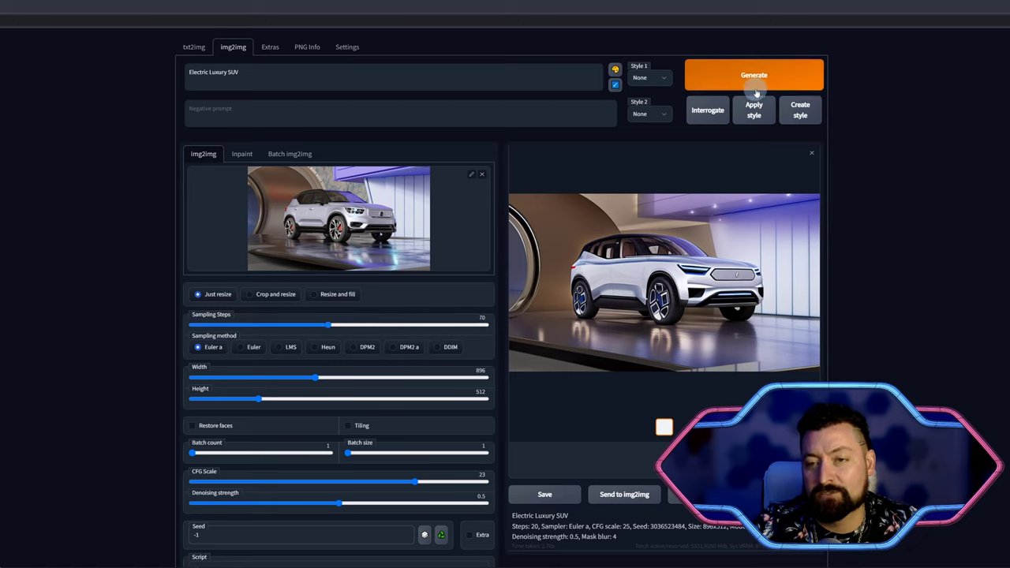
{"action": "left_click", "coordinate": [753, 74]}
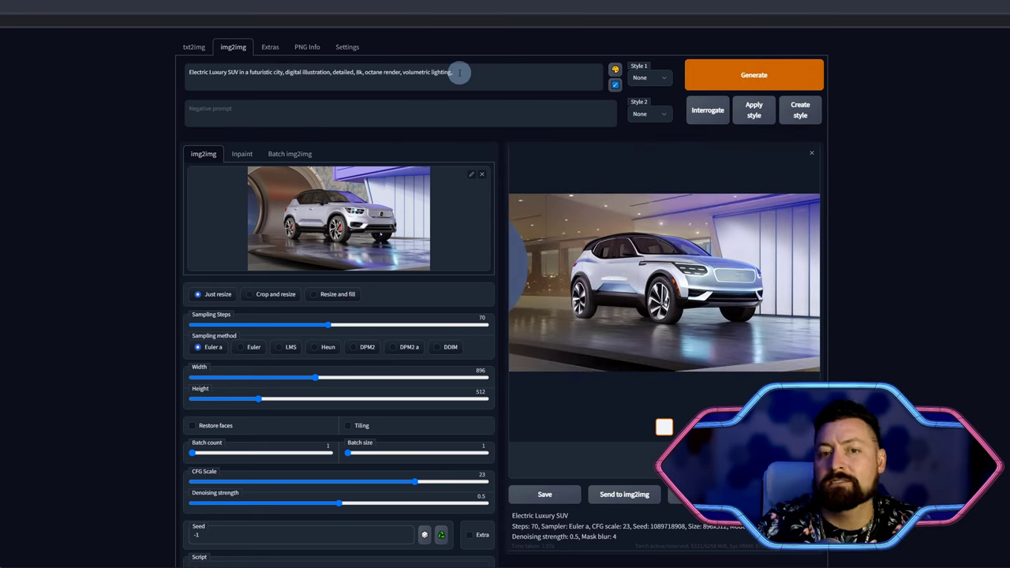
Step: Extend the prompt with futuristic city, 8k, octane render, volumetric lighting and generate variations
{"action": "left_click", "coordinate": [753, 74]}
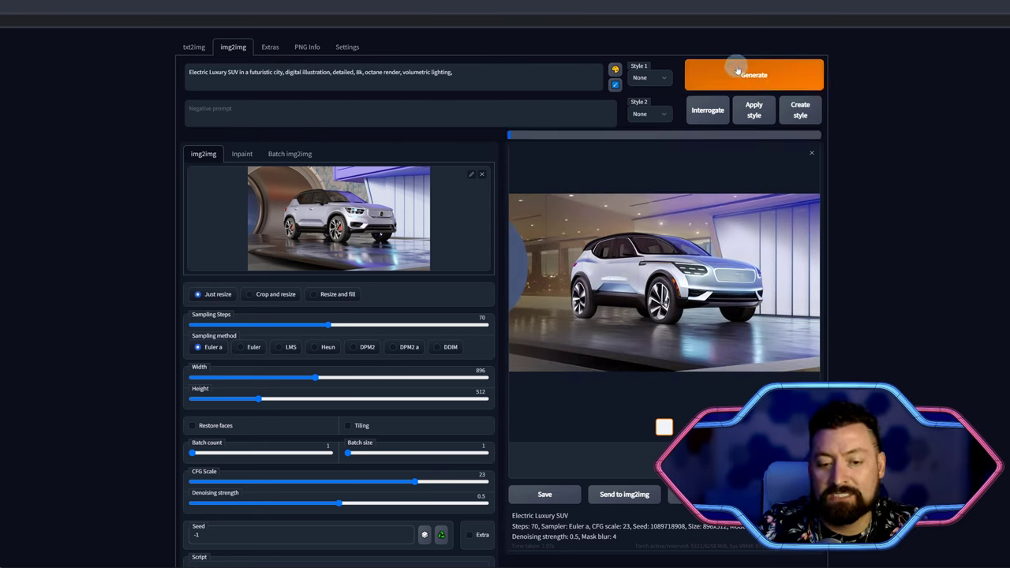
{"action": "left_click", "coordinate": [754, 74]}
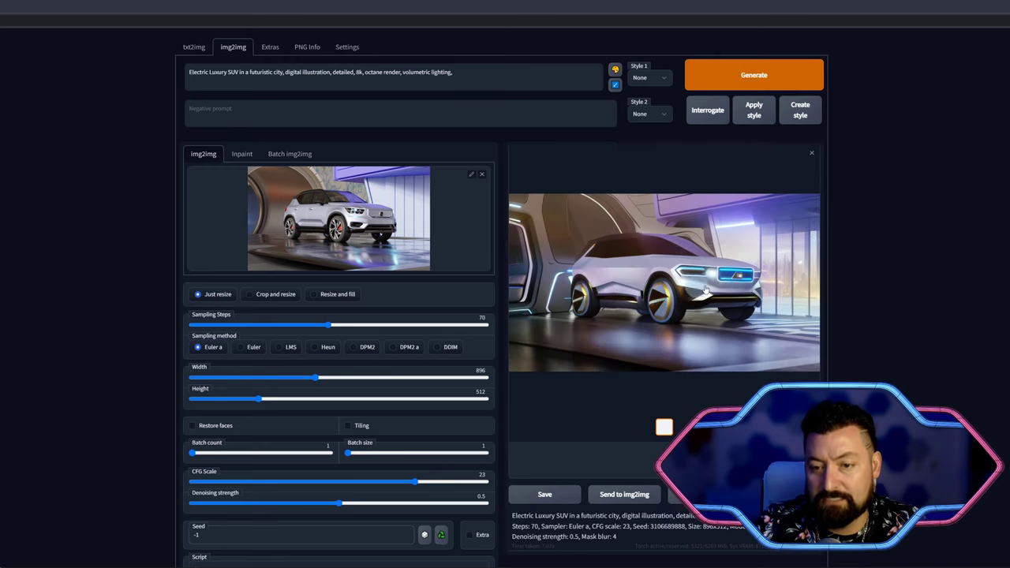
{"action": "left_click", "coordinate": [754, 74]}
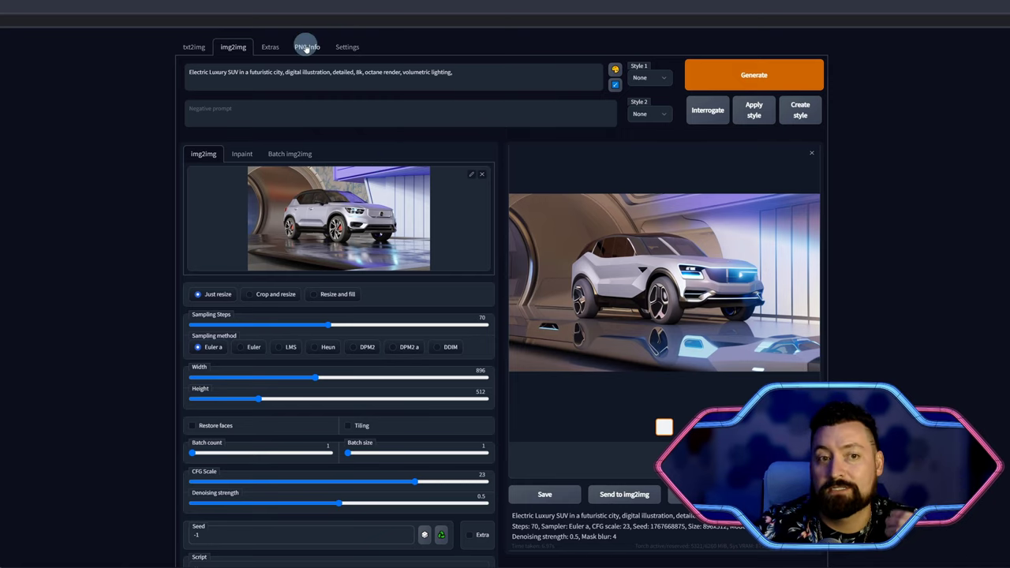
Step: In PNG Info, browse the favourite renders folder to load the chosen SUV render's parameters
{"action": "left_click", "coordinate": [306, 47]}
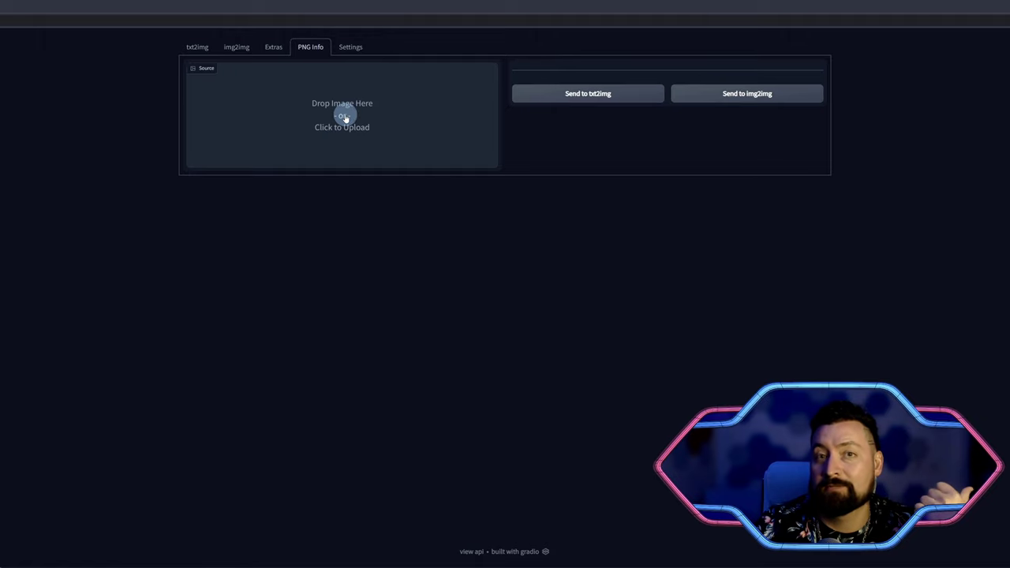
{"action": "left_click", "coordinate": [341, 113]}
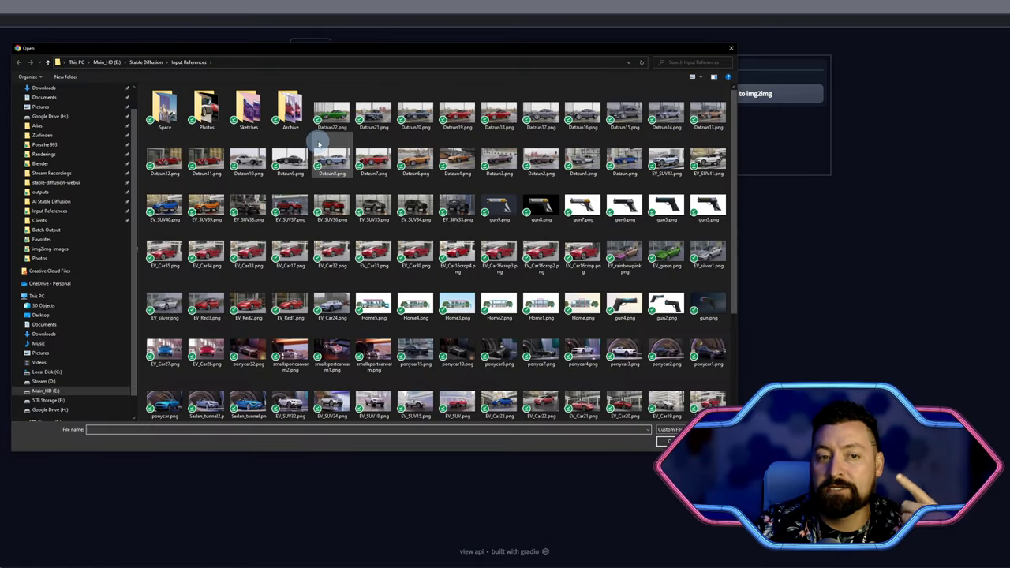
{"action": "left_click", "coordinate": [41, 240]}
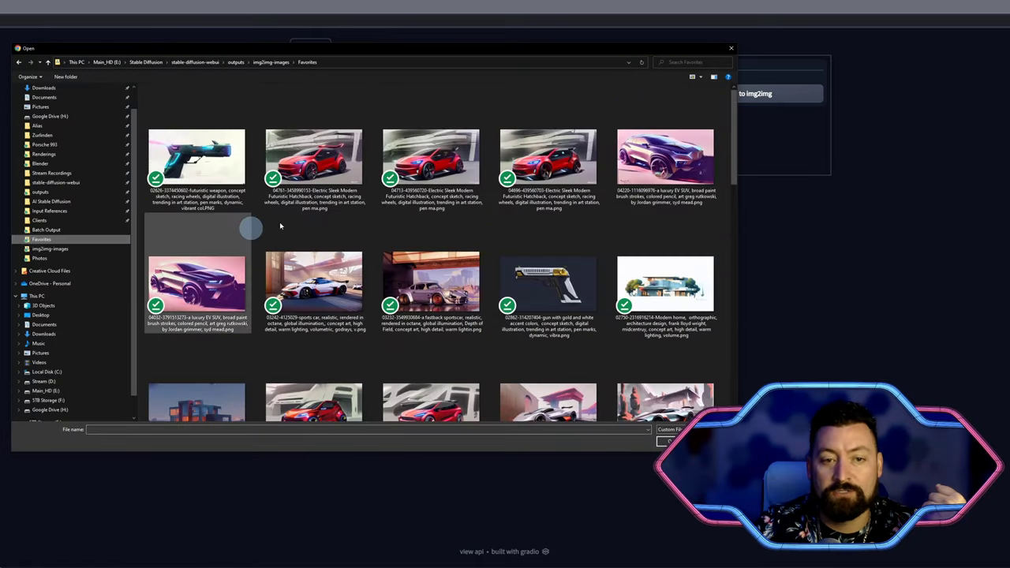
{"action": "scroll", "scroll_direction": "down", "scroll_amount": 3}
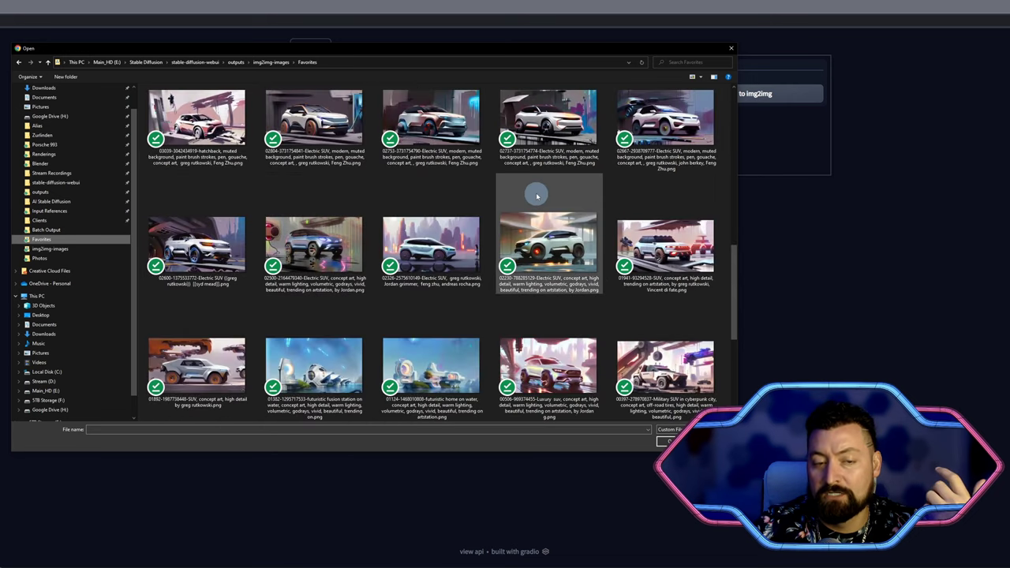
{"action": "scroll", "scroll_direction": "up", "scroll_amount": 3}
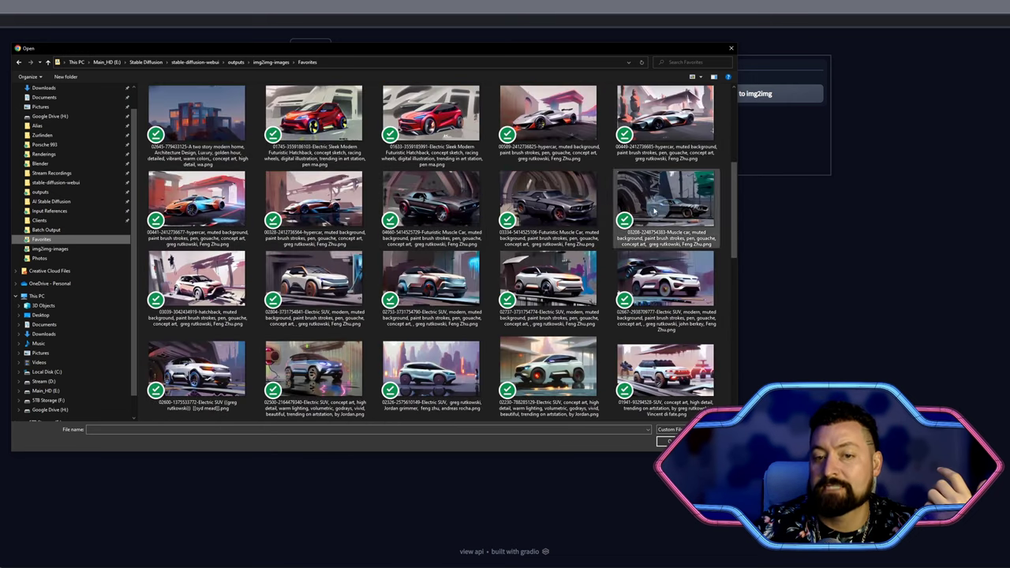
{"action": "scroll", "scroll_direction": "down", "scroll_amount": 3}
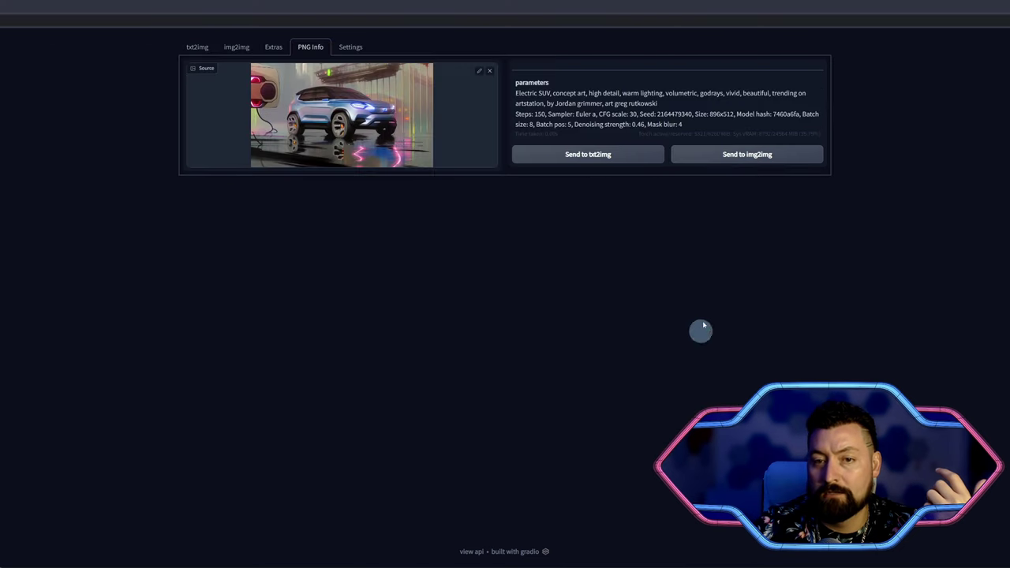
{"action": "mouse_move", "coordinate": [787, 88]}
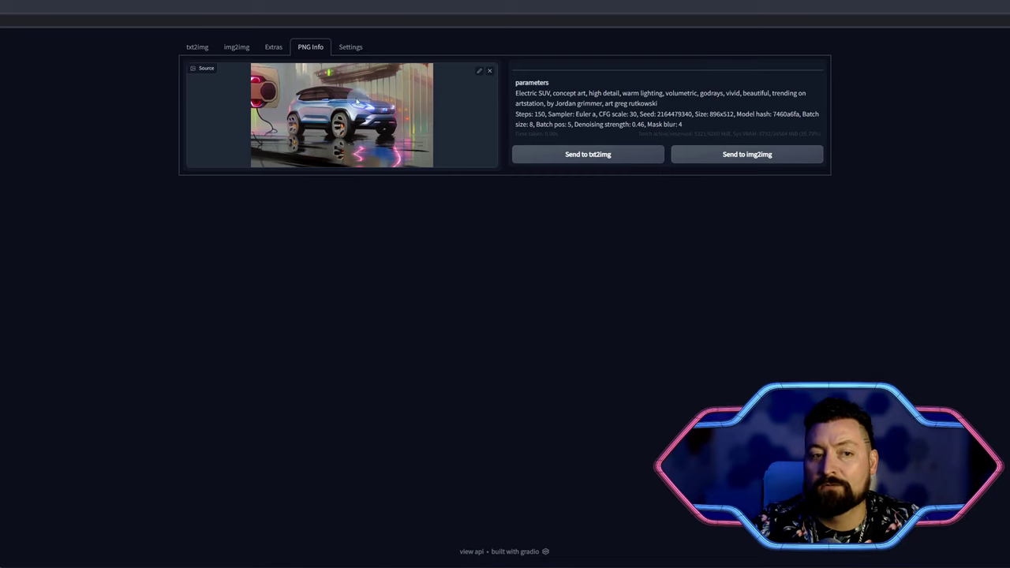
{"action": "mouse_move", "coordinate": [426, 112]}
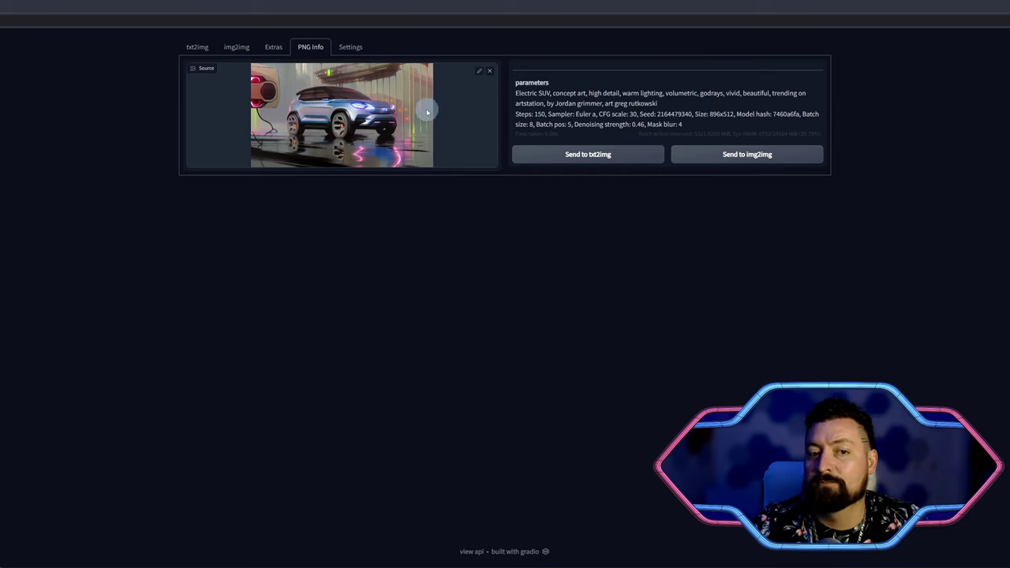
{"action": "mouse_move", "coordinate": [662, 93]}
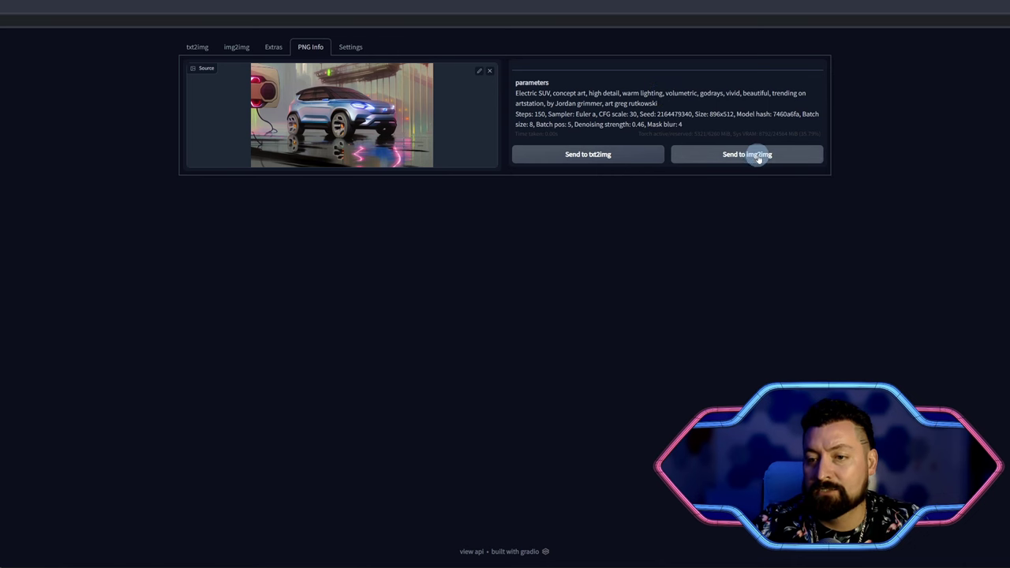
Step: Send the render to img2img, set sampling steps 119 and seed -1, and generate new SUV renders
{"action": "left_click", "coordinate": [747, 155]}
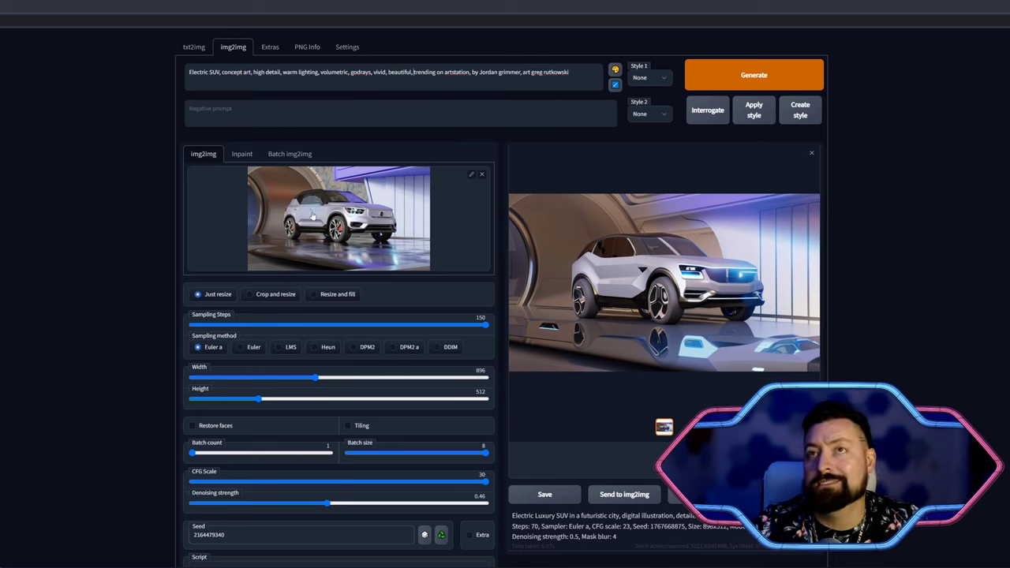
{"action": "left_click_drag", "start_coordinate": [487, 325], "coordinate": [423, 326]}
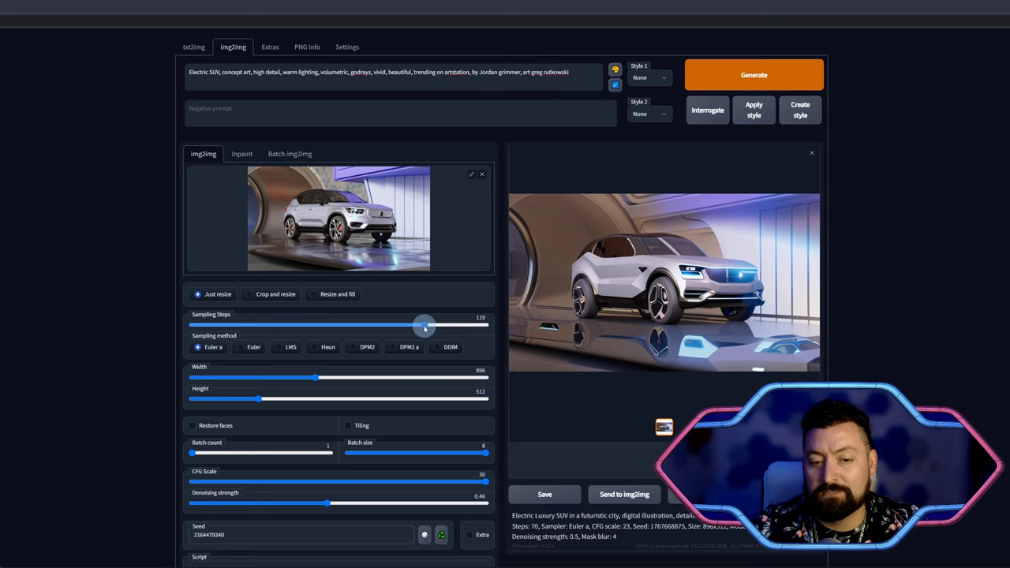
{"action": "scroll", "scroll_direction": "down", "scroll_amount": 3}
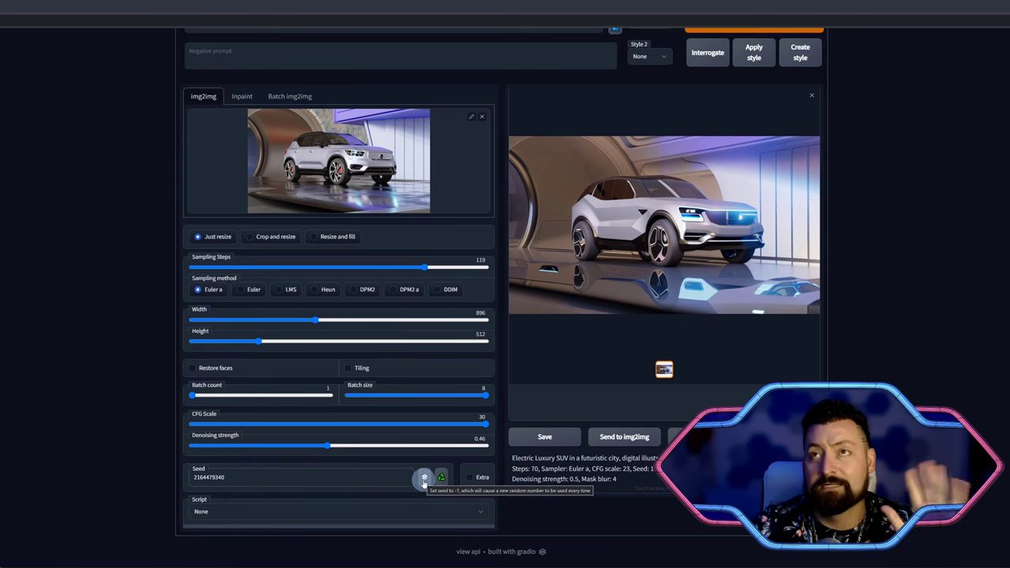
{"action": "left_click", "coordinate": [425, 480]}
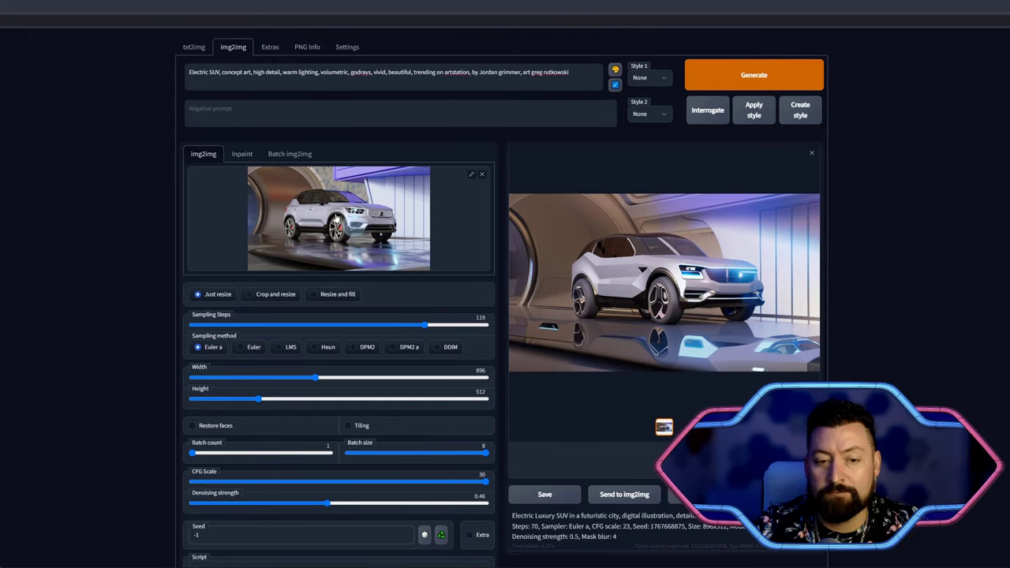
{"action": "left_click", "coordinate": [755, 74]}
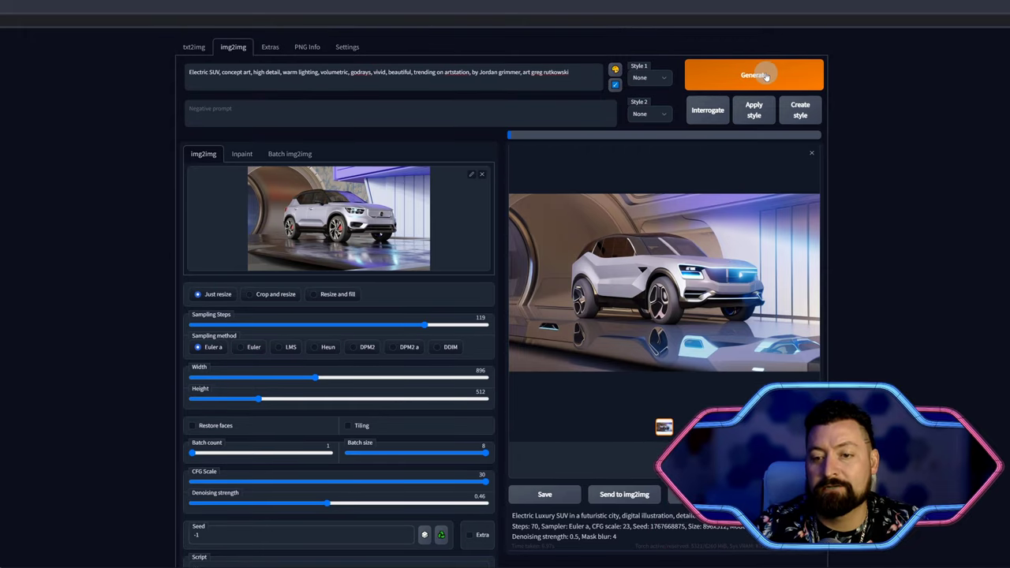
{"action": "left_click", "coordinate": [754, 74]}
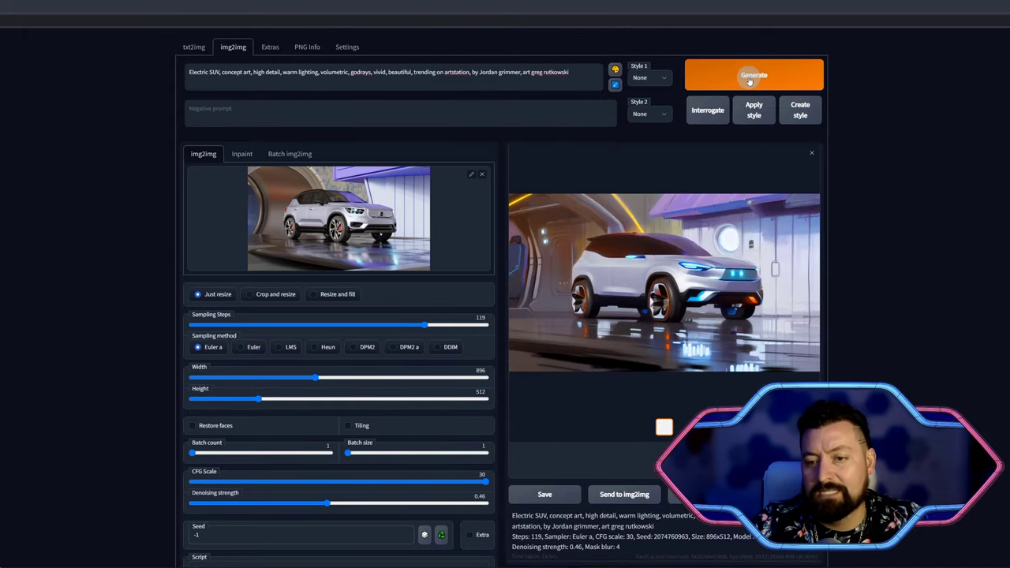
{"action": "left_click", "coordinate": [753, 75]}
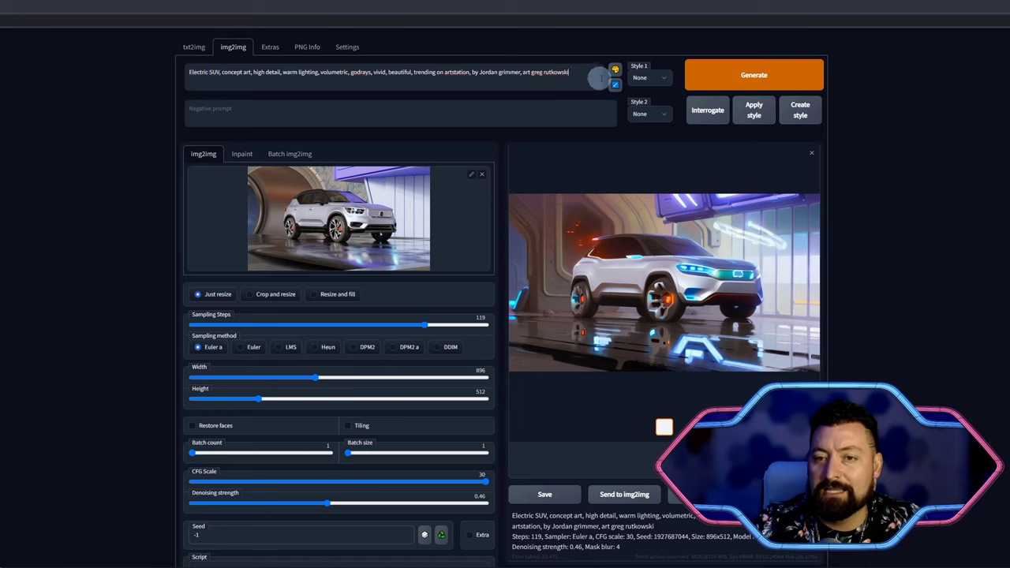
Step: Shorten the prompt to Electric SUV, apply the Concept Sketch style, and generate sketch renders
{"action": "left_click", "coordinate": [649, 77]}
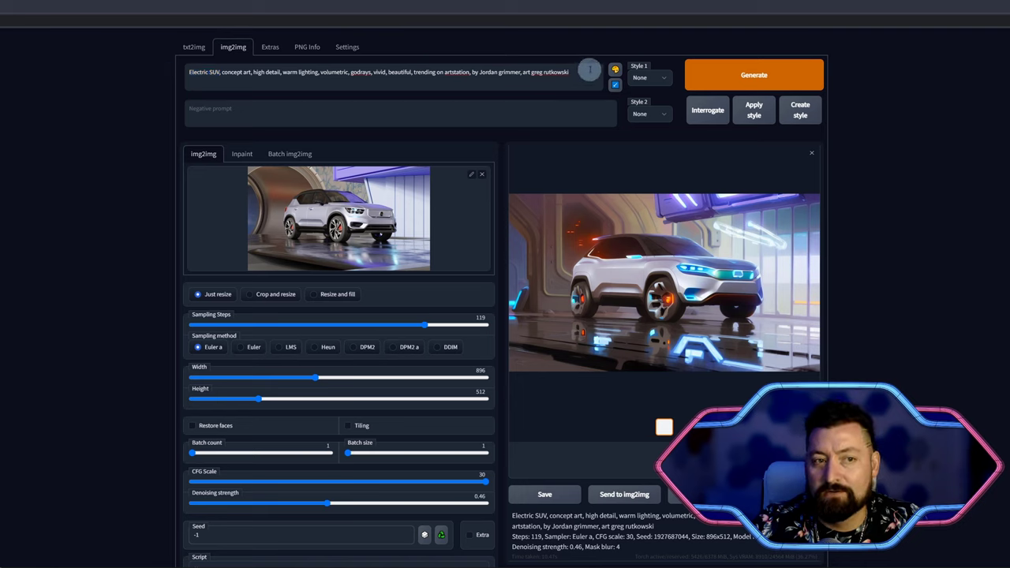
{"action": "triple_click", "coordinate": [379, 72]}
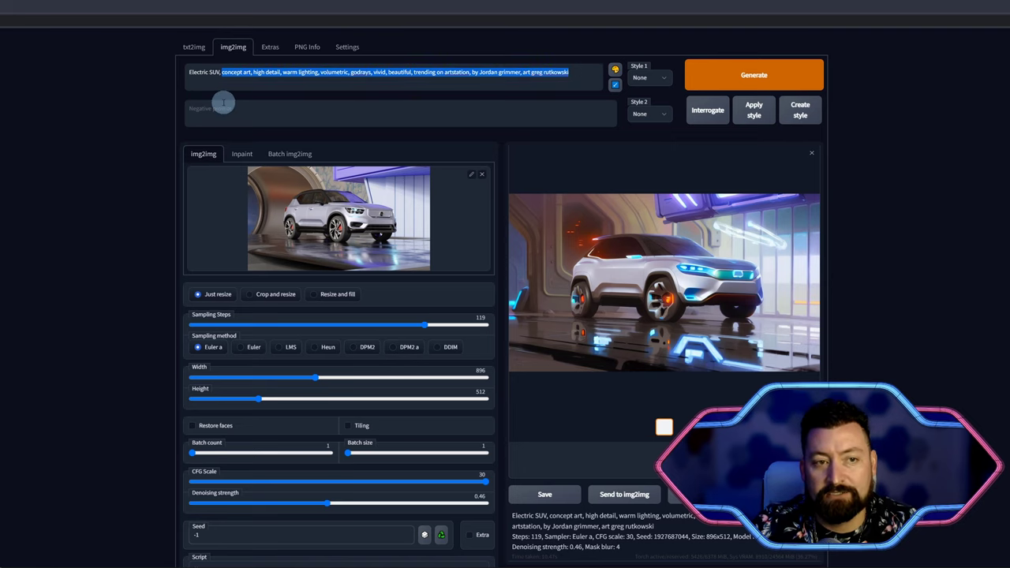
{"action": "left_click", "coordinate": [651, 77]}
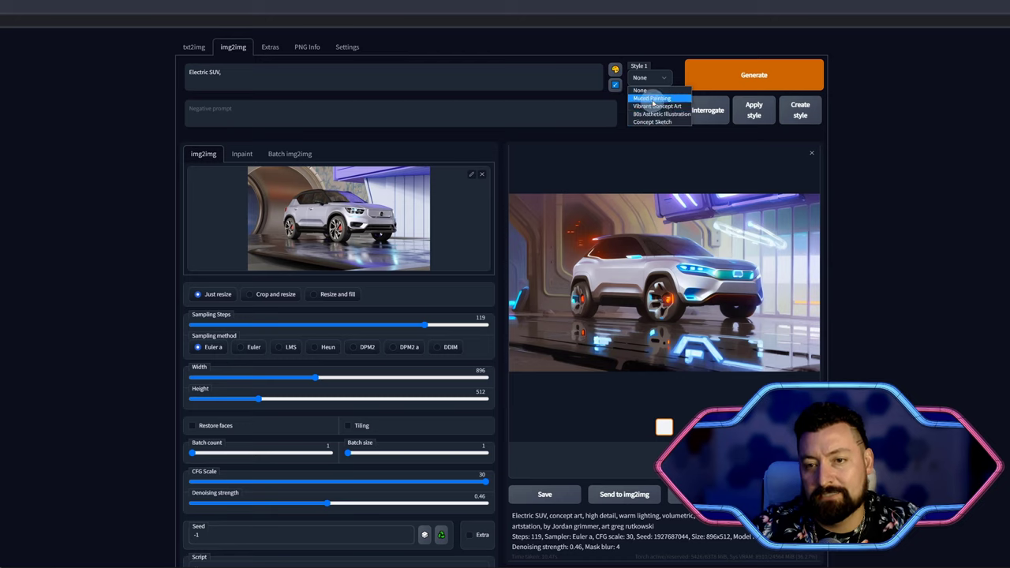
{"action": "mouse_move", "coordinate": [652, 122]}
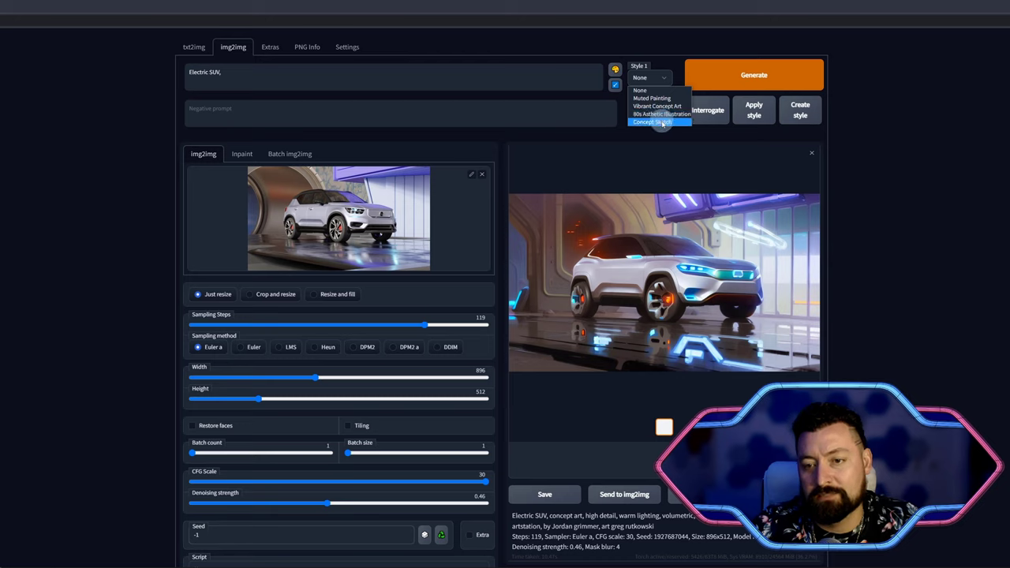
{"action": "left_click", "coordinate": [652, 122]}
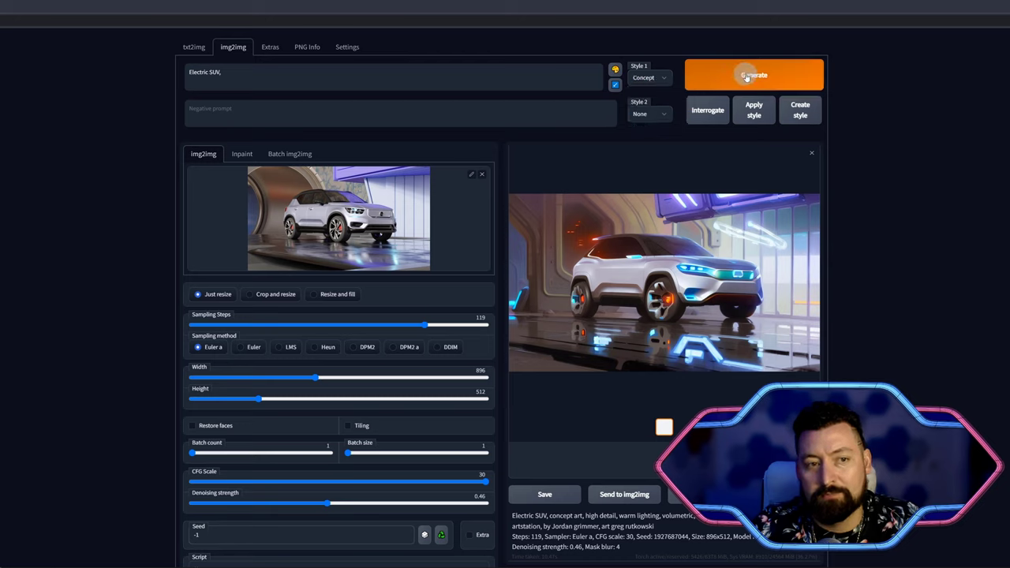
{"action": "left_click", "coordinate": [753, 75]}
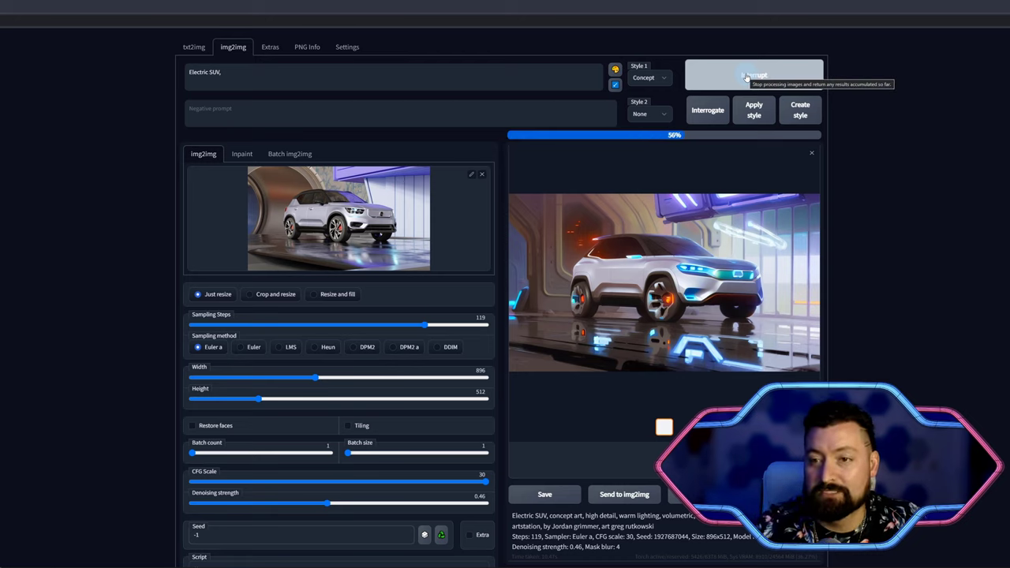
{"action": "left_click", "coordinate": [753, 74]}
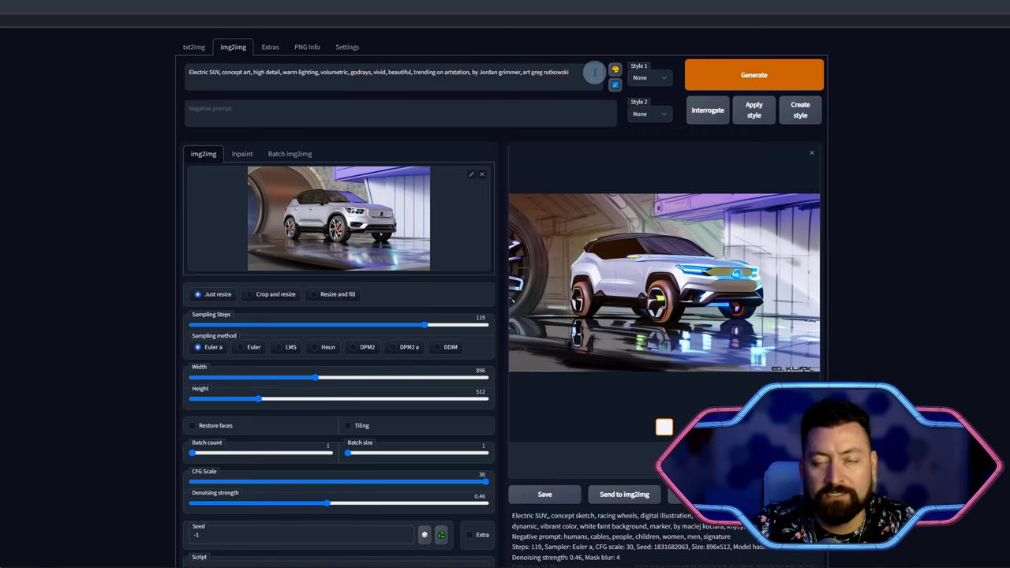
Step: Reuse the last render's seed and generate a close variant at 0.12 variation strength
{"action": "left_click", "coordinate": [754, 75]}
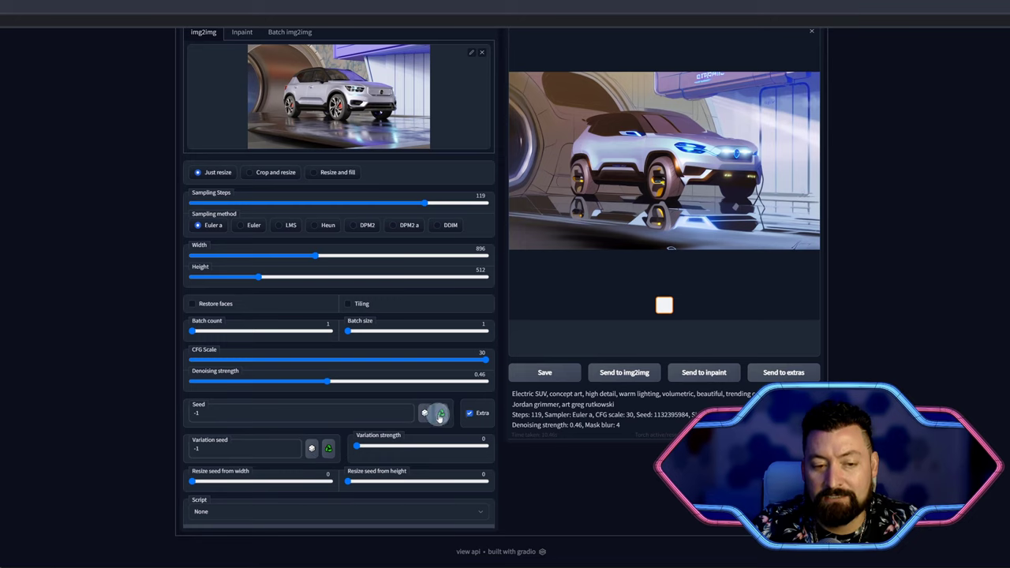
{"action": "left_click", "coordinate": [424, 414]}
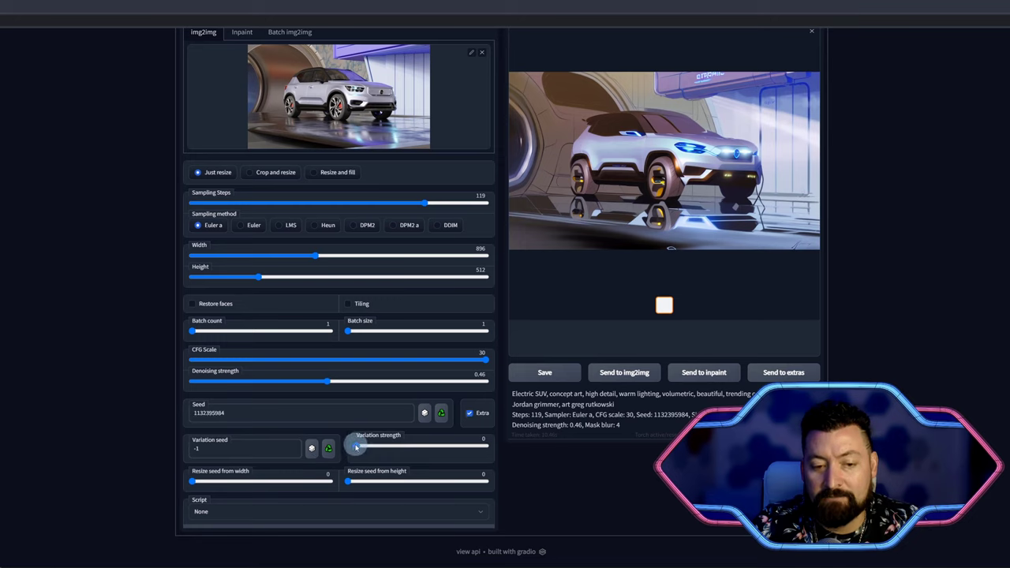
{"action": "left_click_drag", "start_coordinate": [354, 449], "coordinate": [371, 448]}
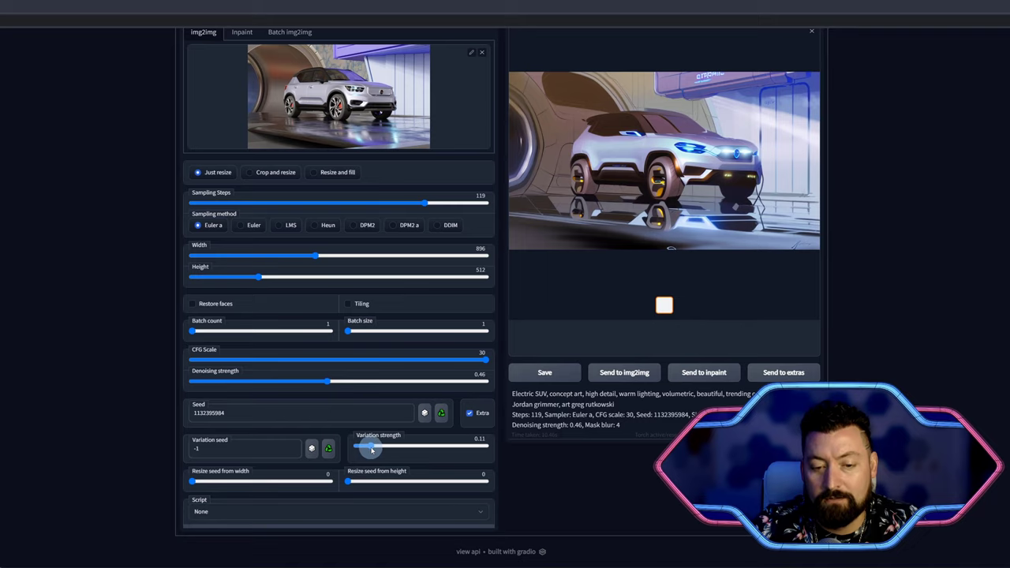
{"action": "left_click_drag", "start_coordinate": [373, 449], "coordinate": [366, 451]}
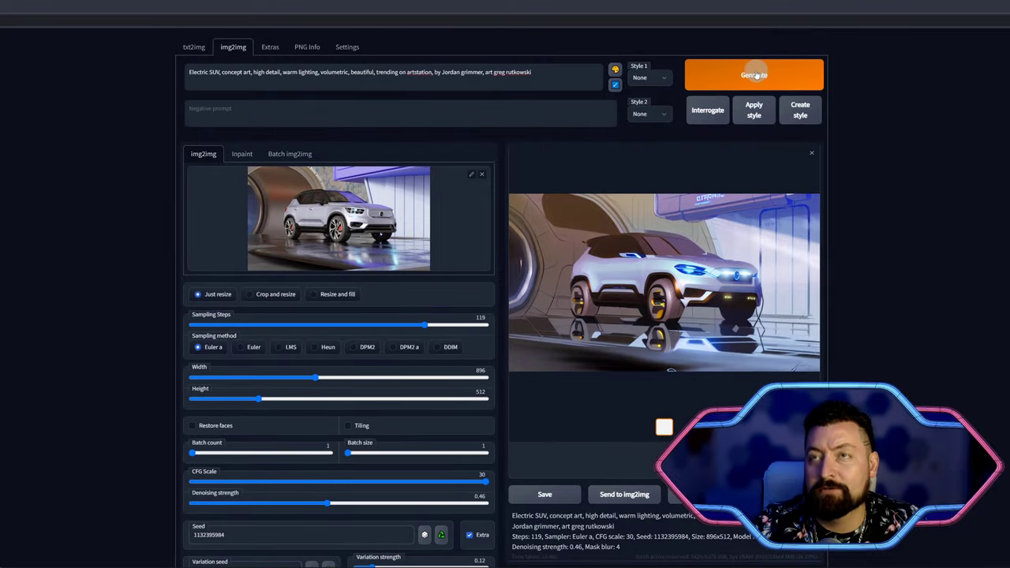
{"action": "left_click", "coordinate": [755, 74]}
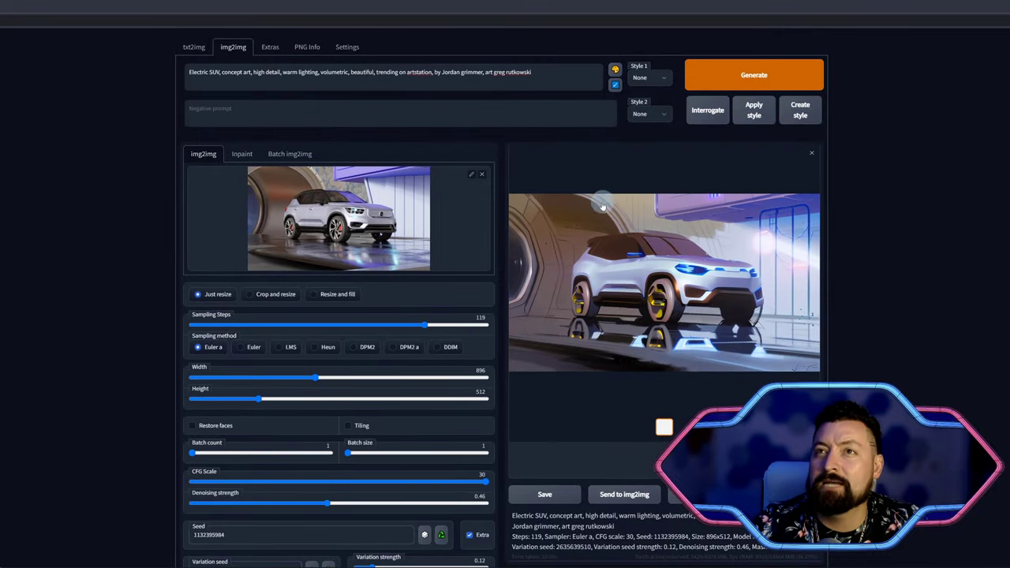
{"action": "mouse_move", "coordinate": [644, 274]}
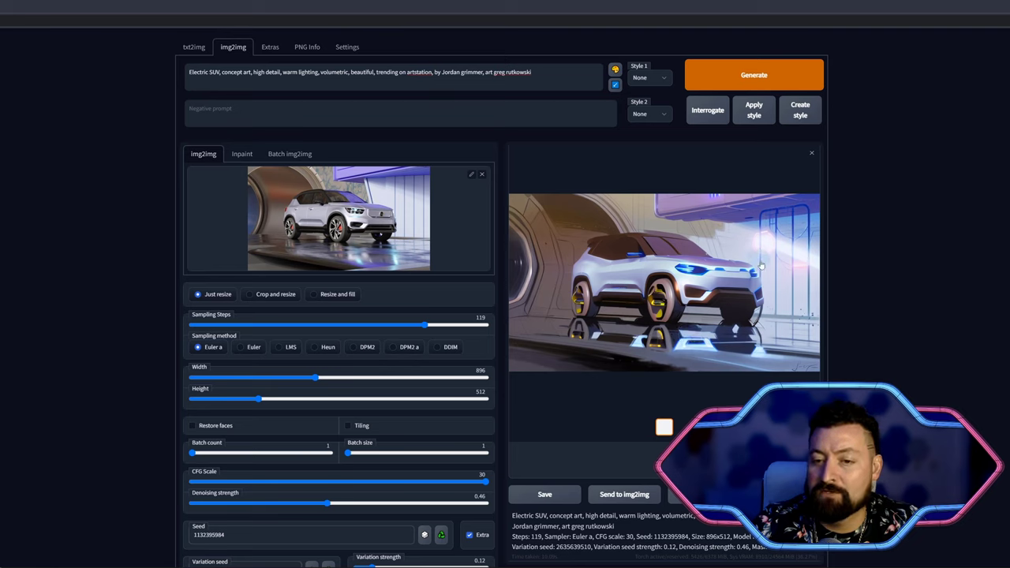
{"action": "mouse_move", "coordinate": [644, 271]}
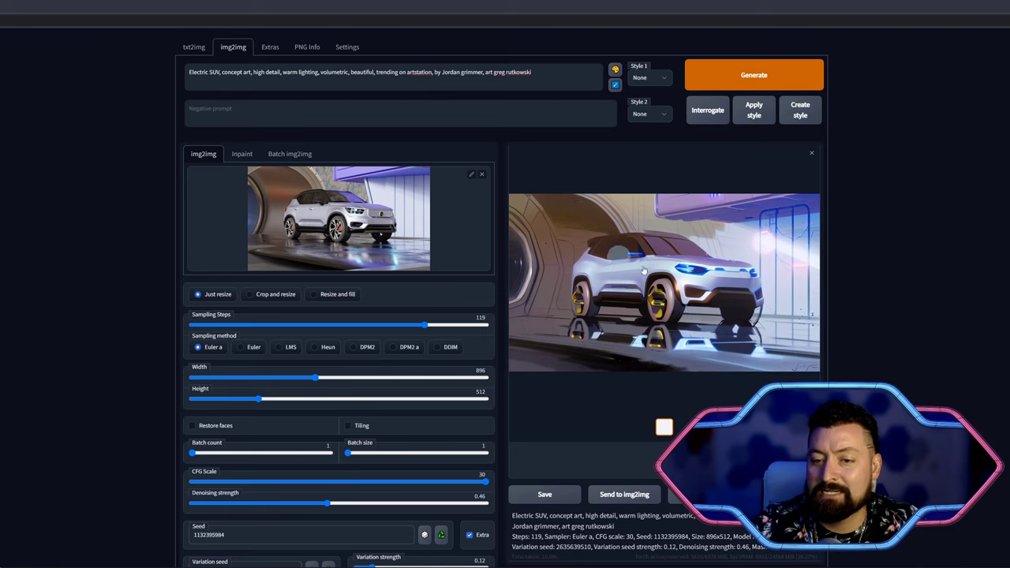
{"action": "mouse_move", "coordinate": [473, 176]}
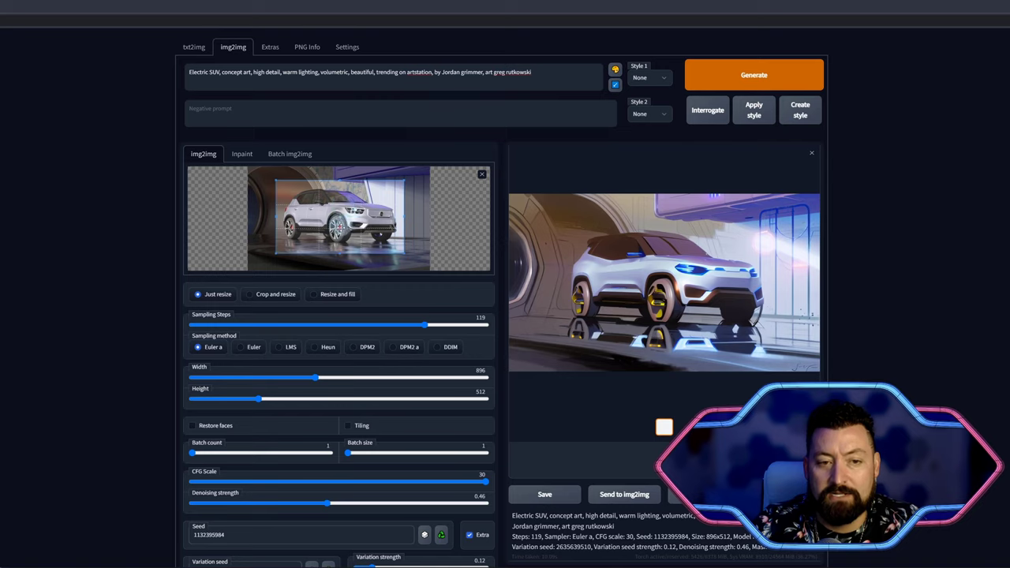
Step: Switch to crop-and-resize and generate two fresh SUV variations at 0.46 denoising
{"action": "left_click", "coordinate": [249, 293]}
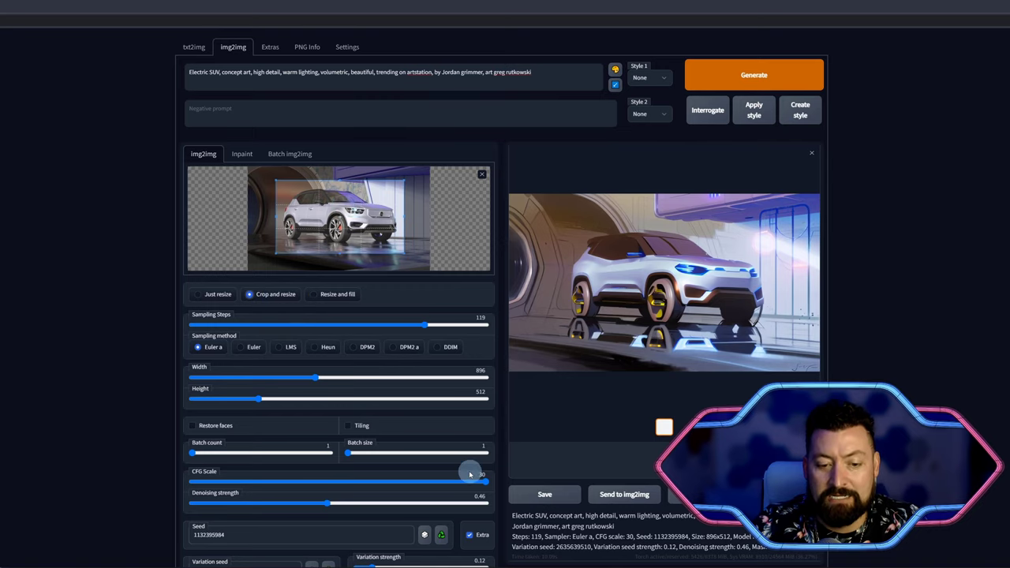
{"action": "scroll", "scroll_direction": "down", "scroll_amount": 3}
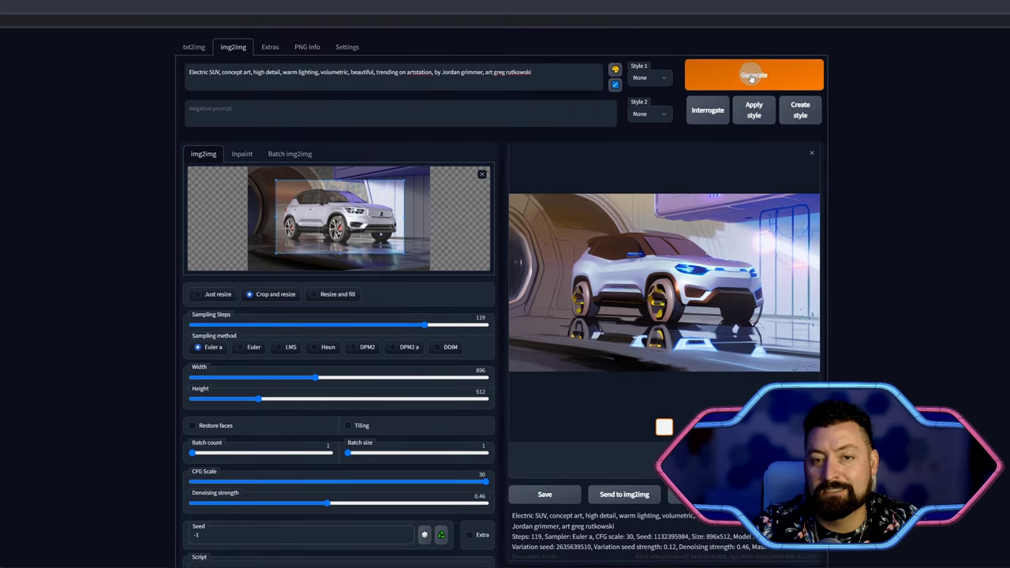
{"action": "left_click", "coordinate": [753, 74]}
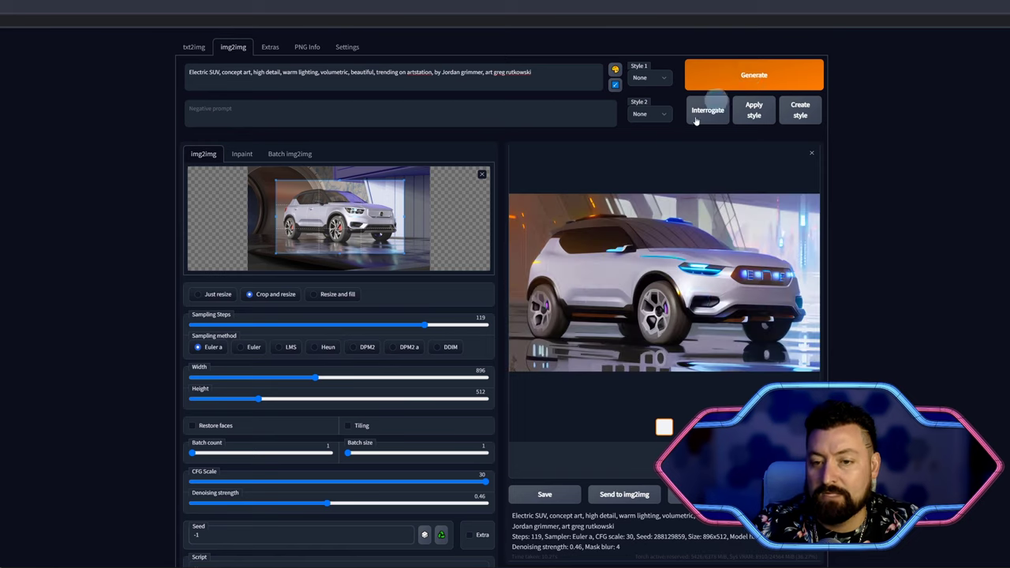
{"action": "mouse_move", "coordinate": [802, 44]}
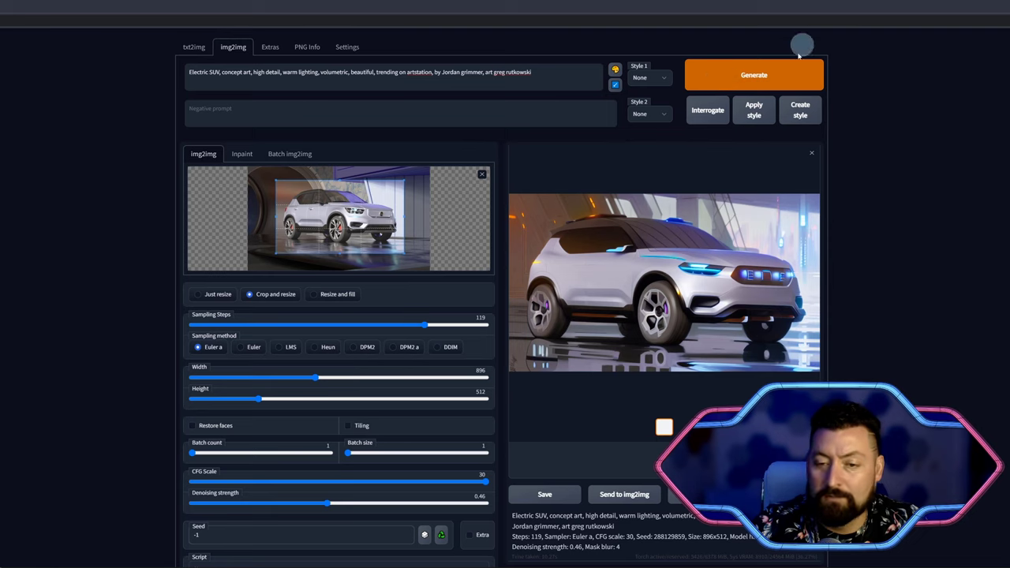
{"action": "left_click", "coordinate": [755, 75]}
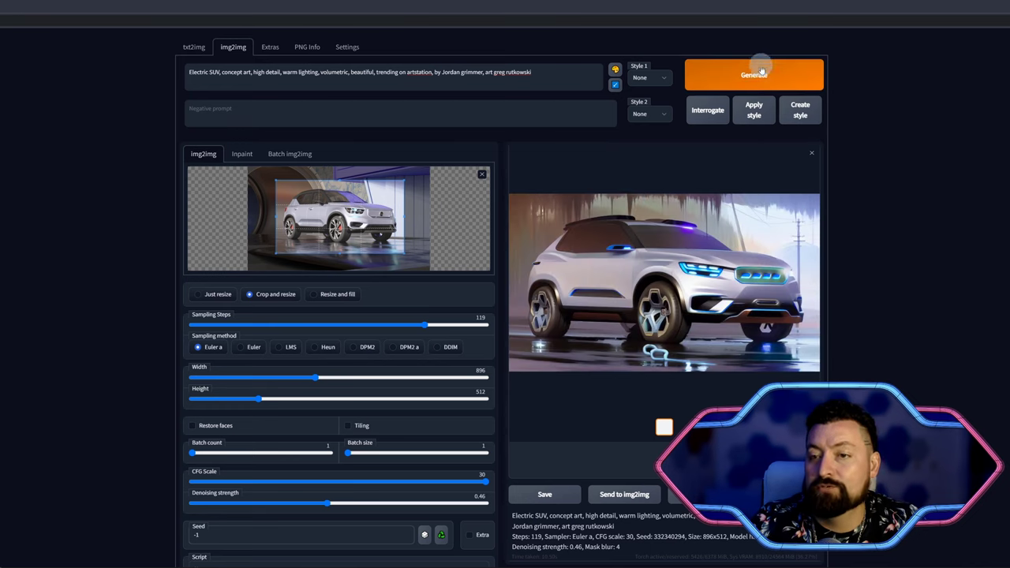
Step: Run one more SUV generation, then raise the Batch count slider to 16
{"action": "left_click", "coordinate": [753, 74]}
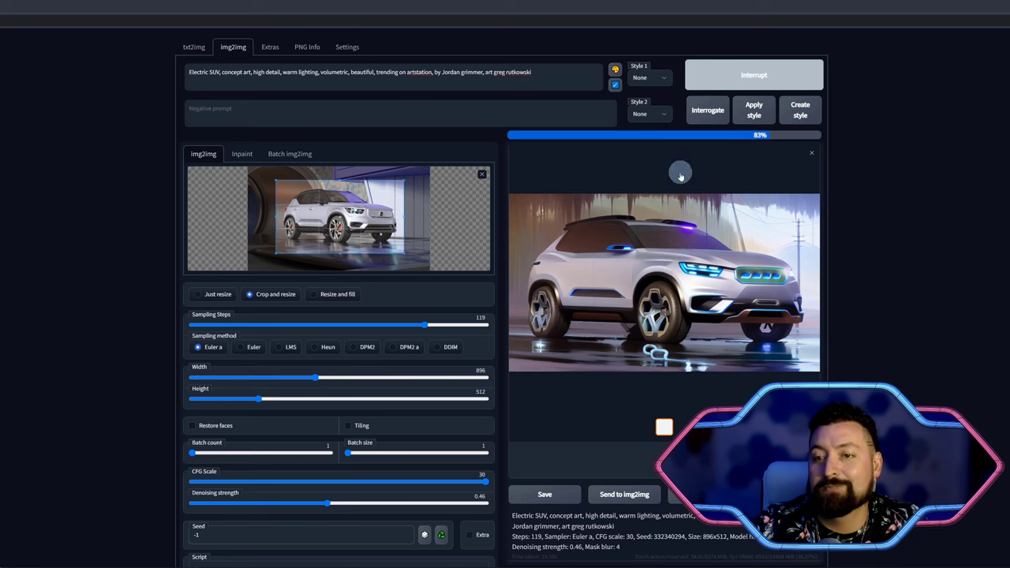
{"action": "left_click", "coordinate": [755, 74]}
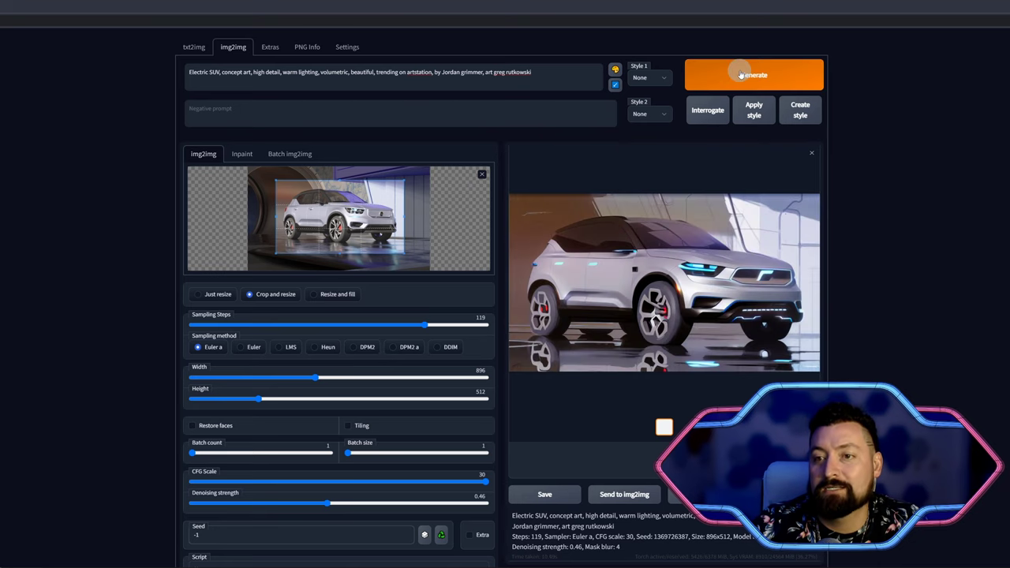
{"action": "mouse_move", "coordinate": [309, 351]}
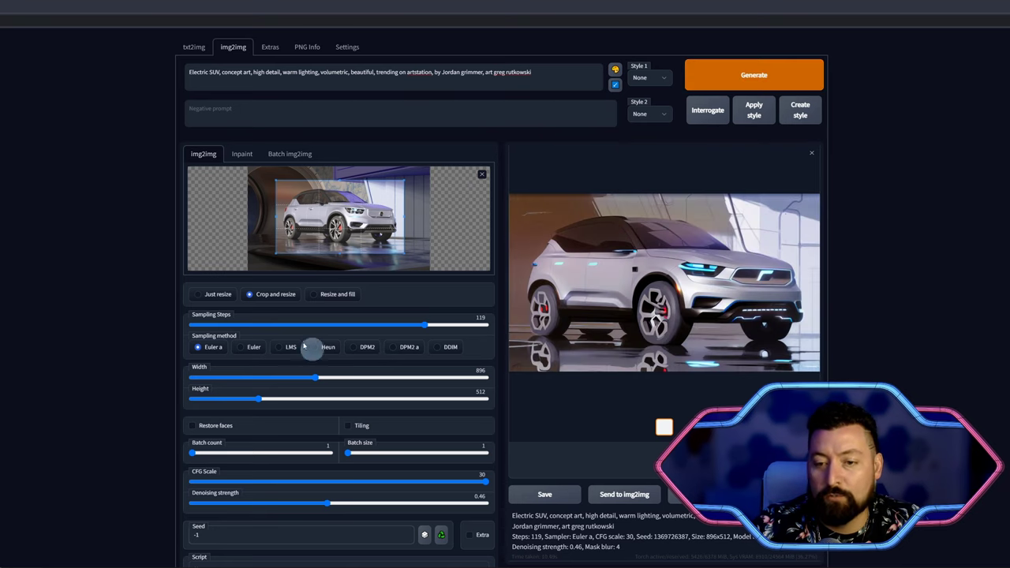
{"action": "scroll", "scroll_direction": "down", "scroll_amount": 3}
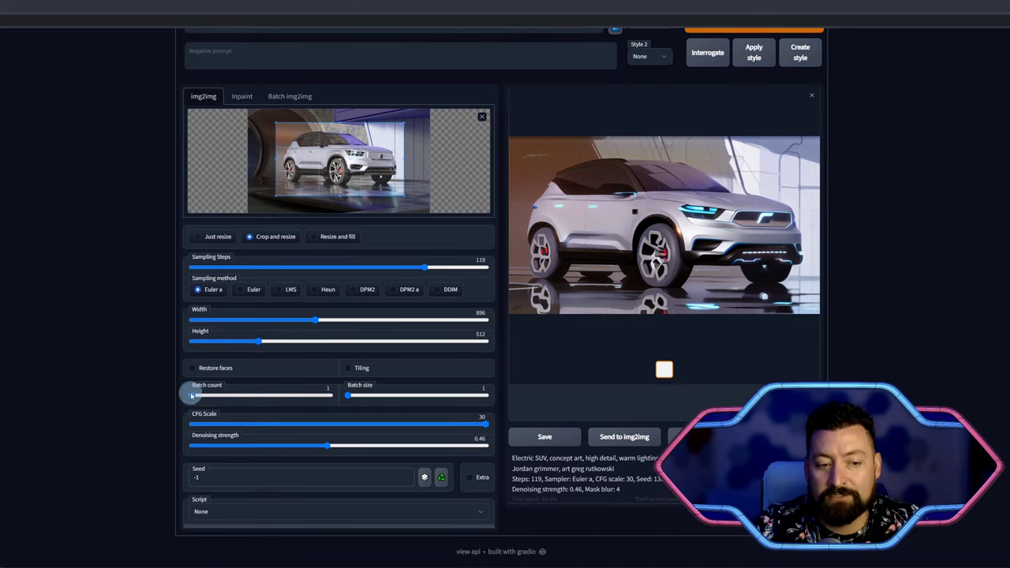
{"action": "left_click_drag", "start_coordinate": [192, 394], "coordinate": [303, 395]}
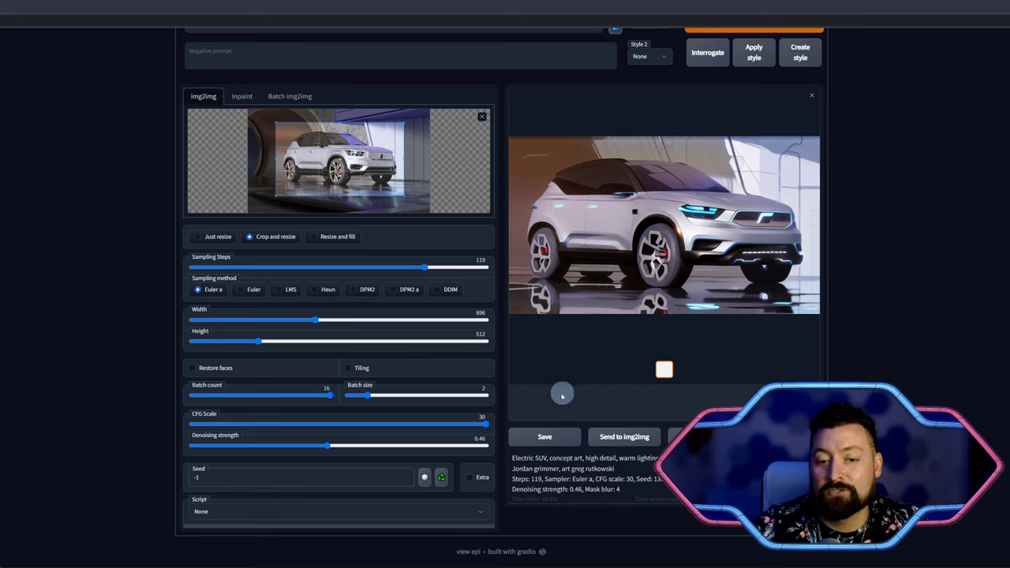
{"action": "mouse_move", "coordinate": [562, 393]}
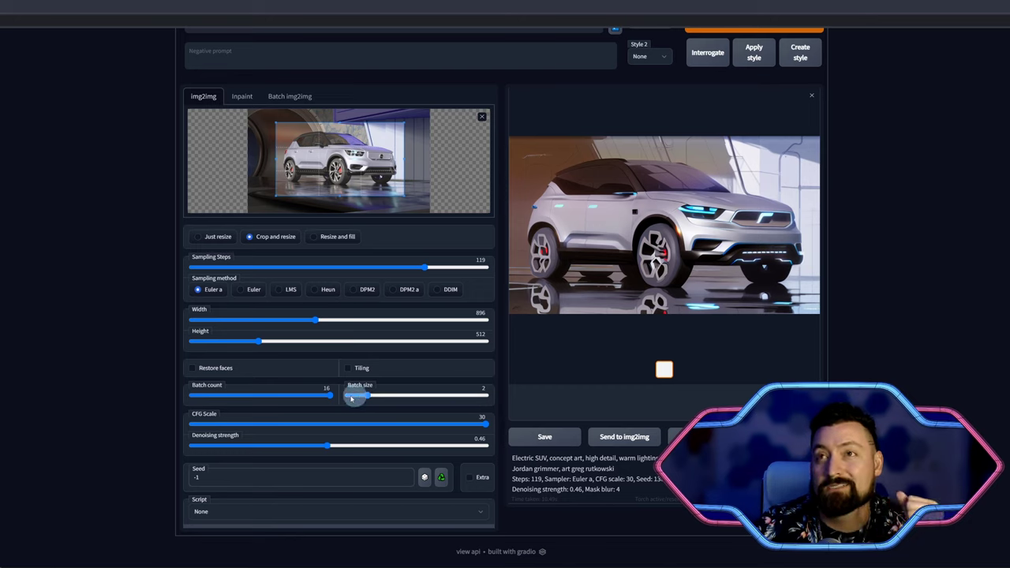
{"action": "left_click_drag", "start_coordinate": [353, 396], "coordinate": [348, 396]}
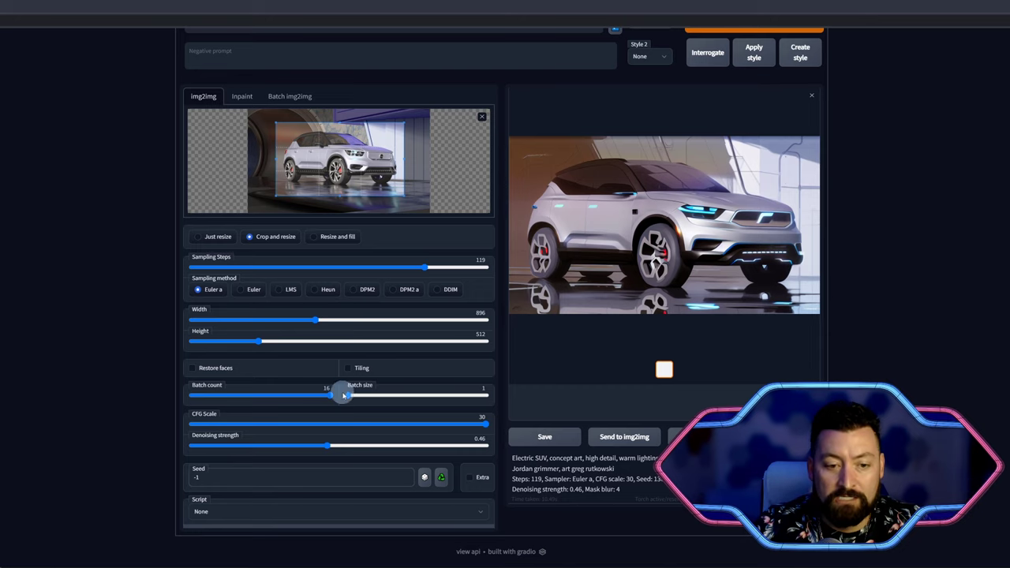
{"action": "mouse_move", "coordinate": [357, 405]}
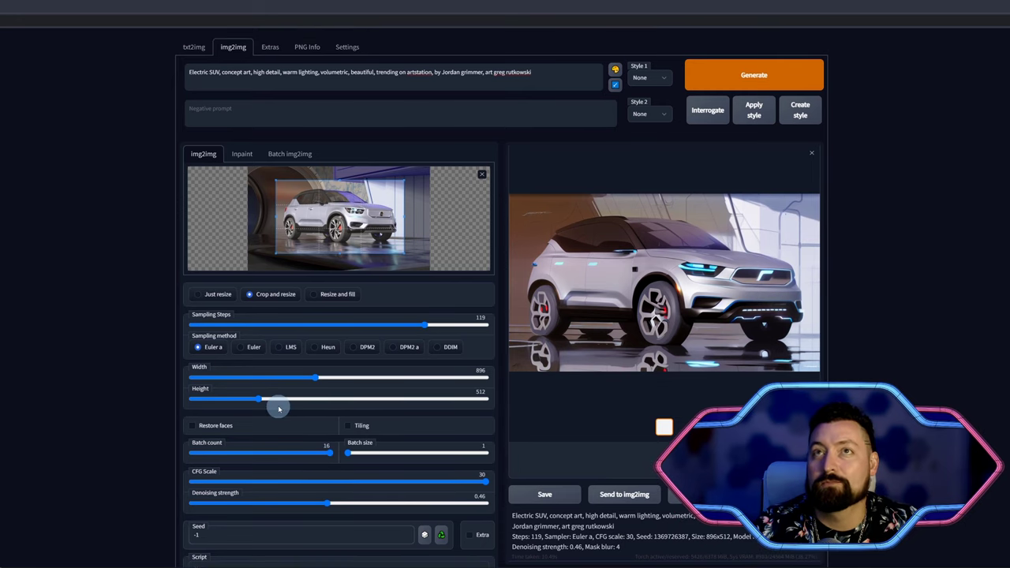
{"action": "mouse_move", "coordinate": [458, 197]}
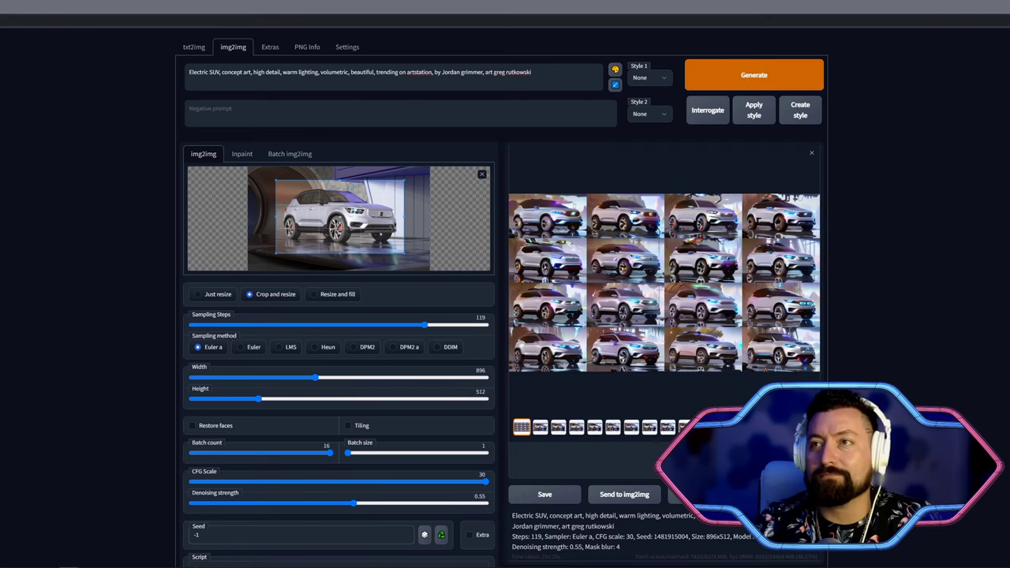
{"action": "mouse_move", "coordinate": [679, 254]}
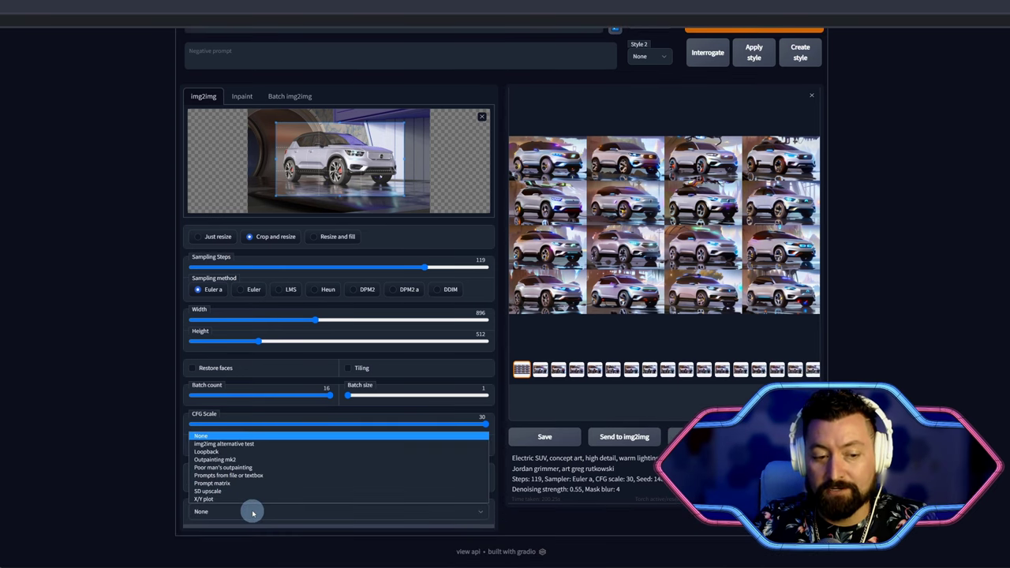
{"action": "mouse_move", "coordinate": [235, 499]}
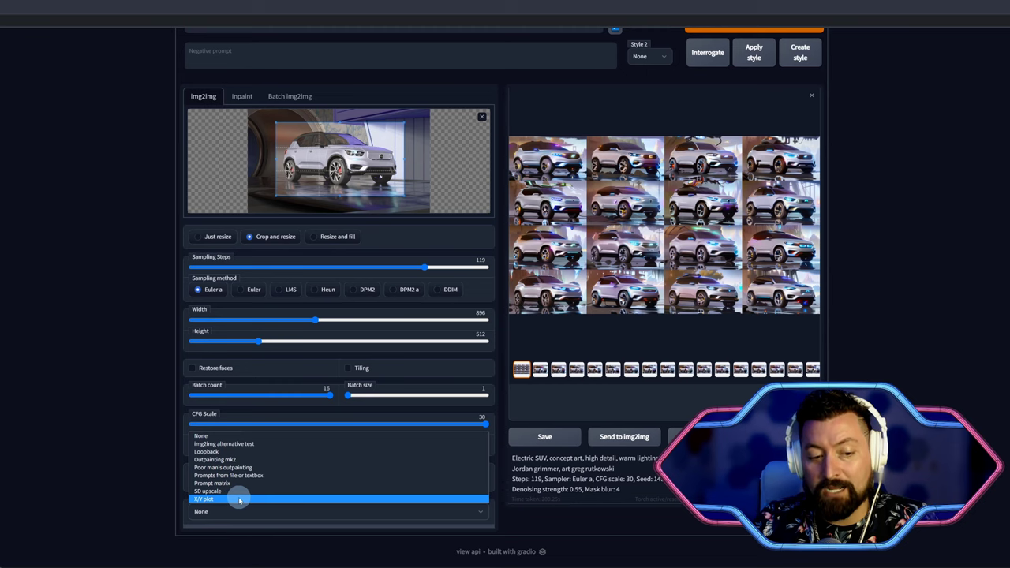
Step: Choose the X/Y plot script with Seed as X type and Nothing as Y type
{"action": "left_click", "coordinate": [205, 499]}
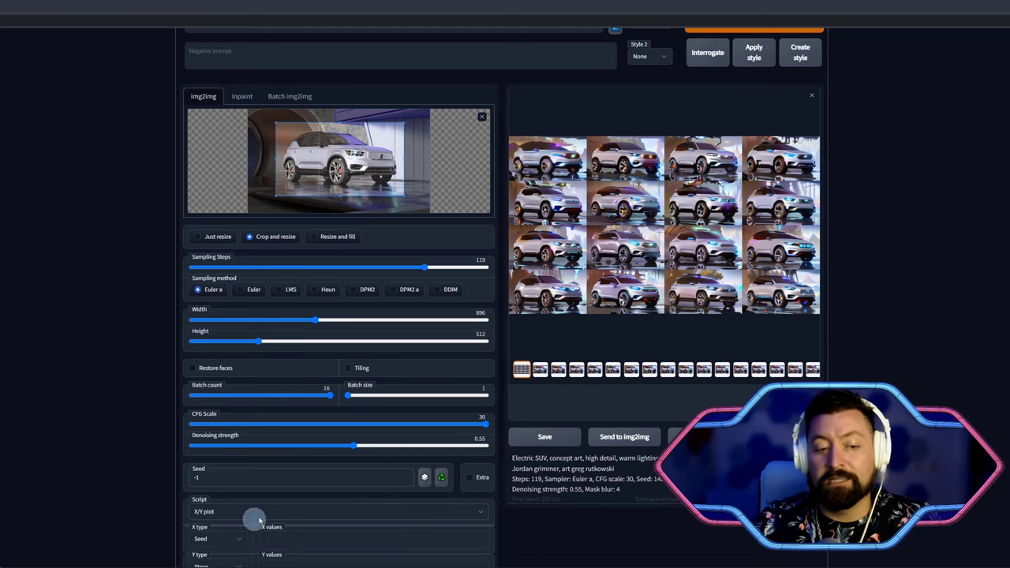
{"action": "scroll", "scroll_direction": "down", "scroll_amount": 3}
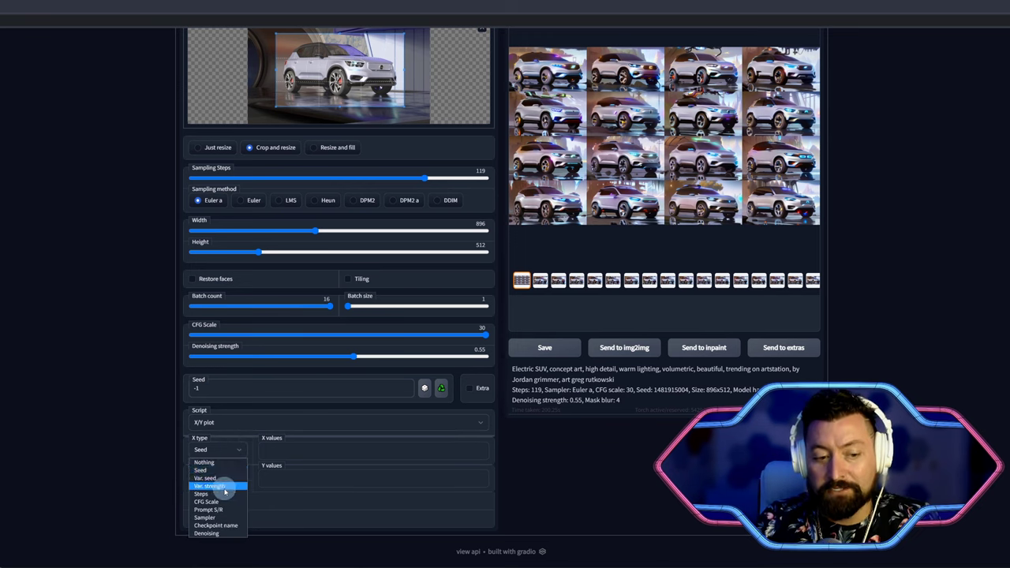
{"action": "mouse_move", "coordinate": [224, 486]}
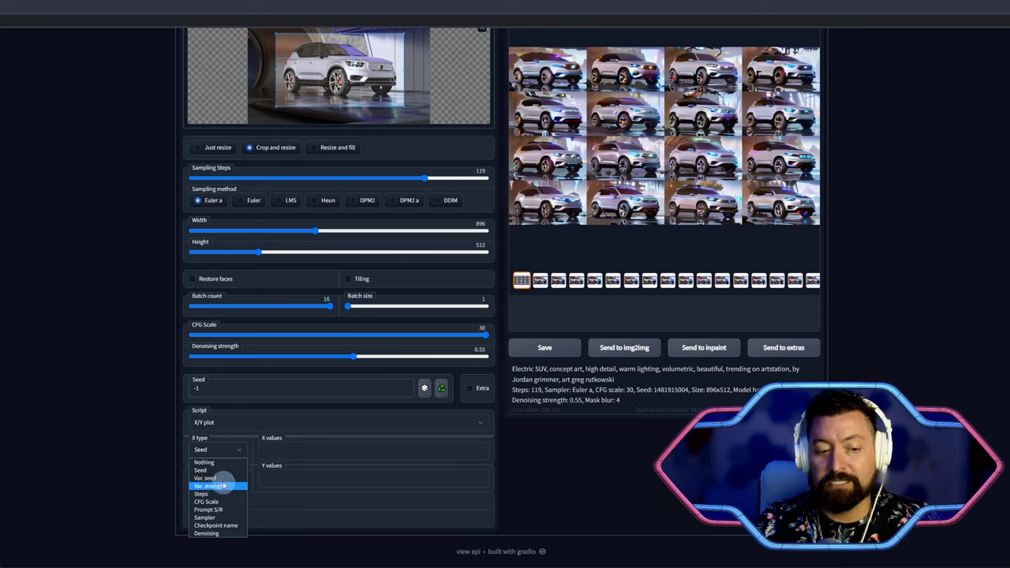
{"action": "mouse_move", "coordinate": [220, 478]}
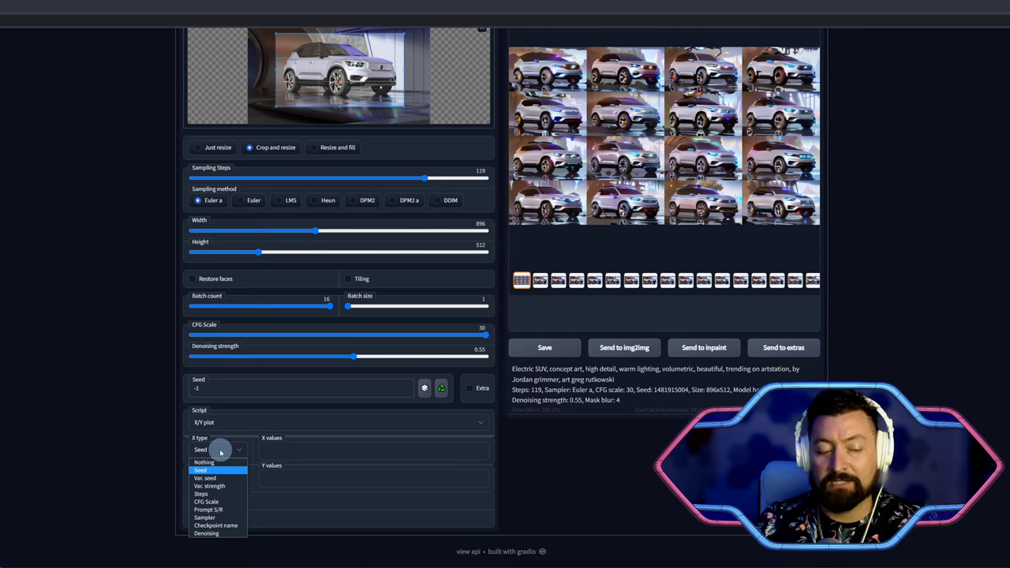
{"action": "left_click", "coordinate": [218, 477]}
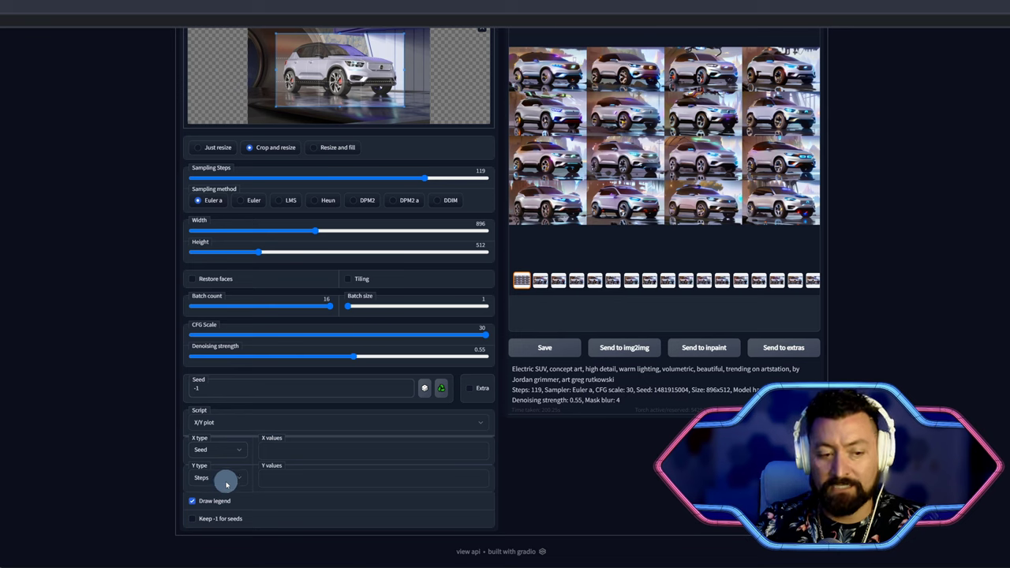
{"action": "left_click", "coordinate": [218, 476]}
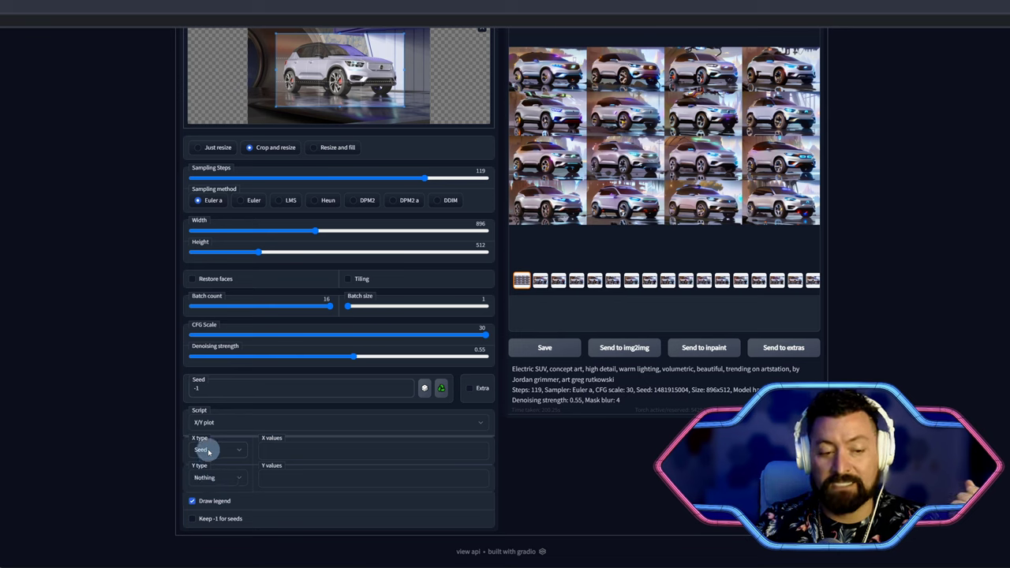
{"action": "left_click", "coordinate": [371, 450]}
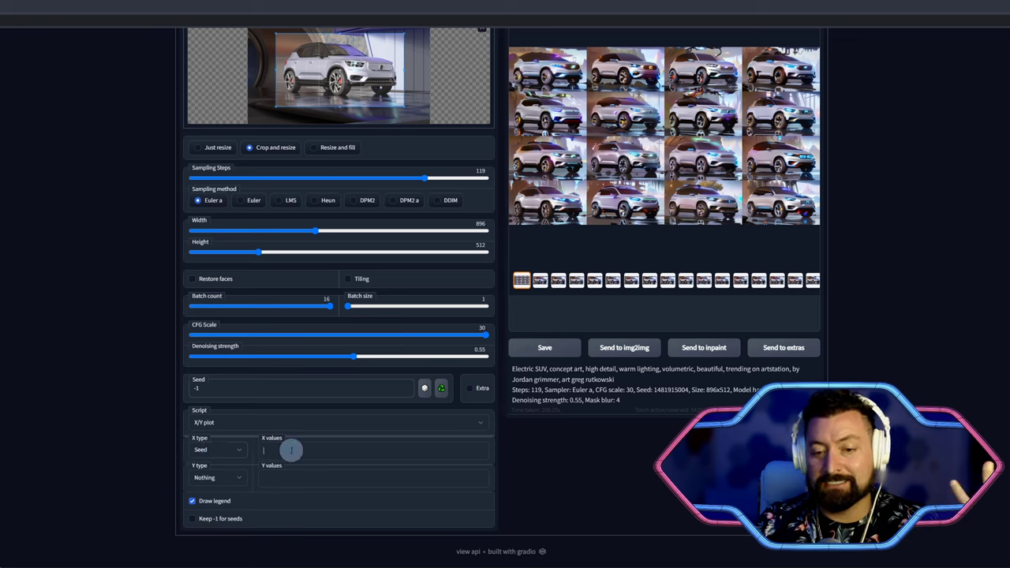
Step: Preview a preferred SUV variation from the gallery and select its seed number
{"action": "left_click", "coordinate": [577, 281]}
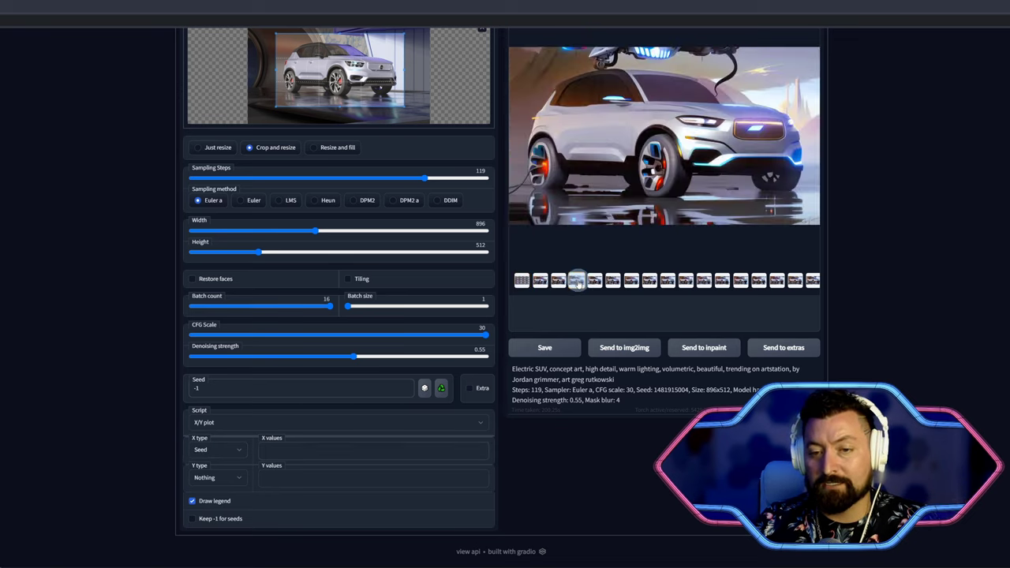
{"action": "left_click", "coordinate": [576, 281]}
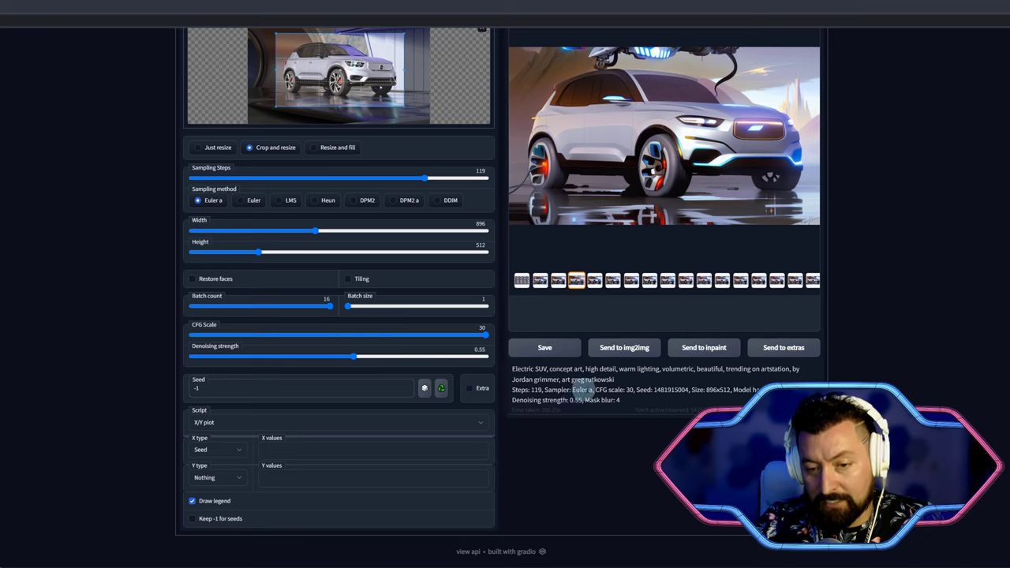
{"action": "double_click", "coordinate": [670, 389]}
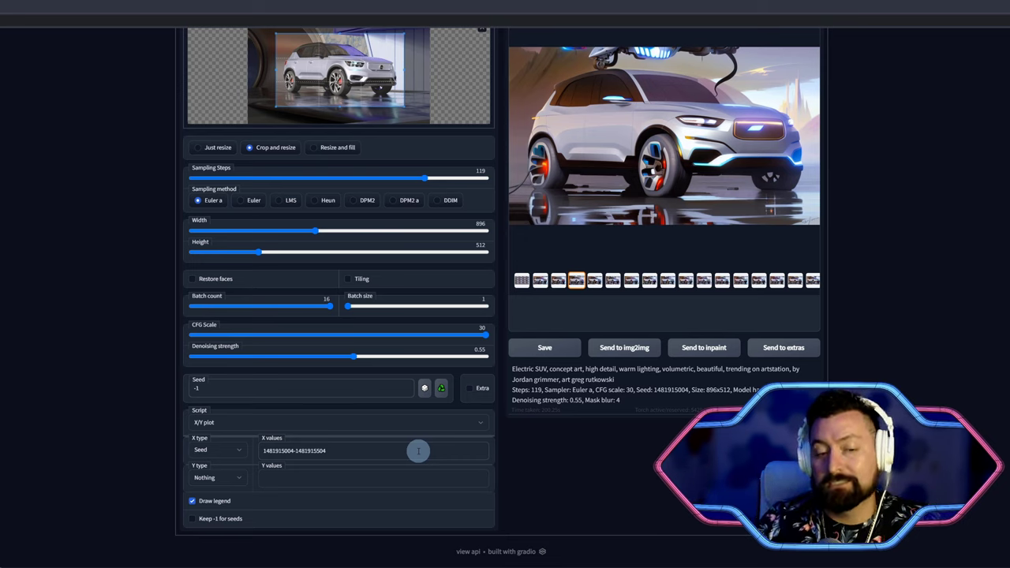
{"action": "mouse_move", "coordinate": [307, 439]}
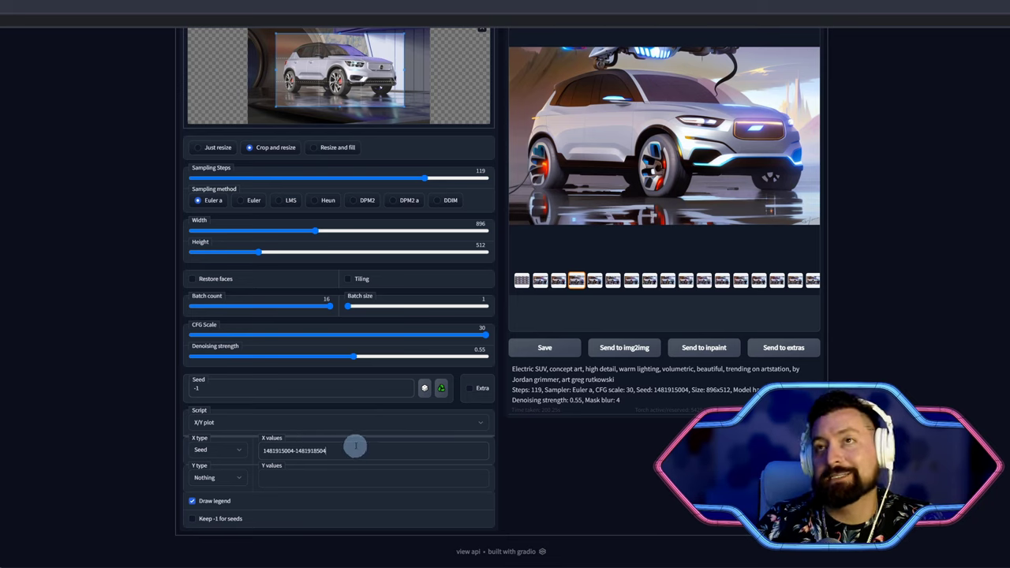
{"action": "mouse_move", "coordinate": [625, 316]}
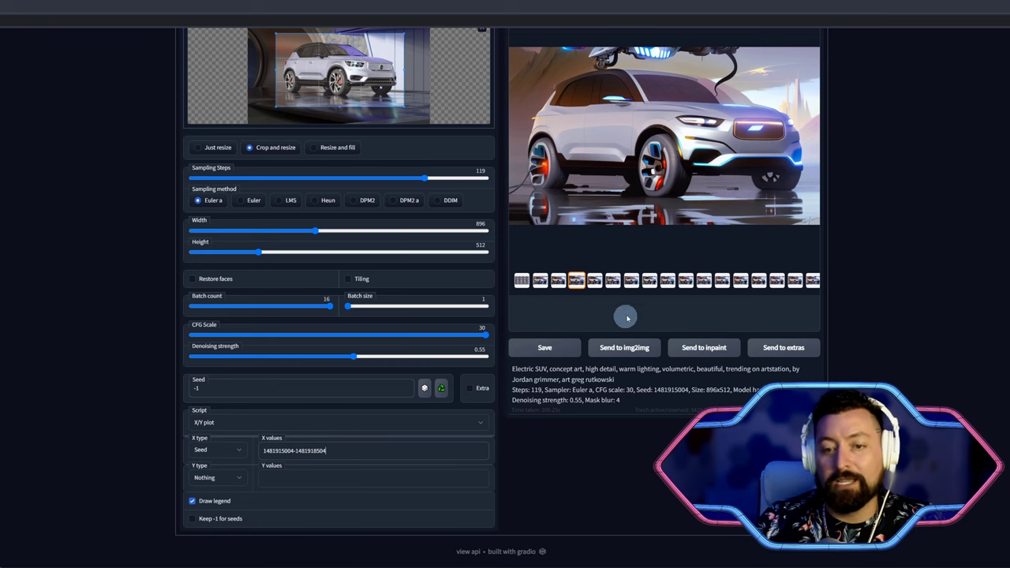
Step: Step through gallery thumbnails comparing seed results and stop on the favourite SUV render
{"action": "left_click", "coordinate": [612, 281]}
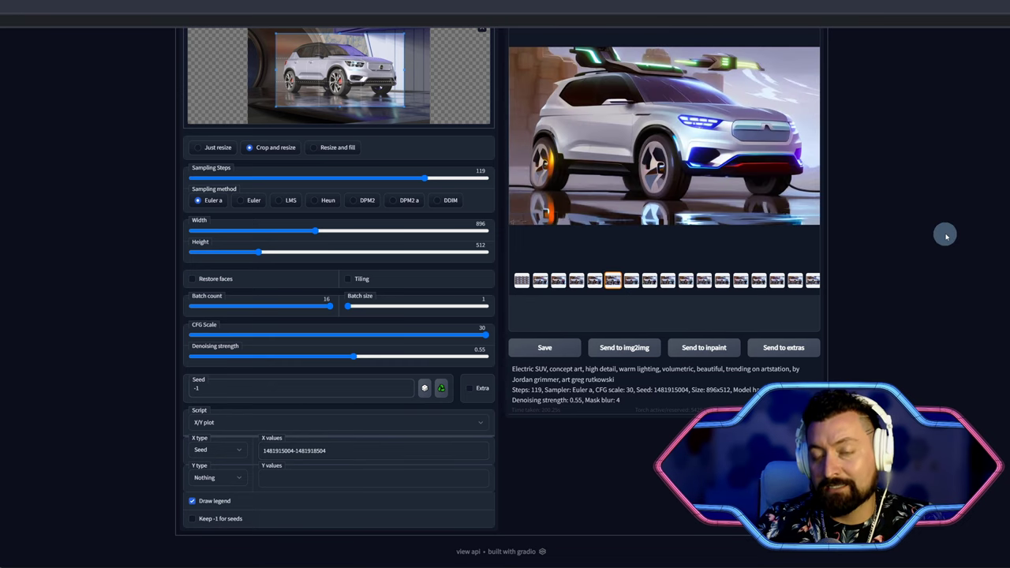
{"action": "scroll", "scroll_direction": "up", "scroll_amount": 3}
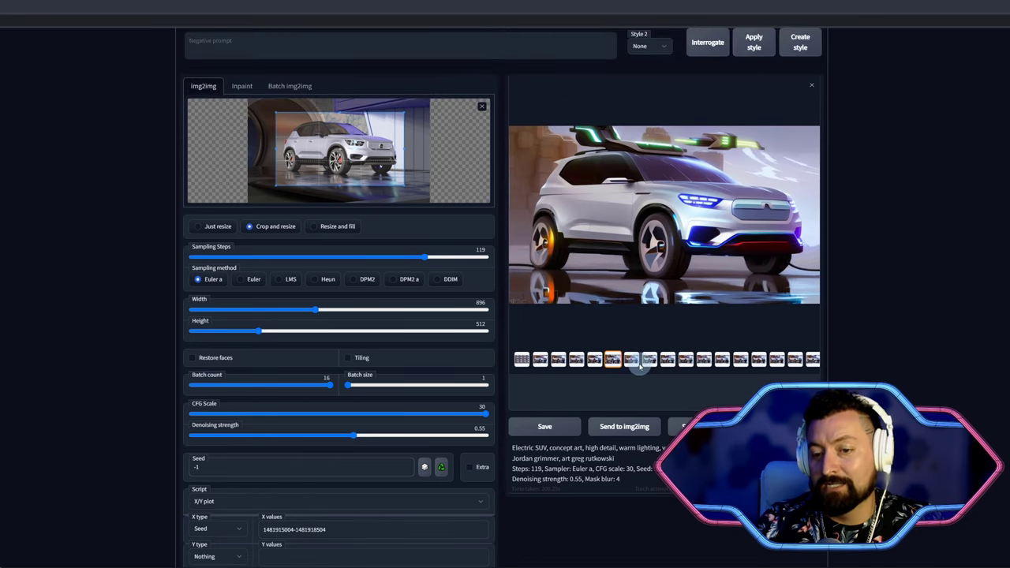
{"action": "left_click", "coordinate": [647, 360]}
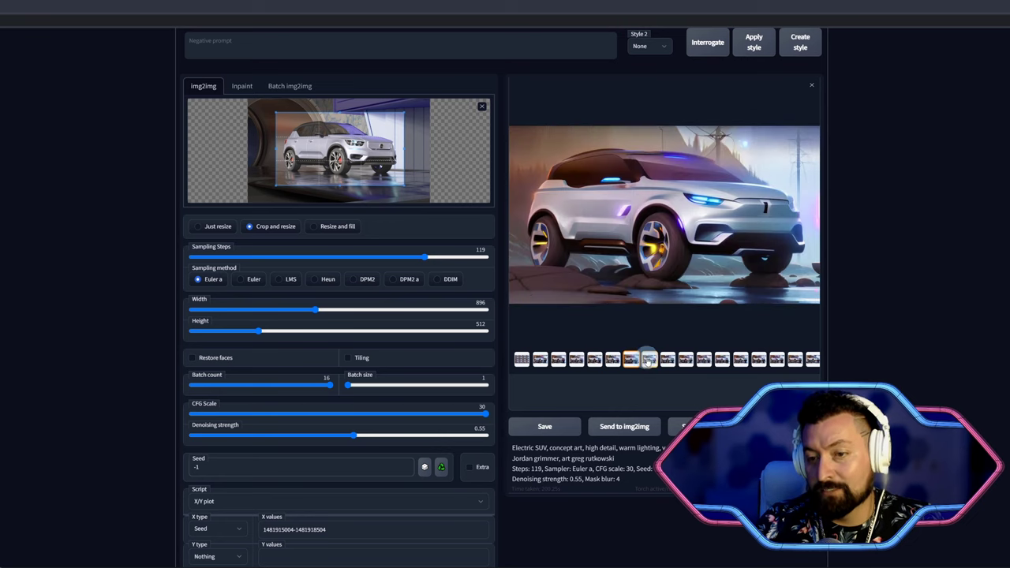
{"action": "left_click", "coordinate": [649, 360]}
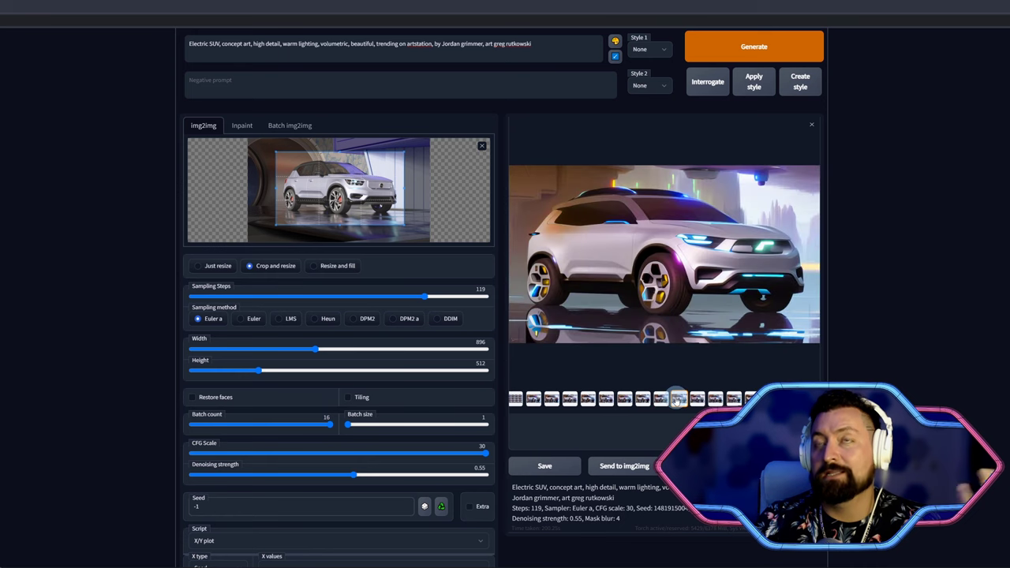
{"action": "left_click", "coordinate": [698, 398]}
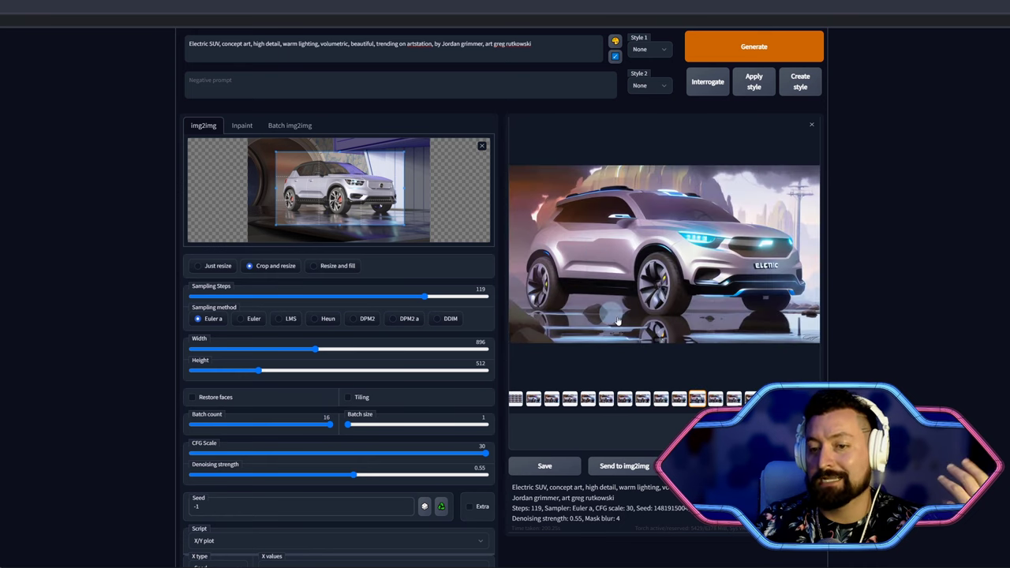
{"action": "mouse_move", "coordinate": [632, 309]}
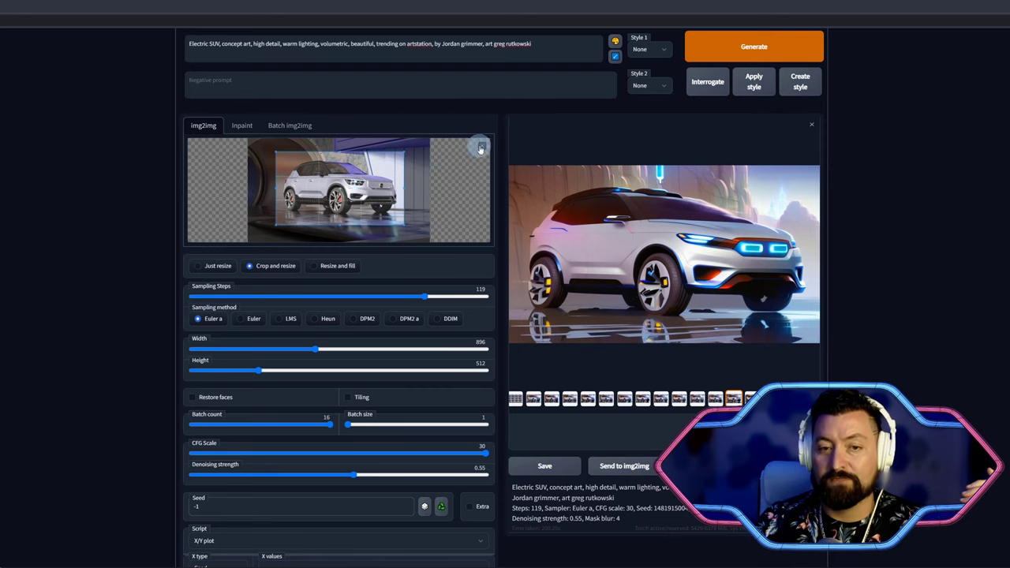
Step: Send the chosen render to img2img, lower denoising to 0.24 and set Script to None
{"action": "left_click", "coordinate": [480, 147]}
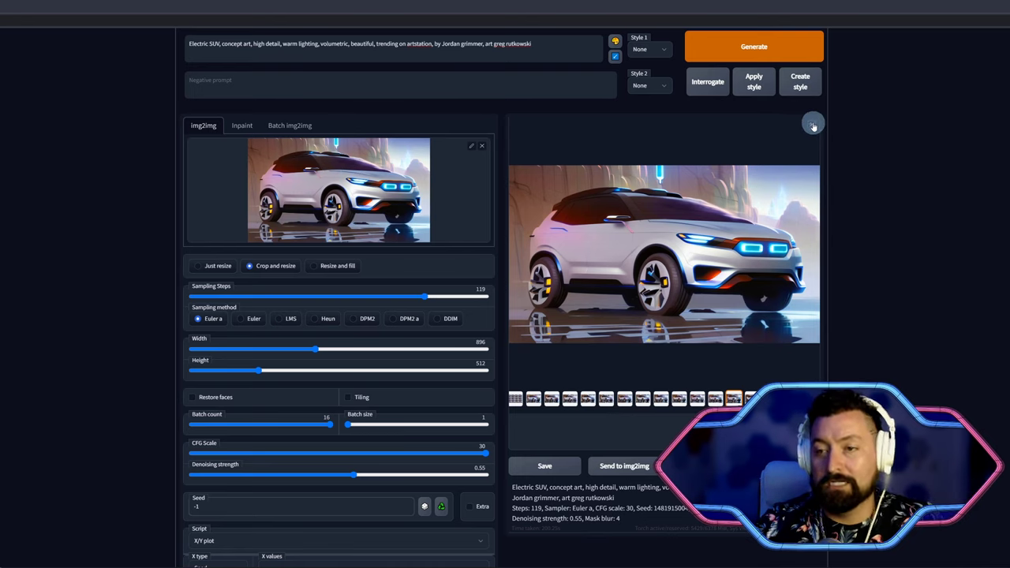
{"action": "left_click", "coordinate": [813, 123]}
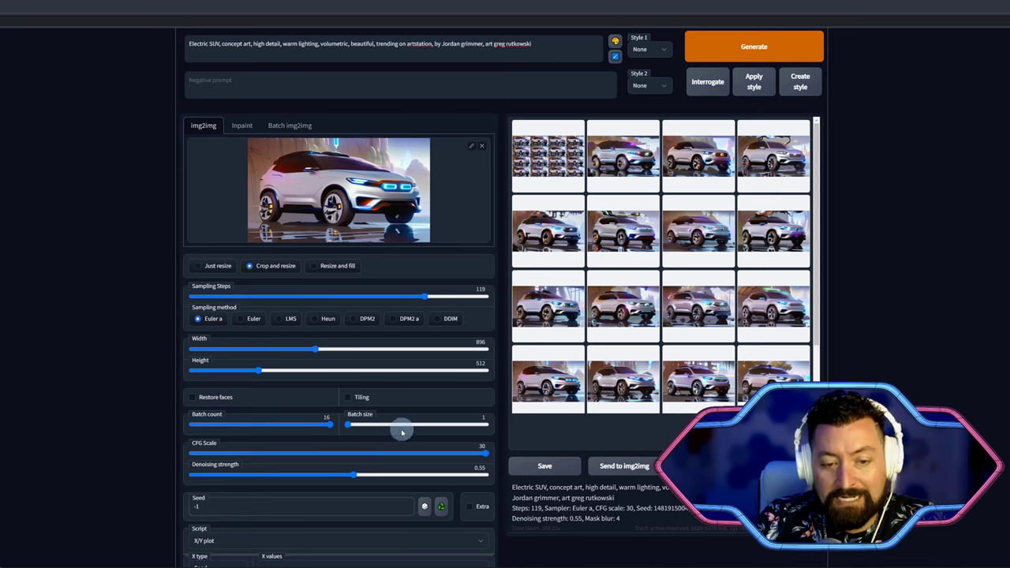
{"action": "left_click_drag", "start_coordinate": [354, 473], "coordinate": [265, 473]}
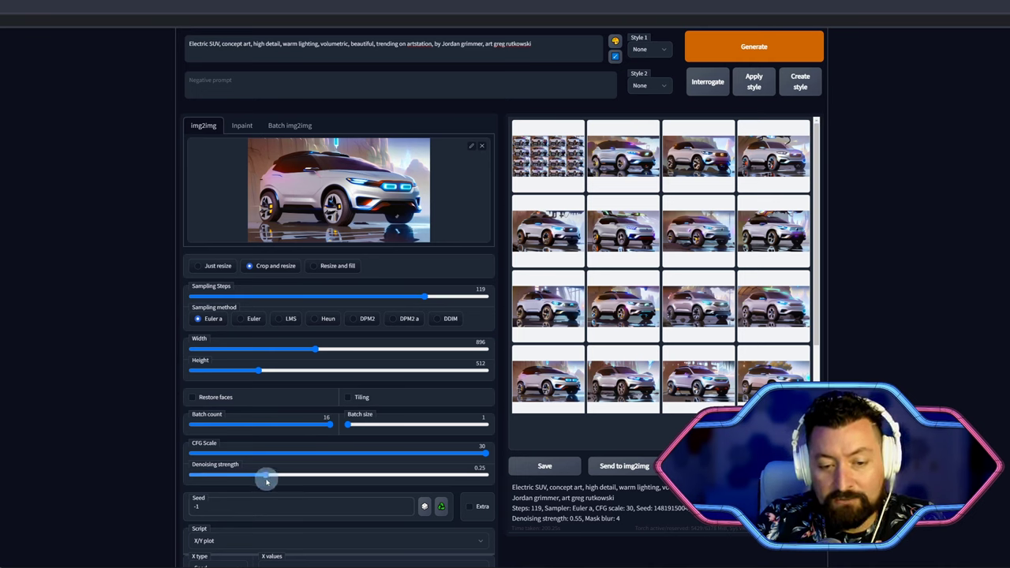
{"action": "left_click_drag", "start_coordinate": [265, 476], "coordinate": [265, 475]}
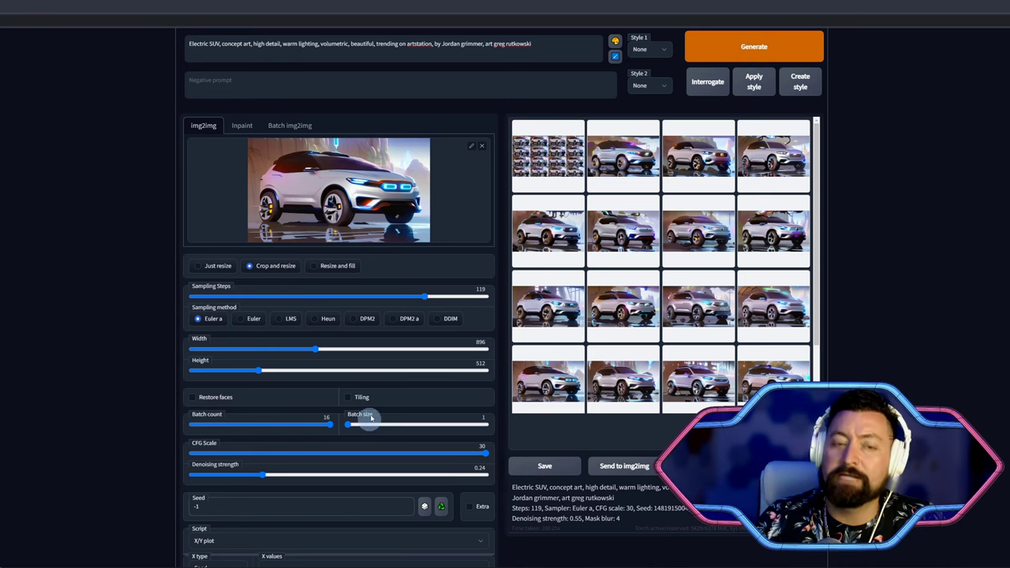
{"action": "scroll", "scroll_direction": "down", "scroll_amount": 3}
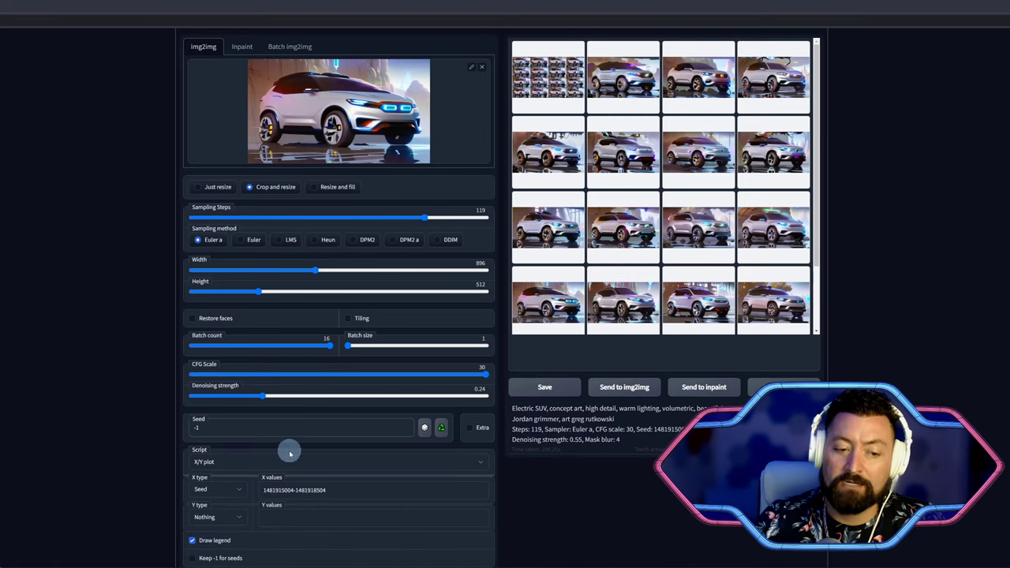
{"action": "left_click", "coordinate": [339, 461]}
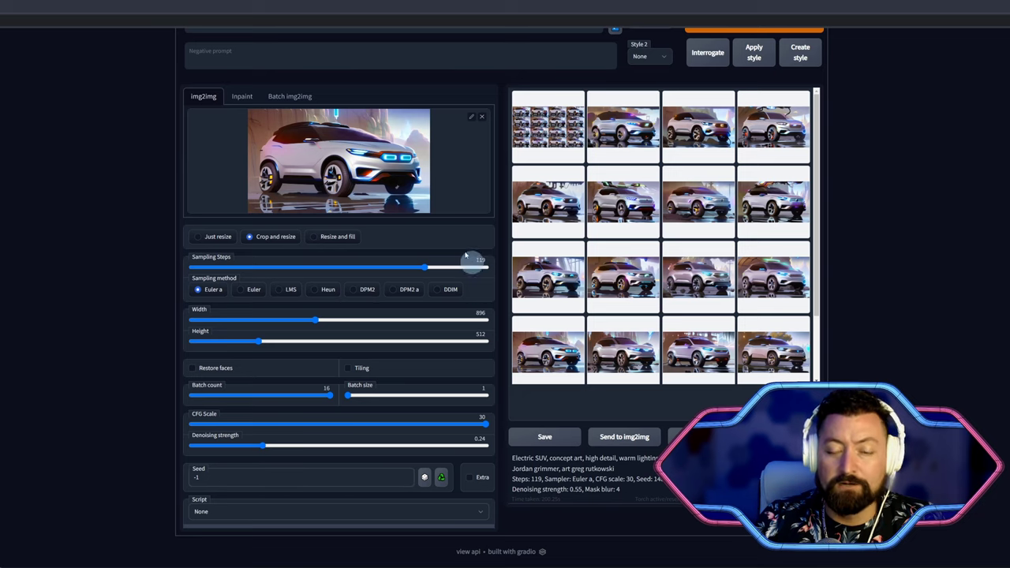
Step: Set Batch count to 1 and lower denoising strength to 0.2 for a single refined render
{"action": "scroll", "scroll_direction": "up", "scroll_amount": 3}
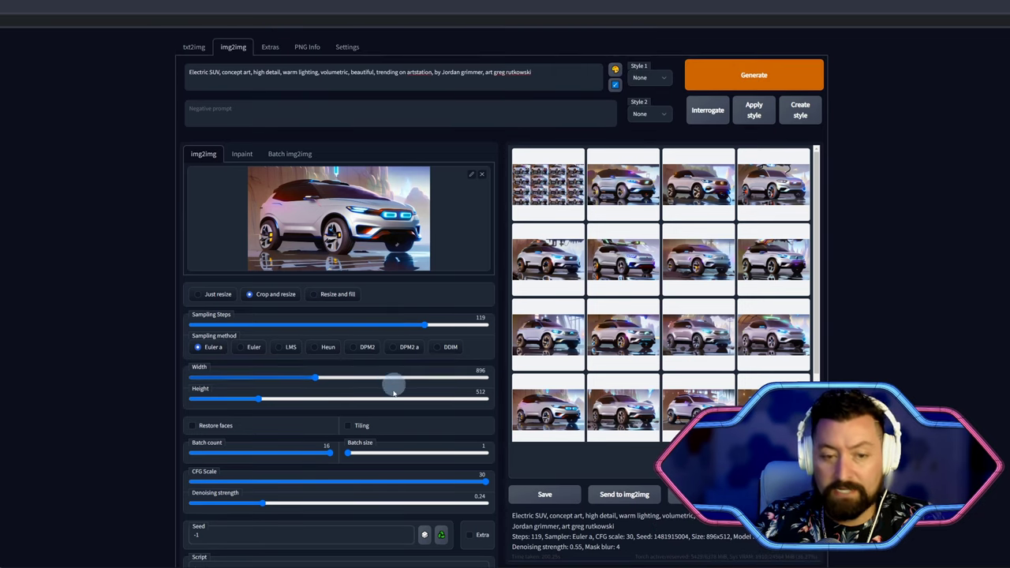
{"action": "left_click_drag", "start_coordinate": [325, 453], "coordinate": [190, 453]}
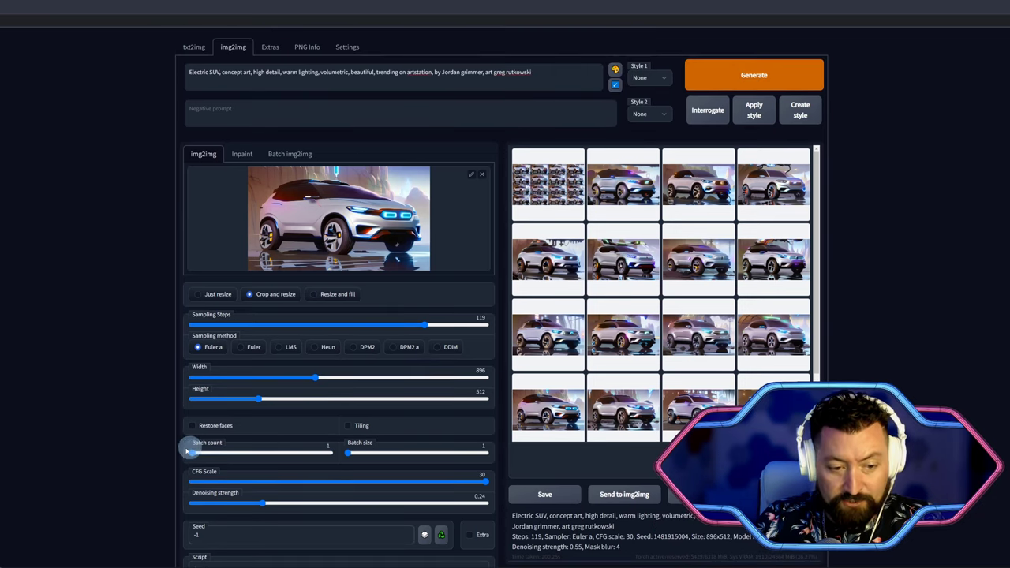
{"action": "left_click_drag", "start_coordinate": [265, 504], "coordinate": [246, 504]}
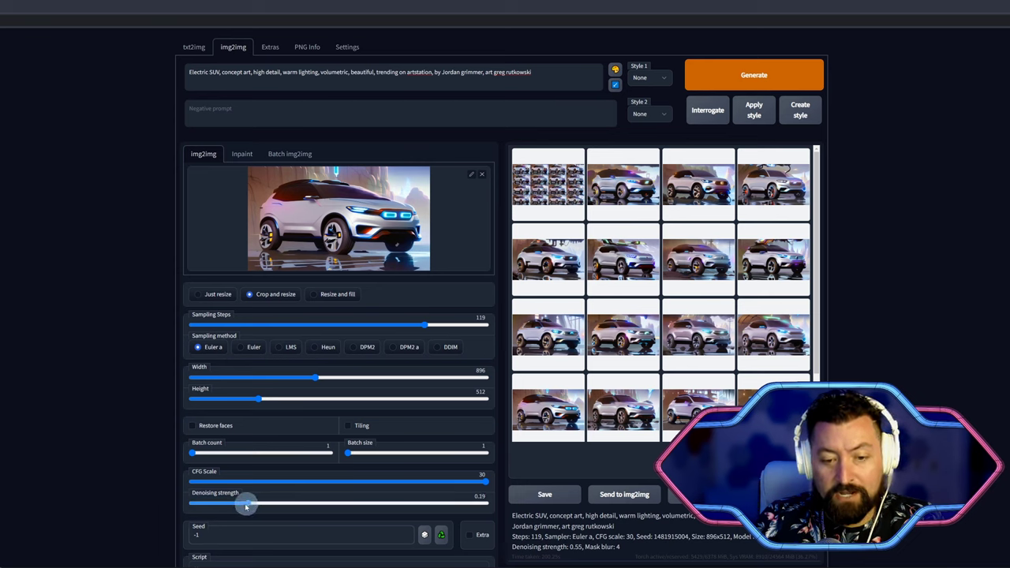
{"action": "left_click_drag", "start_coordinate": [247, 504], "coordinate": [251, 503]}
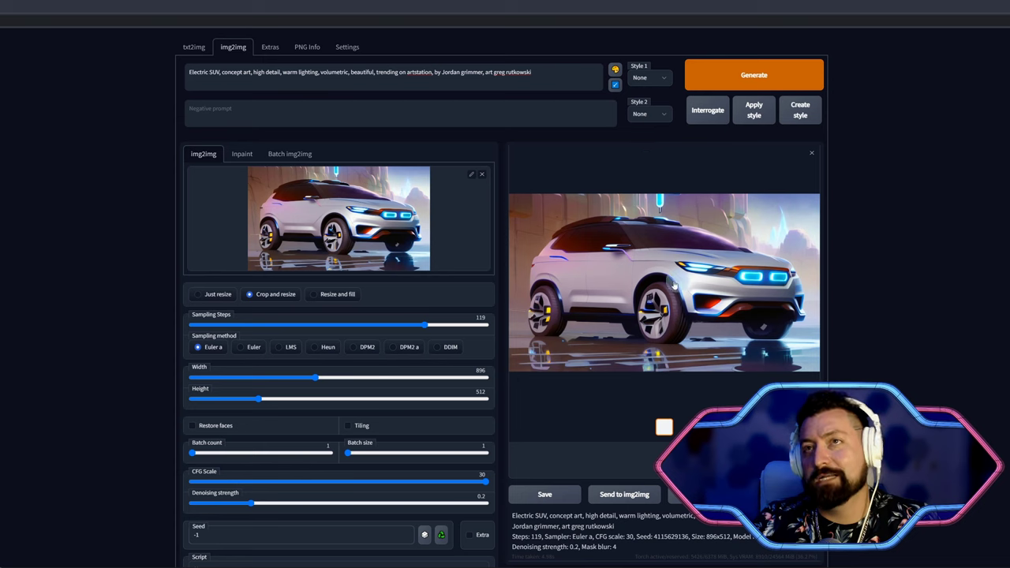
Step: Tune denoising strength up through 0.45 and 0.32, settling at 0.35
{"action": "left_click_drag", "start_coordinate": [251, 504], "coordinate": [325, 503]}
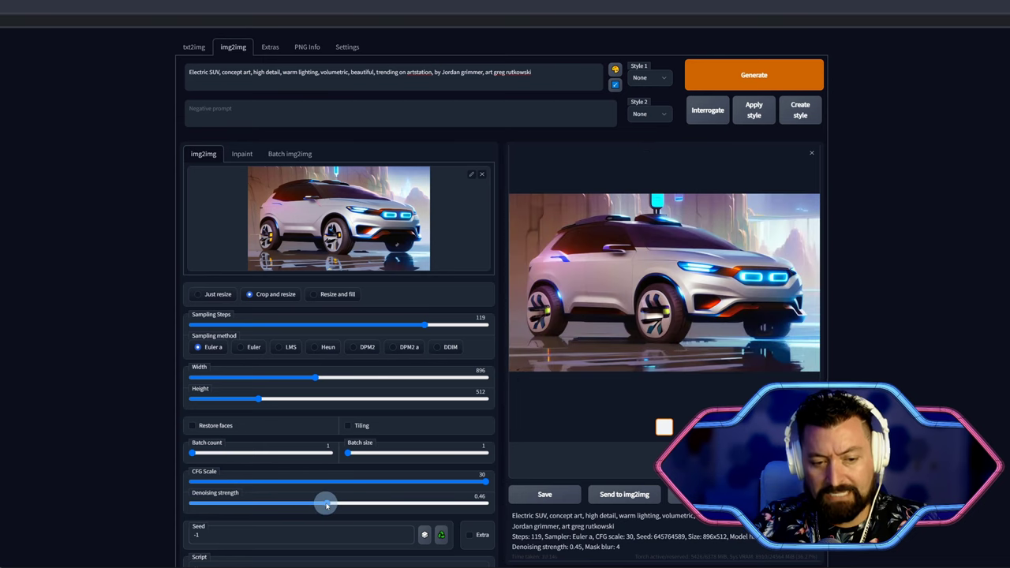
{"action": "left_click_drag", "start_coordinate": [325, 504], "coordinate": [347, 499]}
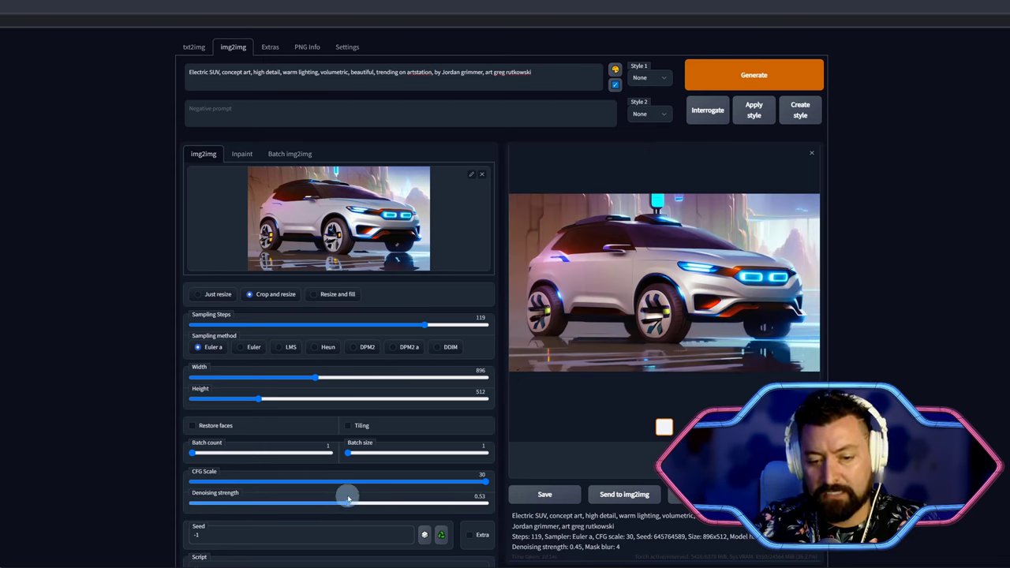
{"action": "left_click_drag", "start_coordinate": [347, 499], "coordinate": [353, 499]}
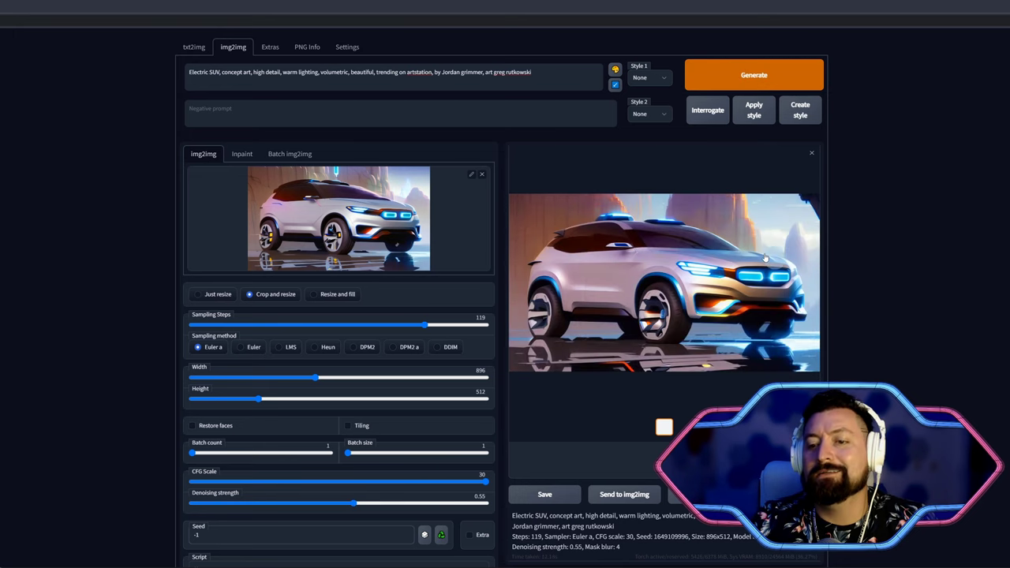
{"action": "mouse_move", "coordinate": [821, 310]}
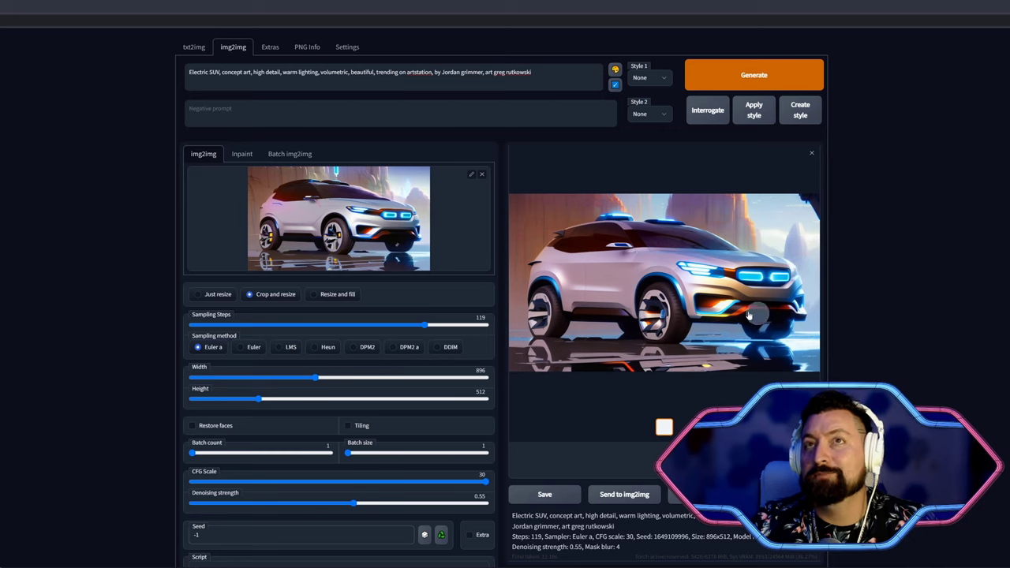
{"action": "mouse_move", "coordinate": [689, 256]}
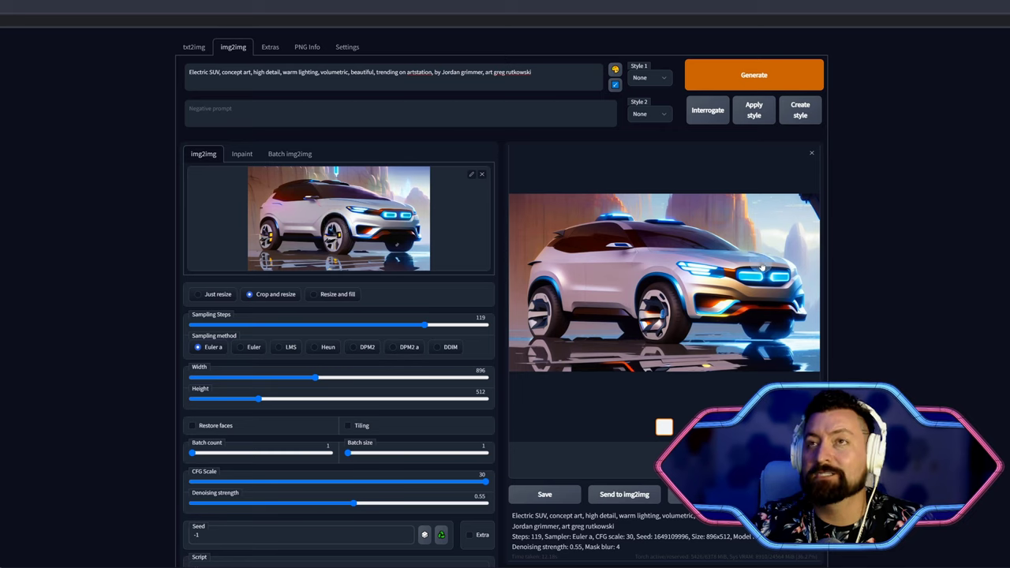
{"action": "mouse_move", "coordinate": [316, 209]}
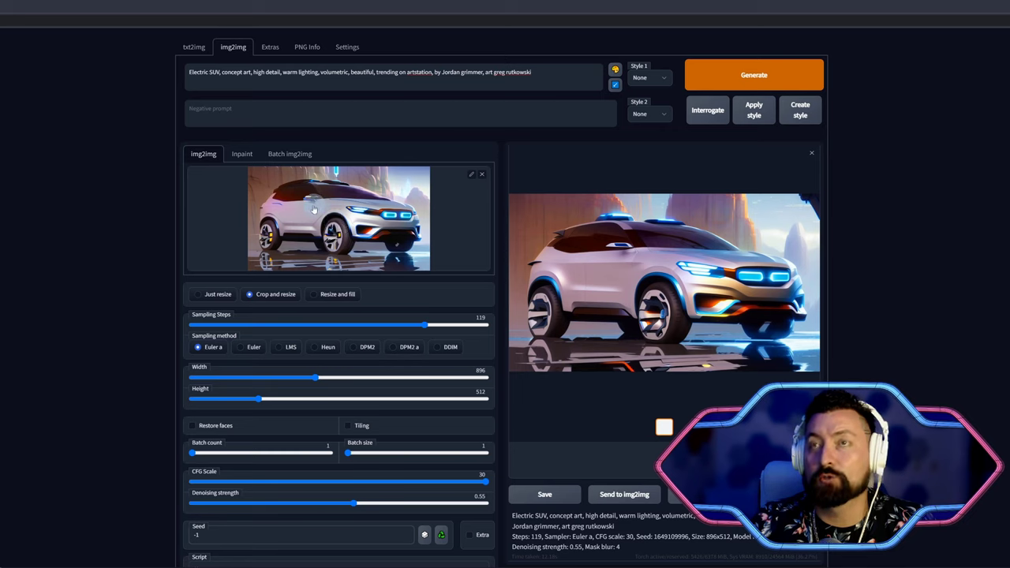
{"action": "mouse_move", "coordinate": [649, 240]}
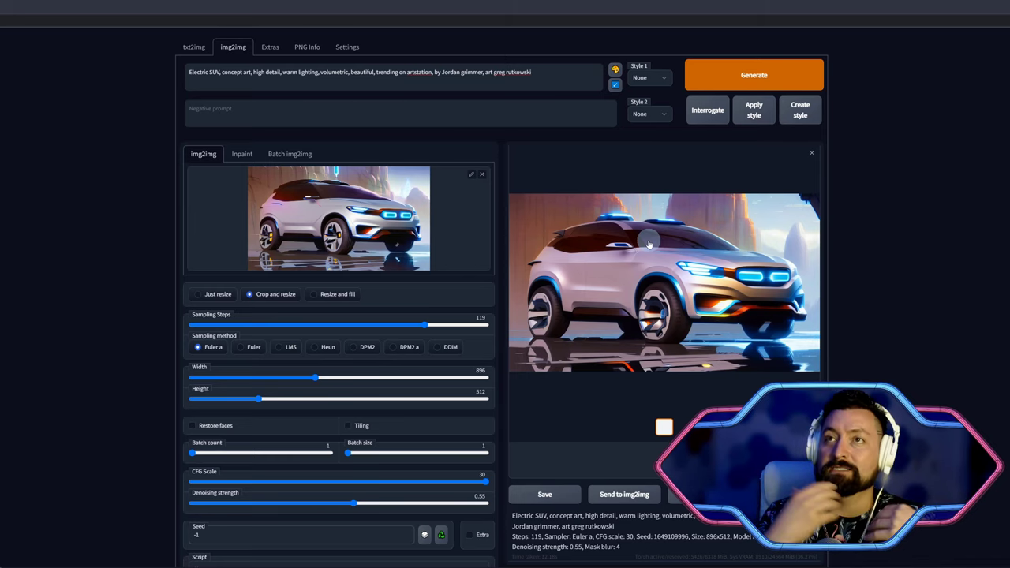
{"action": "mouse_move", "coordinate": [598, 291]}
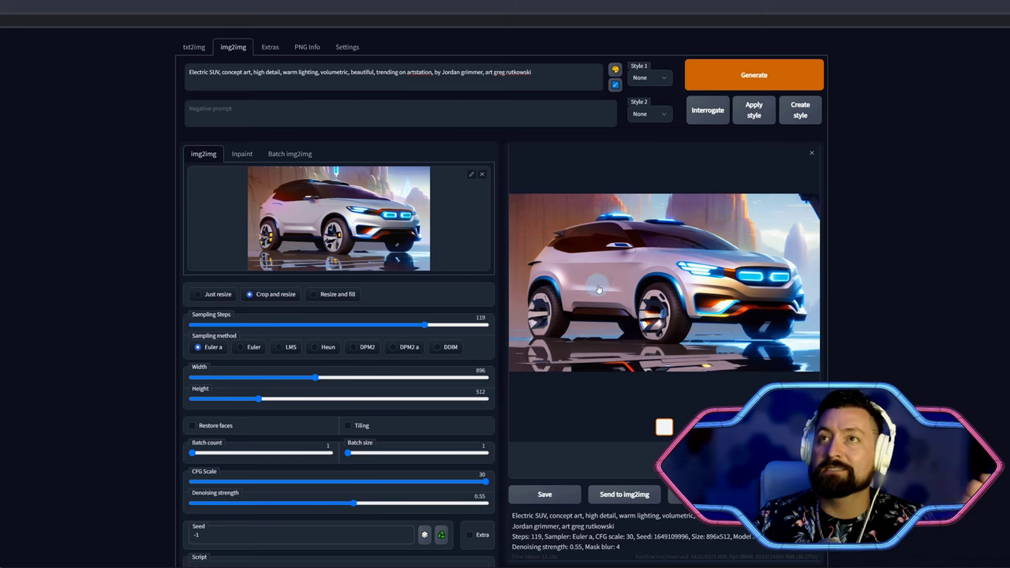